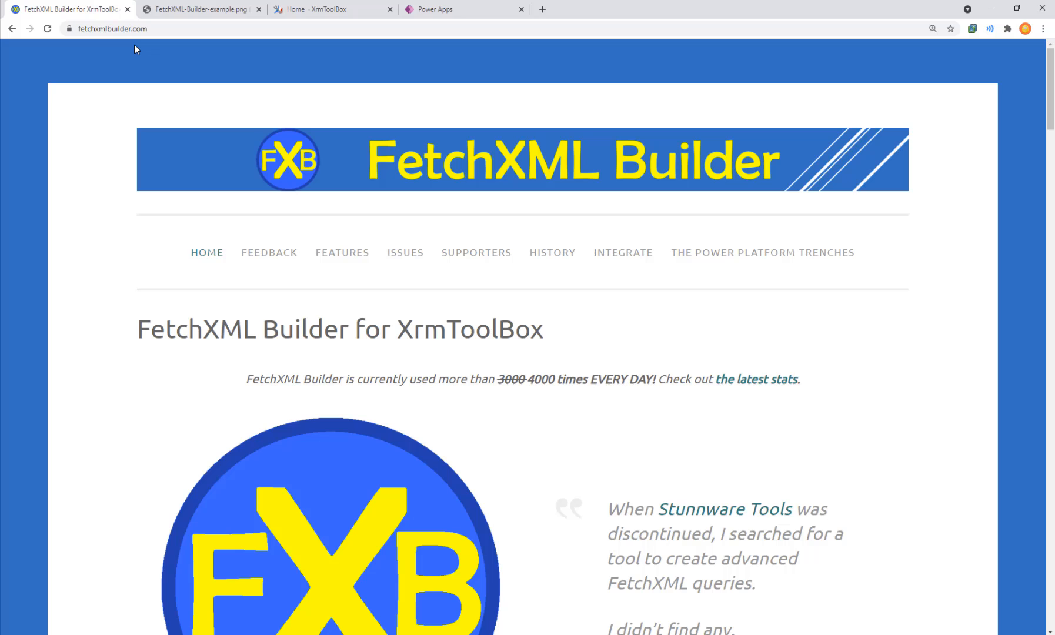
mouse_move(185, 83)
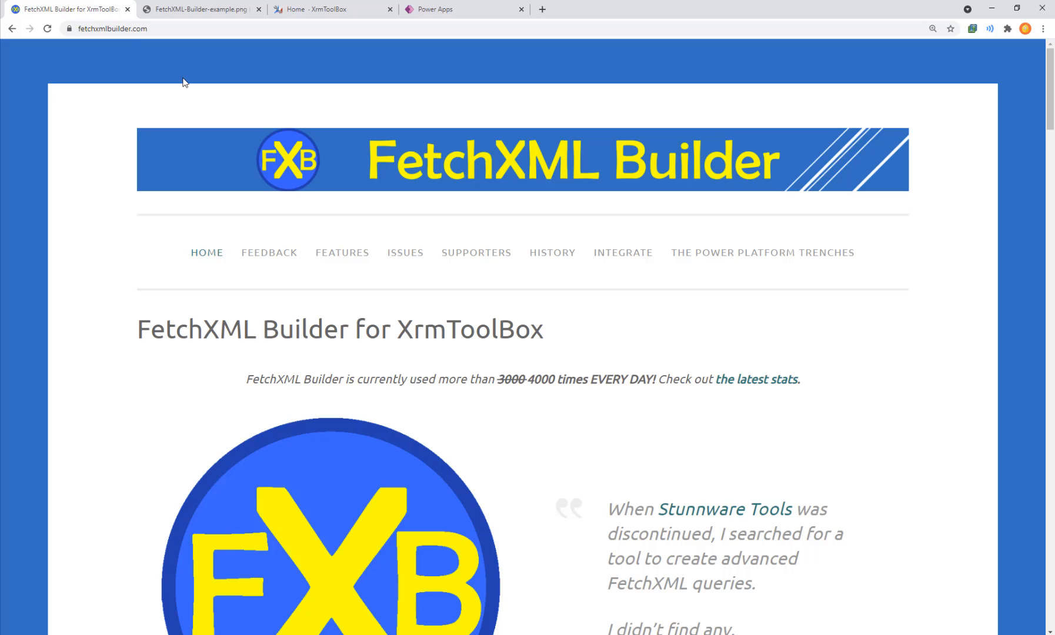
Scroll through the FetchXML Builder home page, then switch to the XrmToolBox home page tab
scroll(down, 3)
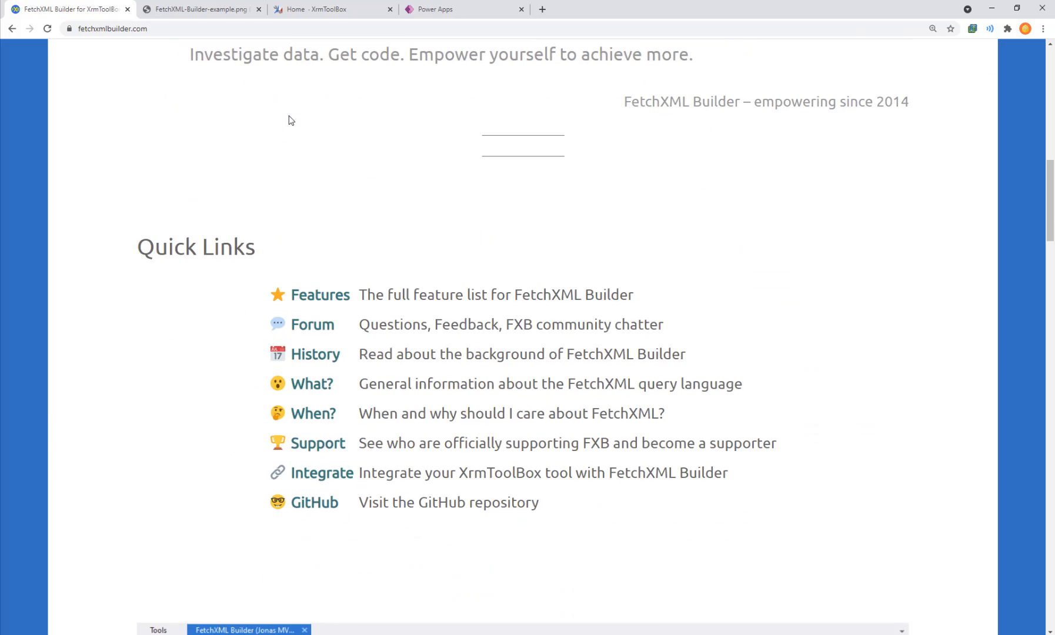
click(330, 9)
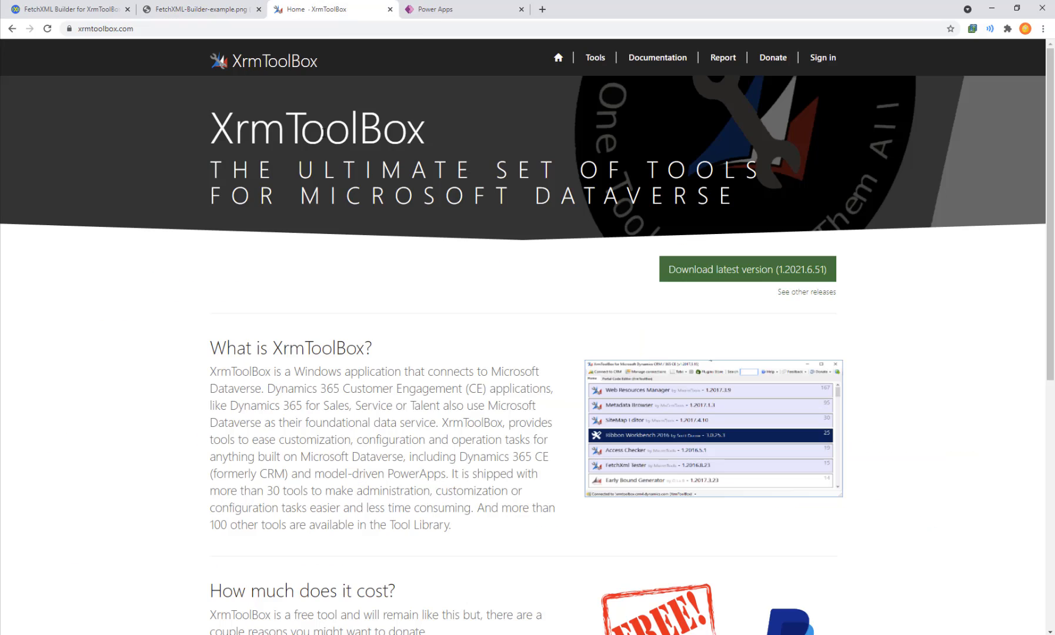
mouse_move(205, 54)
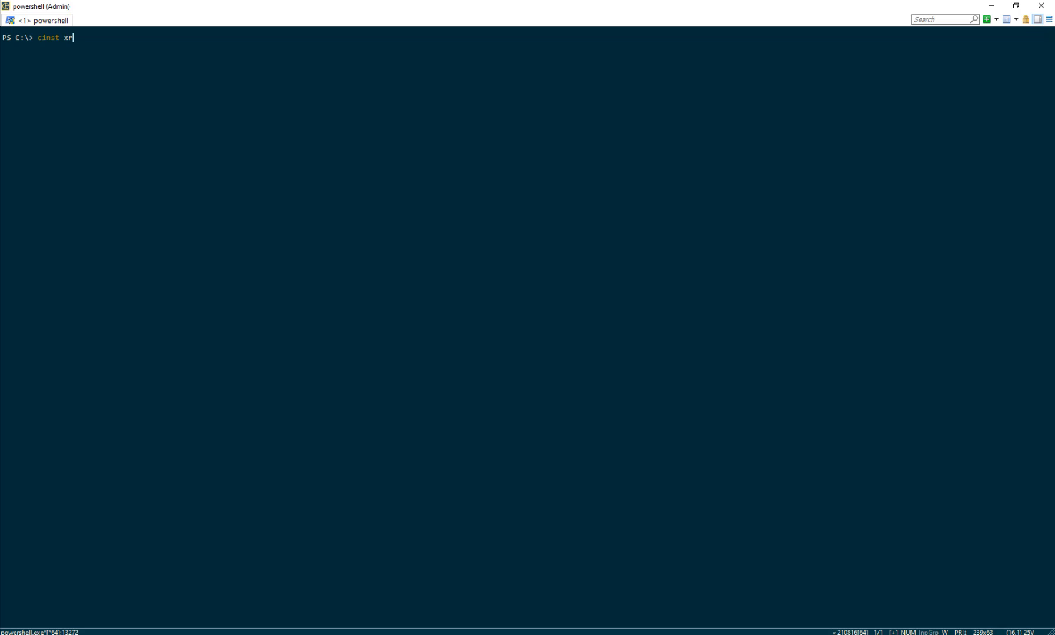
Install xrmtoolbox with 'cinst xrmtoolbox -y' and open C:\ProgramData\chocolatey\lib\xrmtoolbox\tools
text(mtoolbox -y)
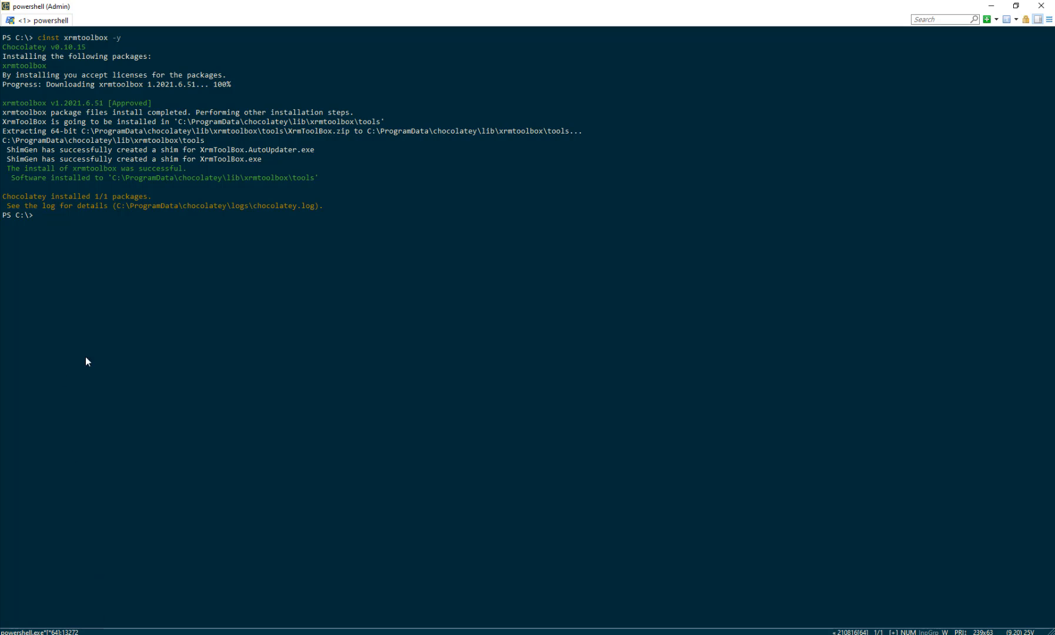
drag(112, 178, 312, 177)
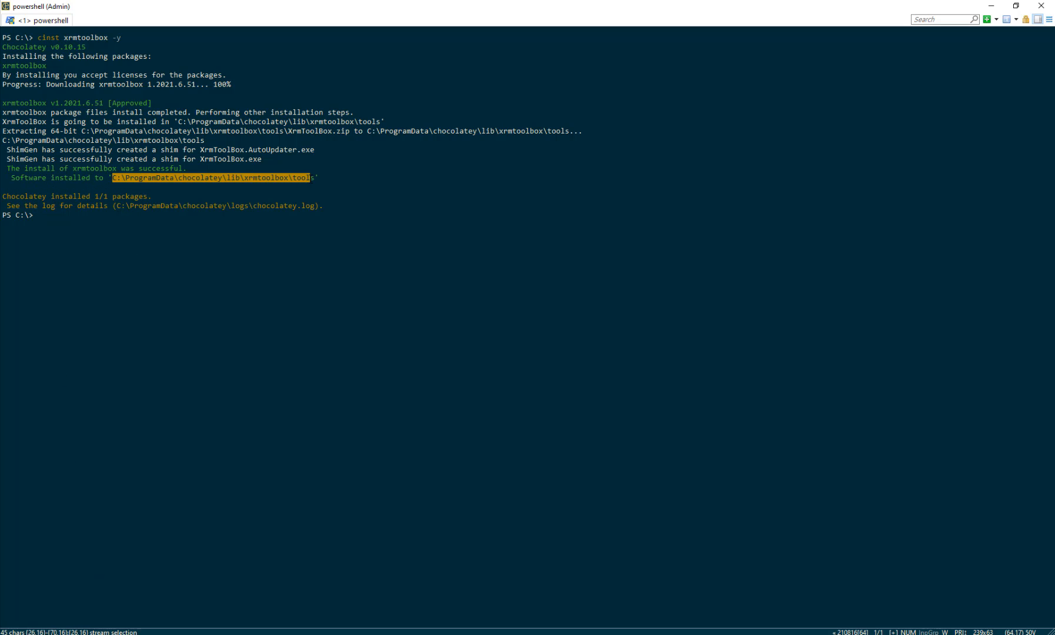
text(start)
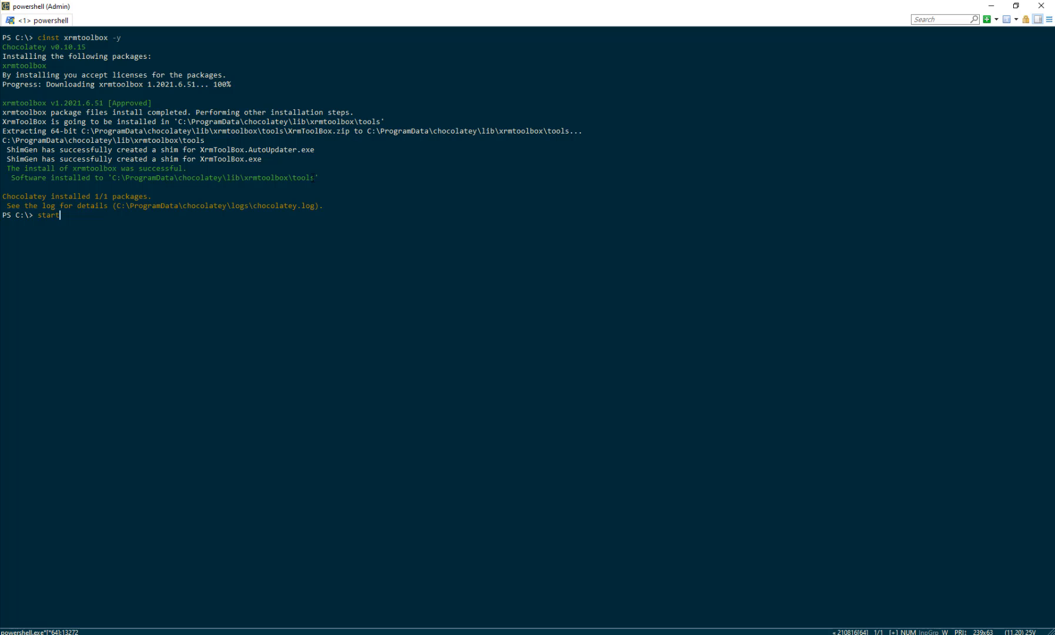
text(C:\ProgramData\chocolatey\lib\xrmtoolbox\tools)
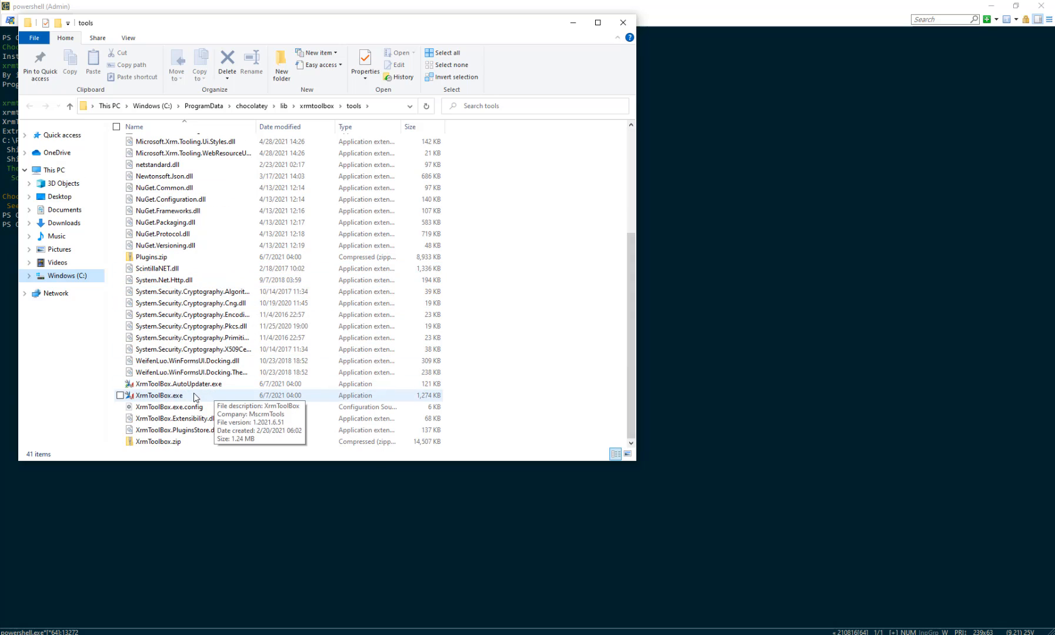
Launch XrmToolBox.exe from the tools folder as administrator
right_click(160, 396)
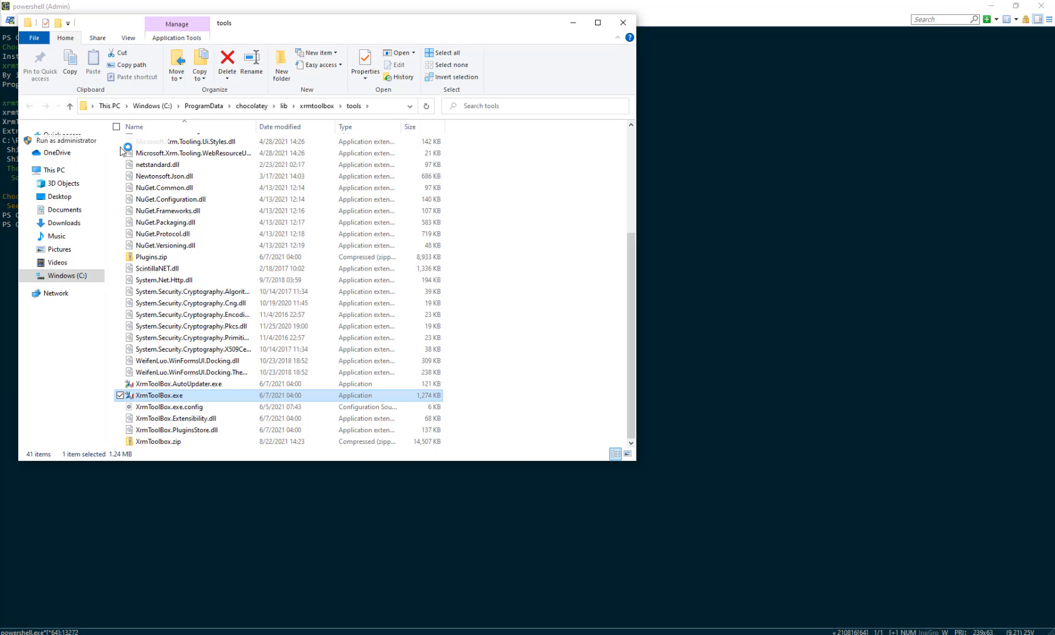
double_click(159, 396)
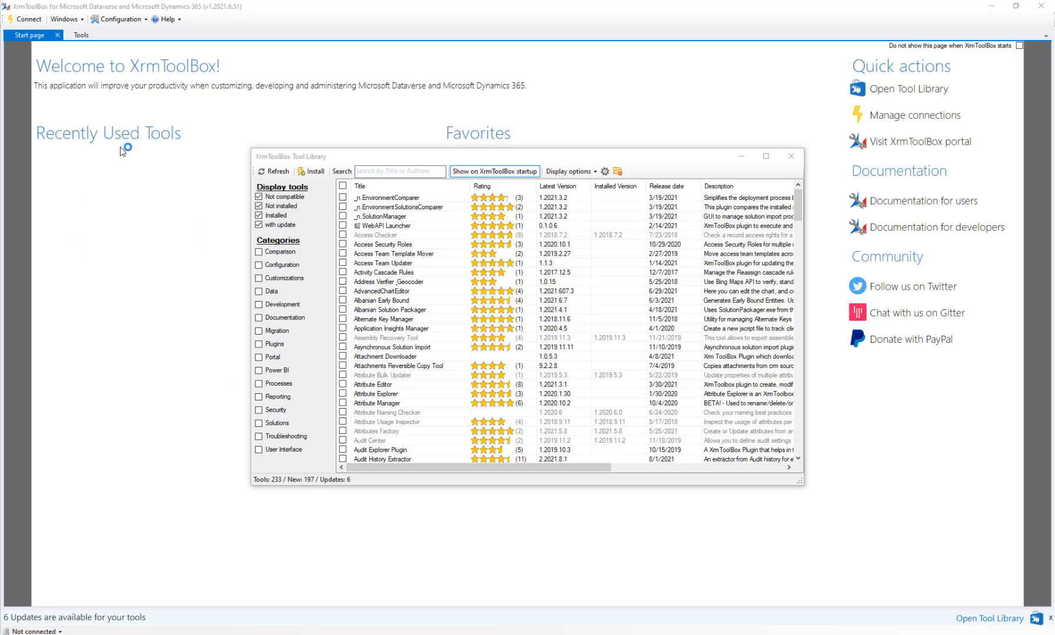
mouse_move(495, 431)
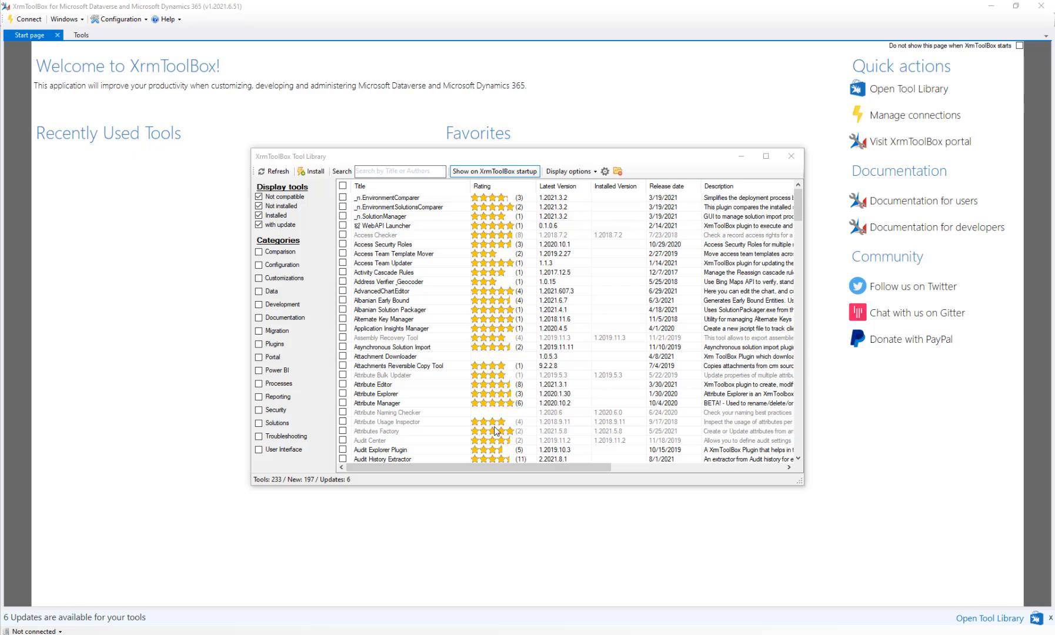
mouse_move(714, 60)
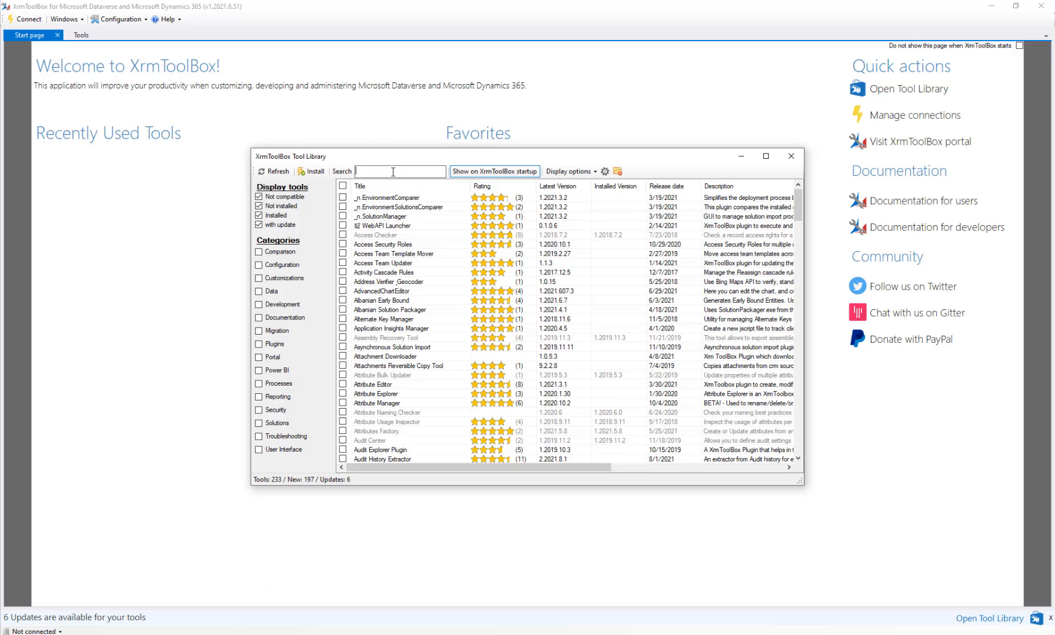
Find FetchXML Builder by searching 'fetc' and install version 1.2021.4.4 from the Tool Library
text(fetchx)
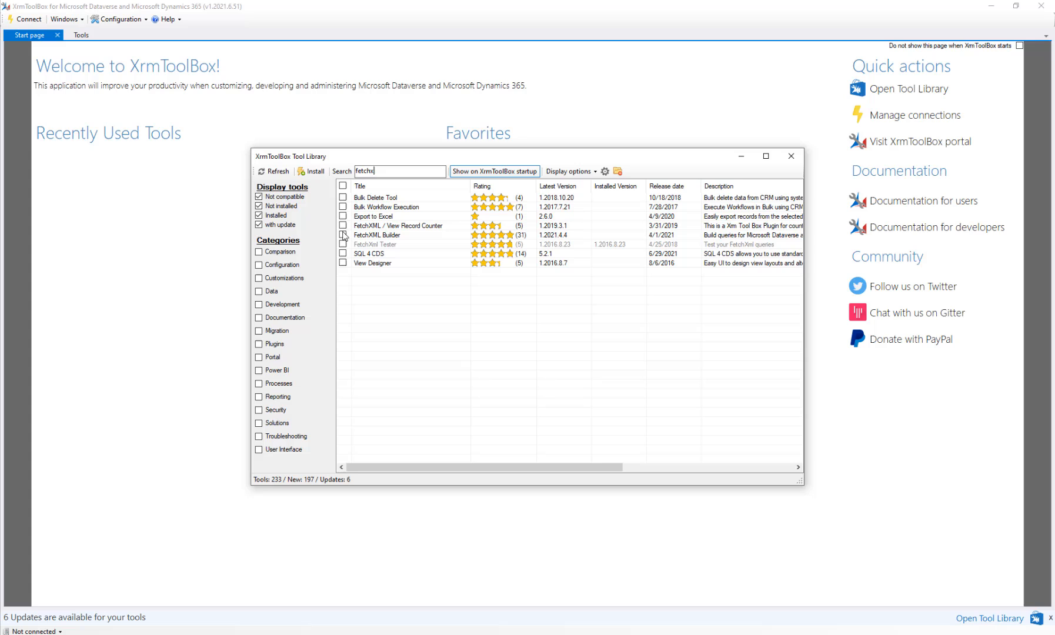
click(343, 234)
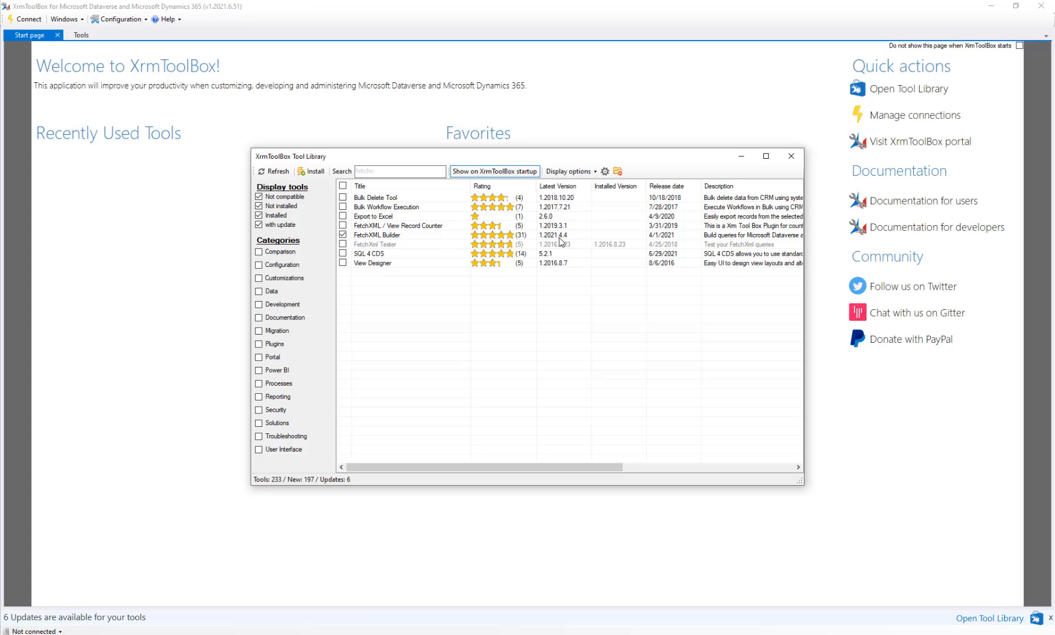
click(377, 234)
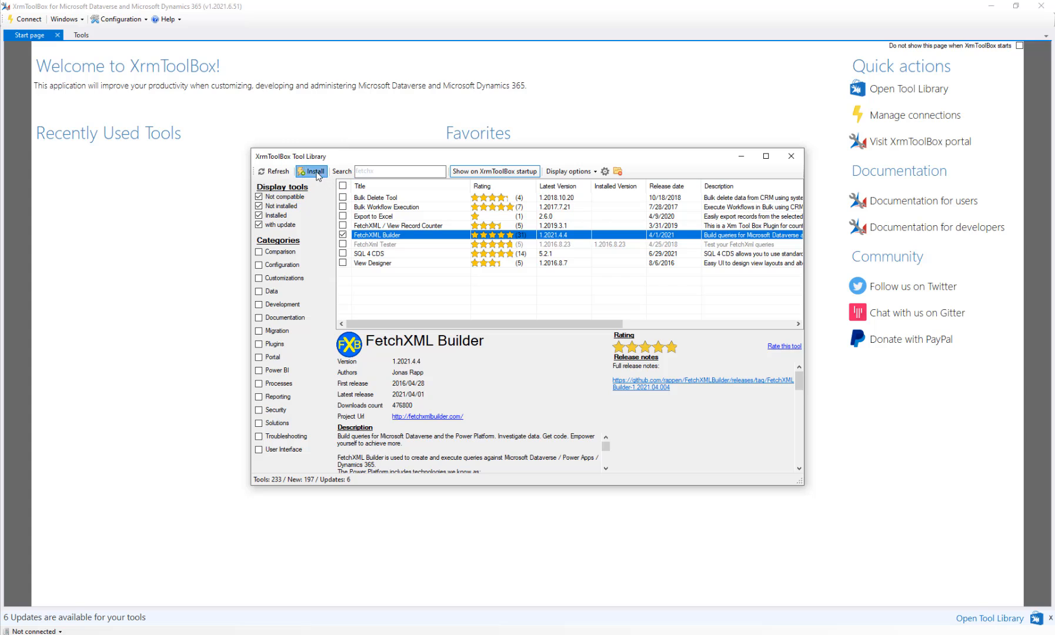
click(314, 171)
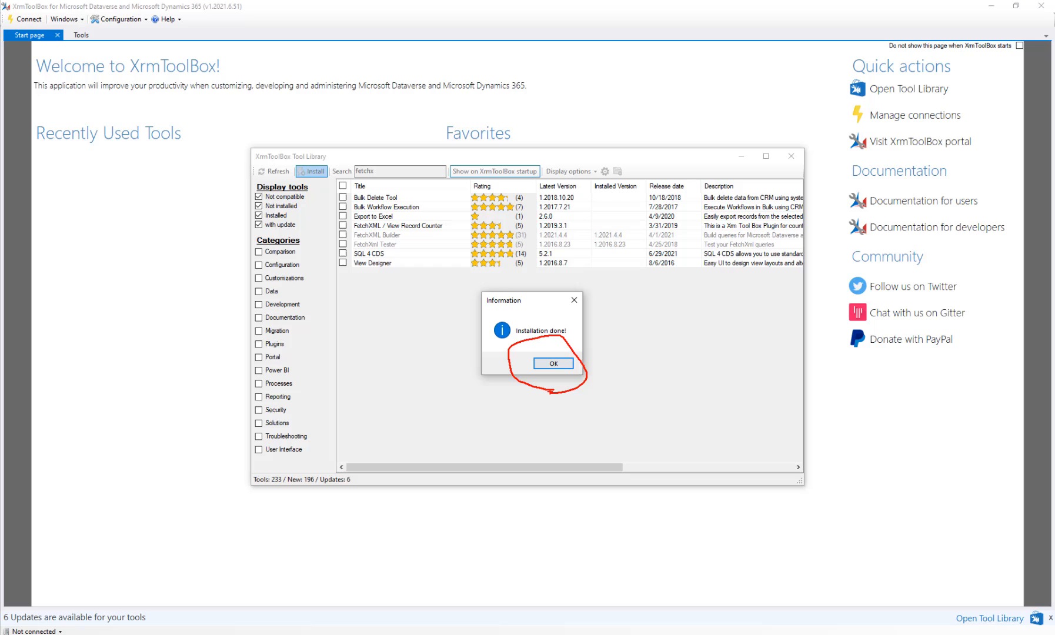
click(553, 364)
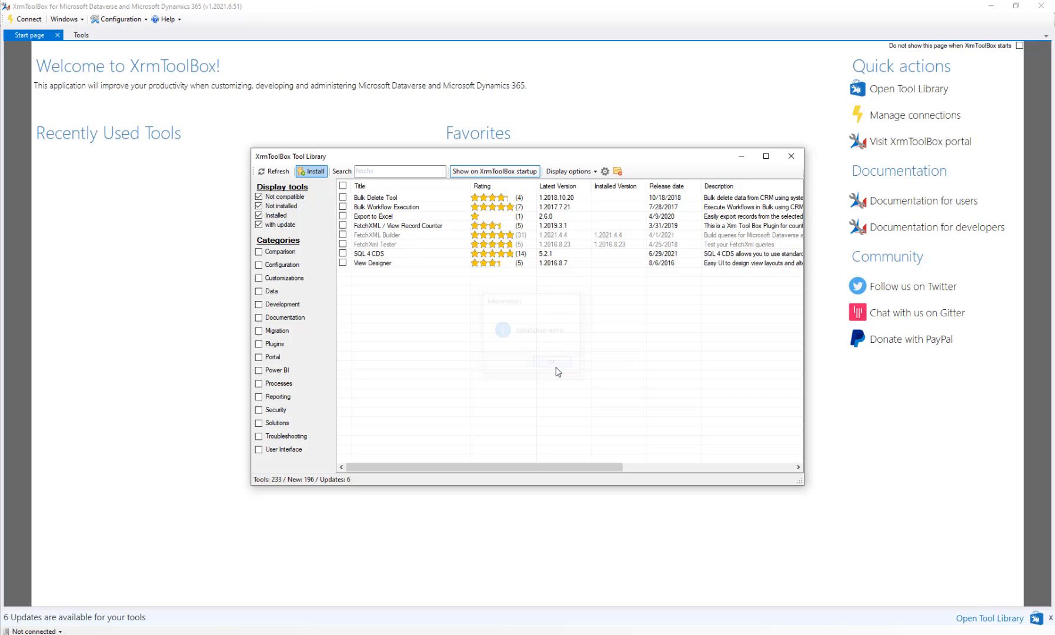
click(552, 363)
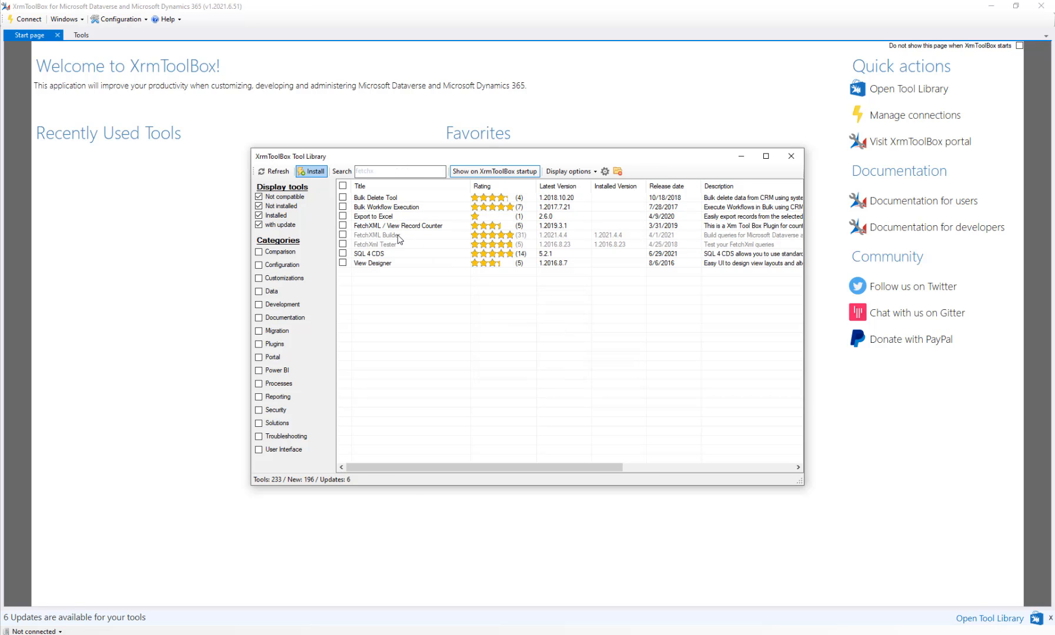
click(377, 234)
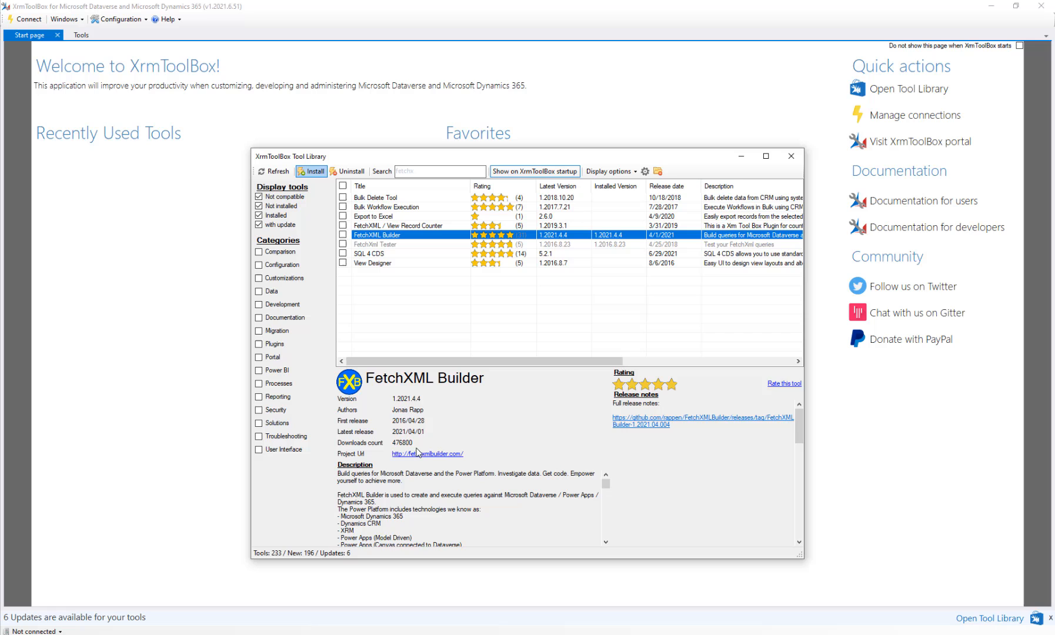
Open the FetchXML Builder project website and scroll down to its example screenshot
click(428, 453)
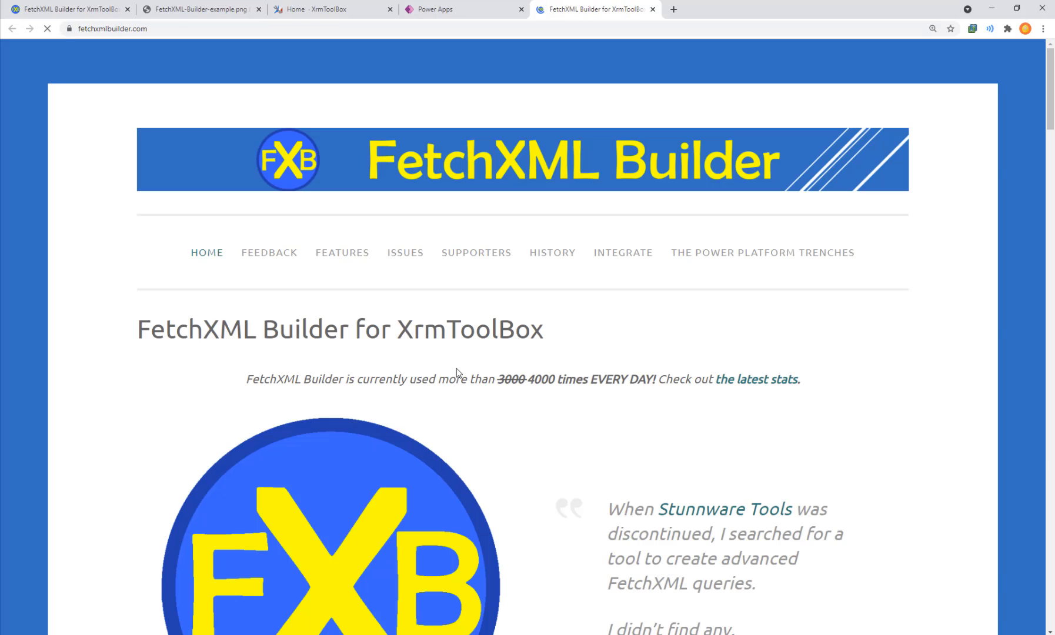
scroll(down, 3)
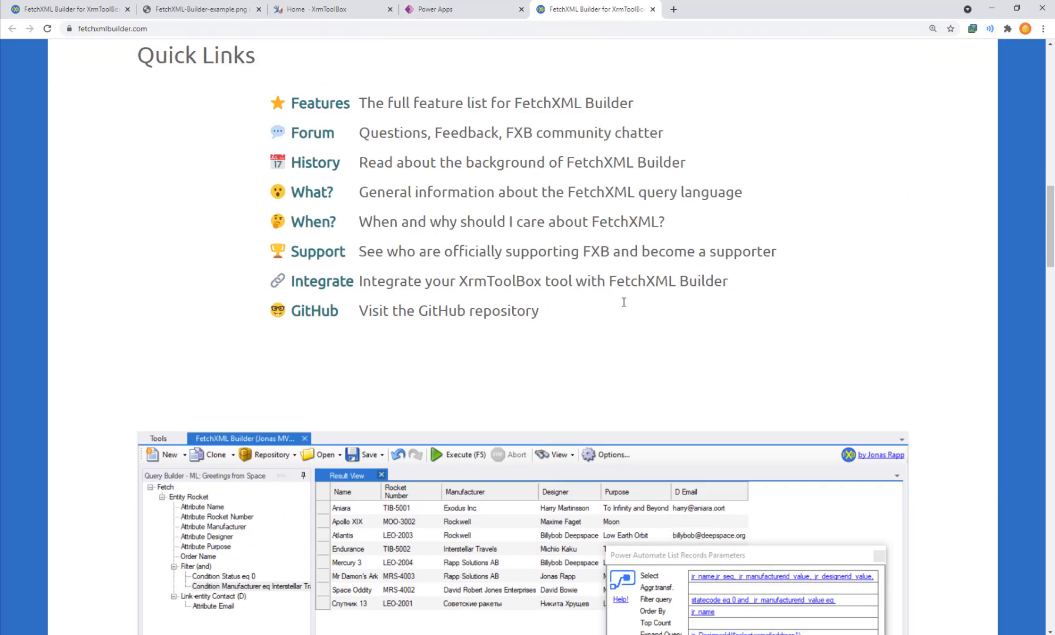
scroll(down, 3)
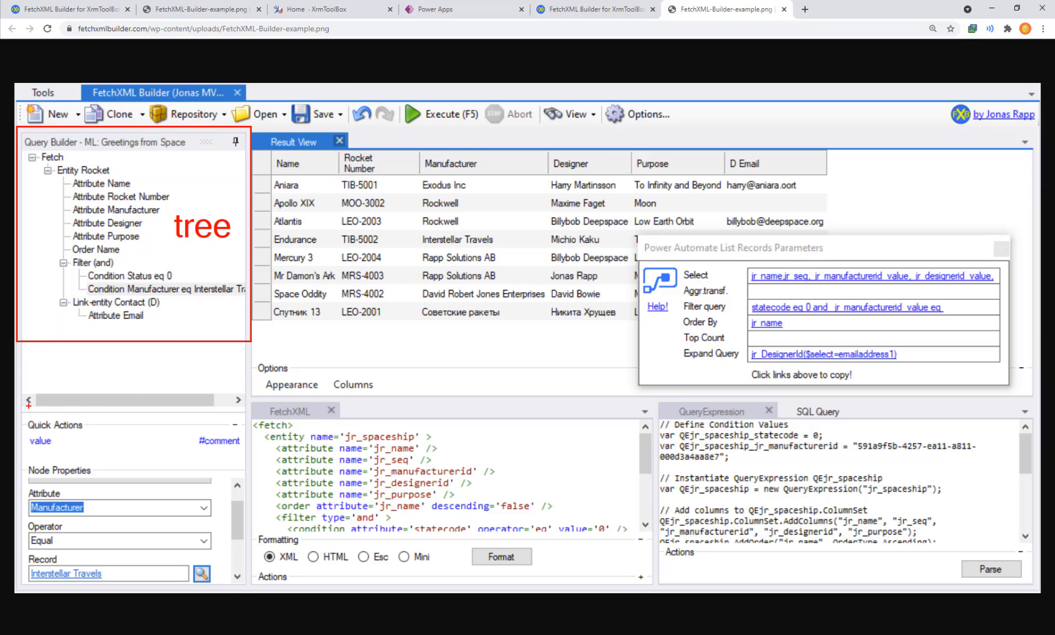
text(ac)
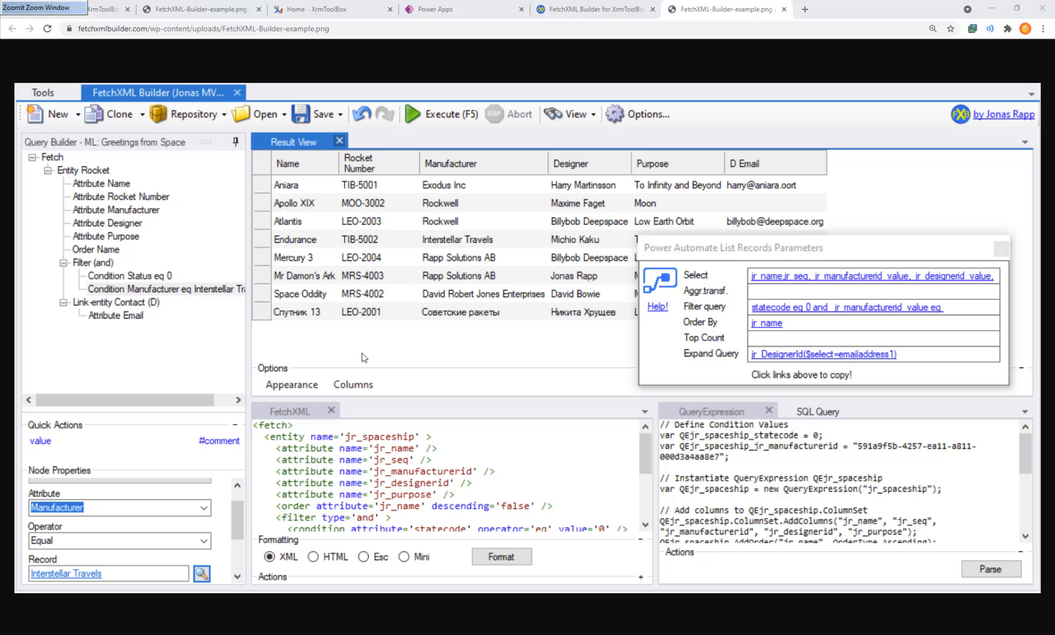
mouse_move(328, 398)
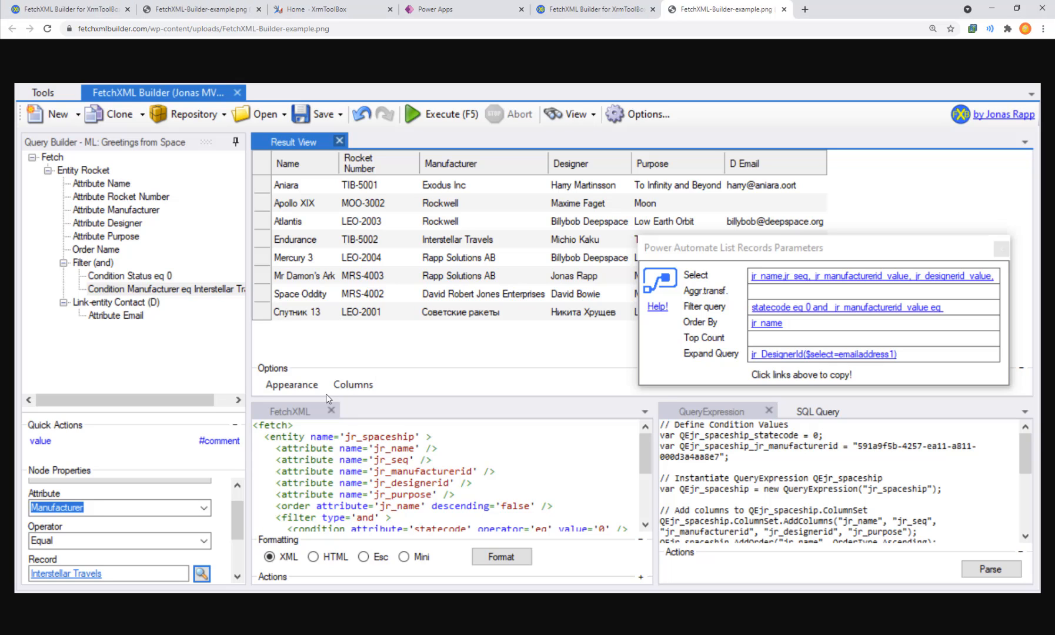
mouse_move(300, 429)
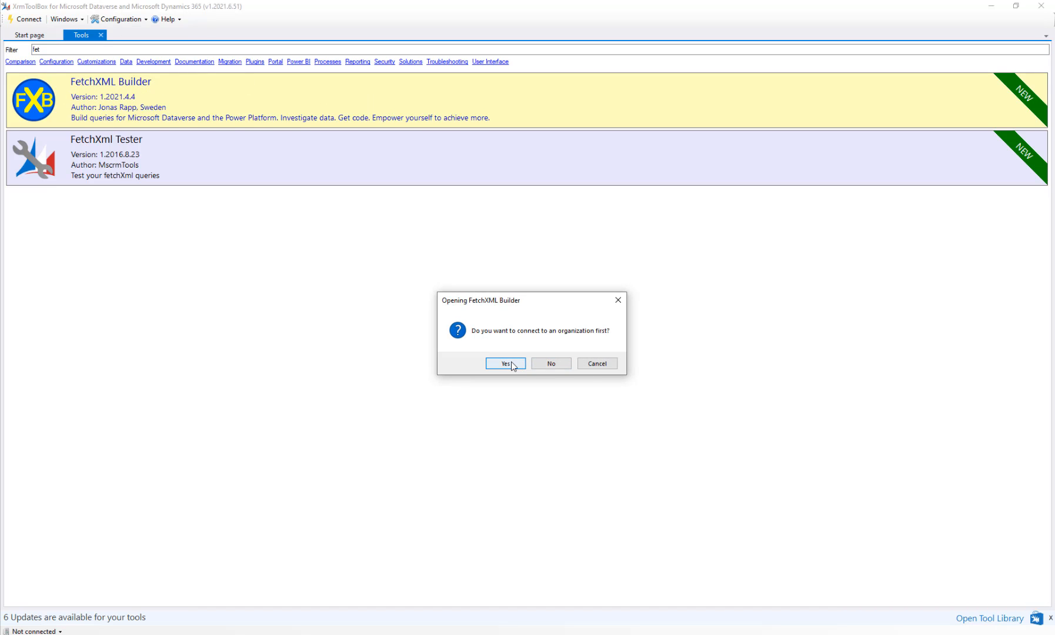
Start a new connection using the Microsoft Login Control with the default configuration
click(505, 364)
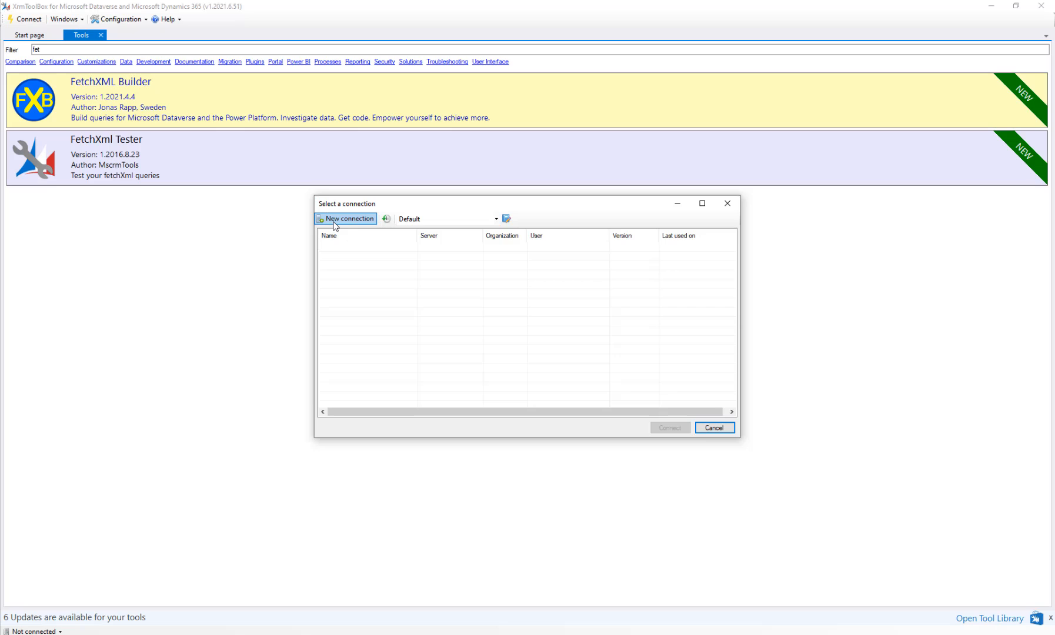
click(349, 219)
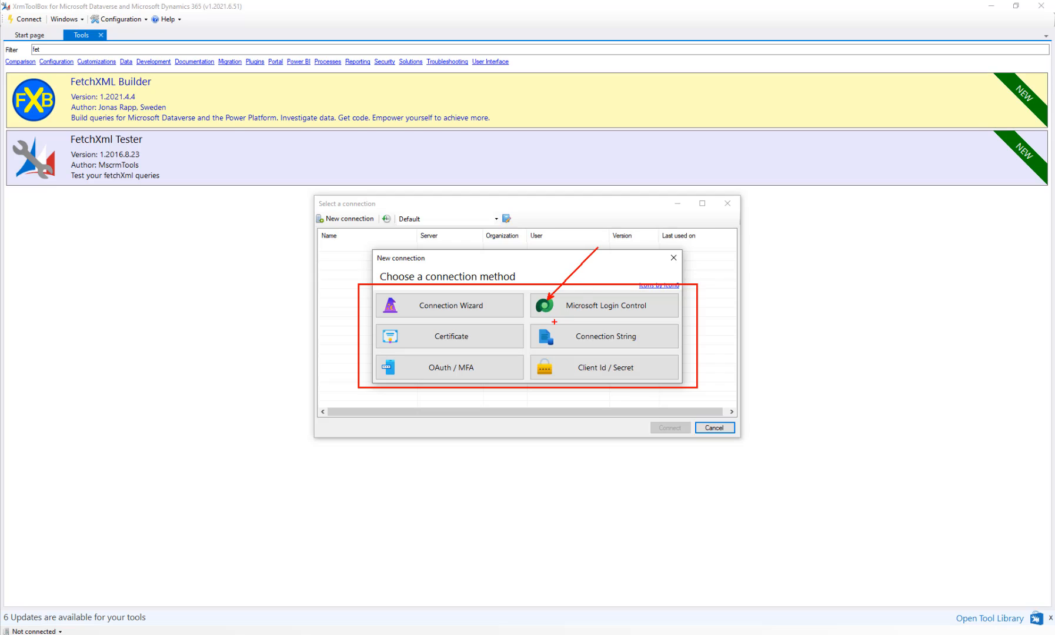
click(604, 304)
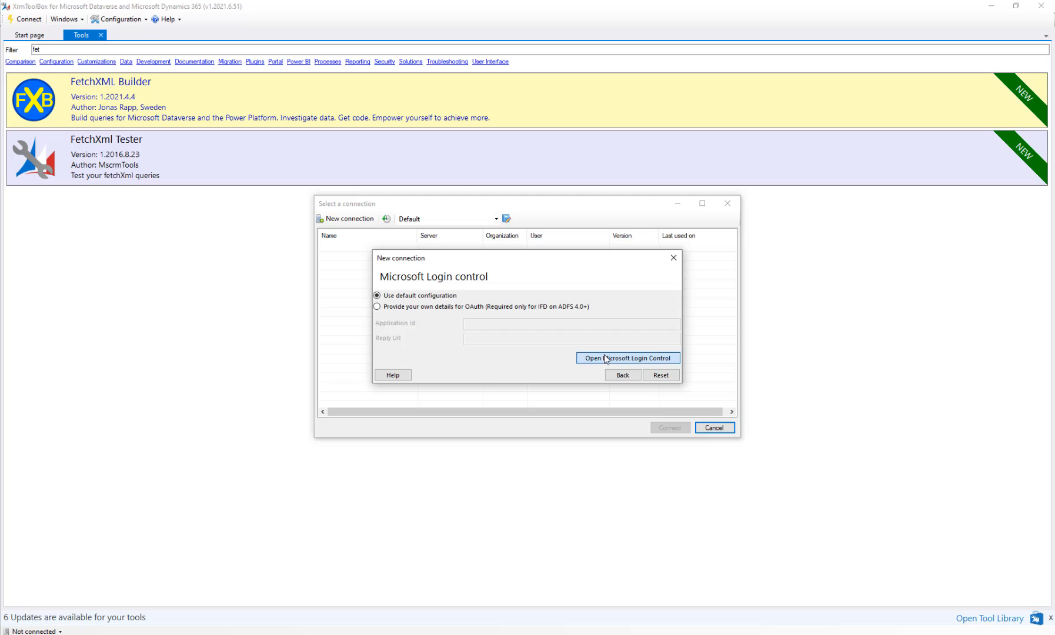
click(626, 358)
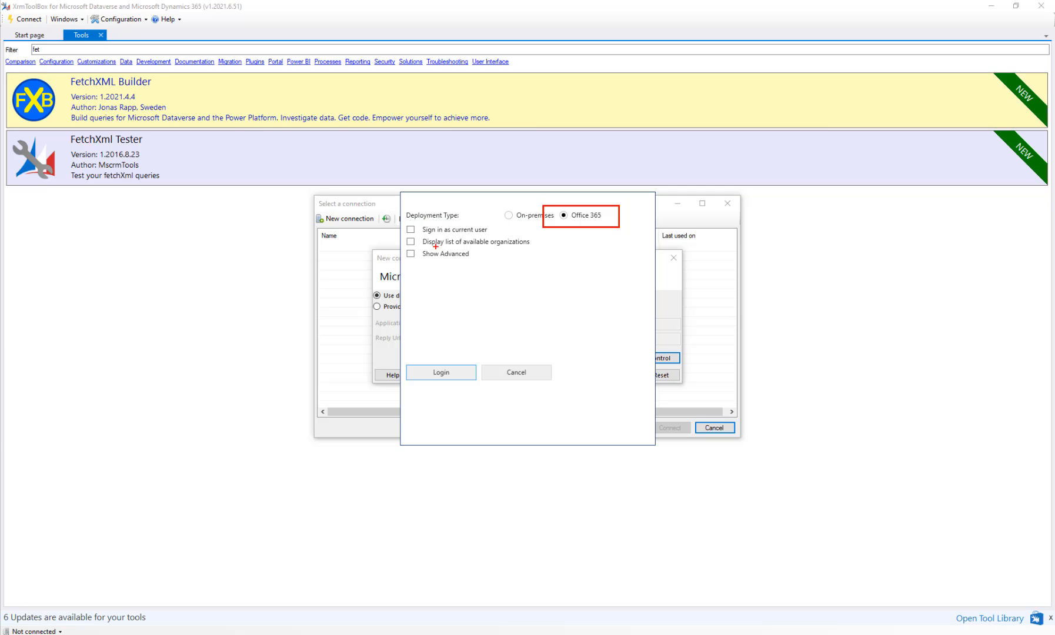
click(440, 373)
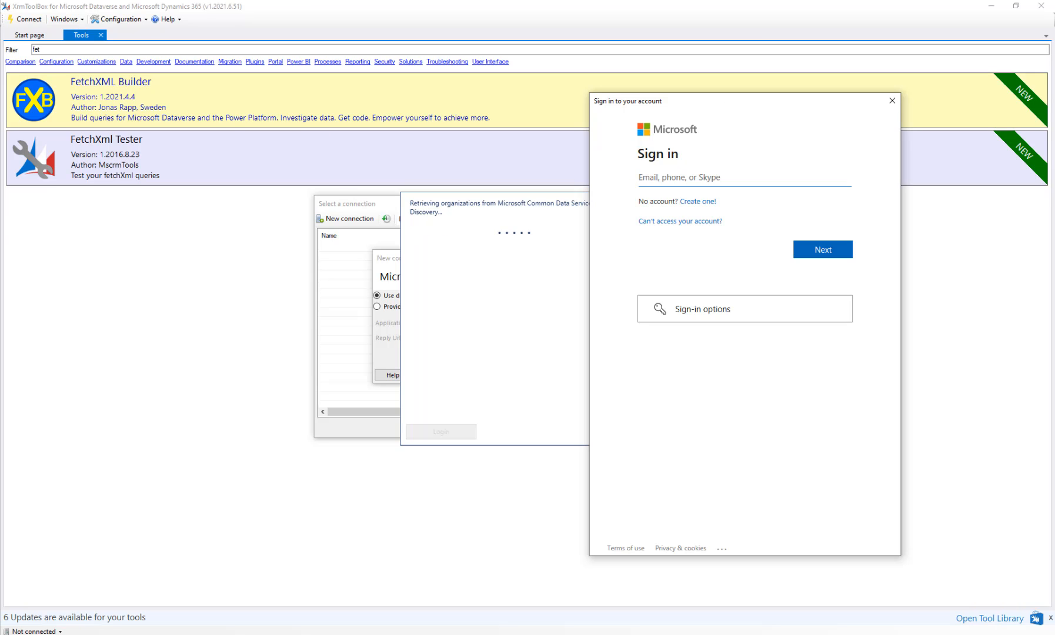
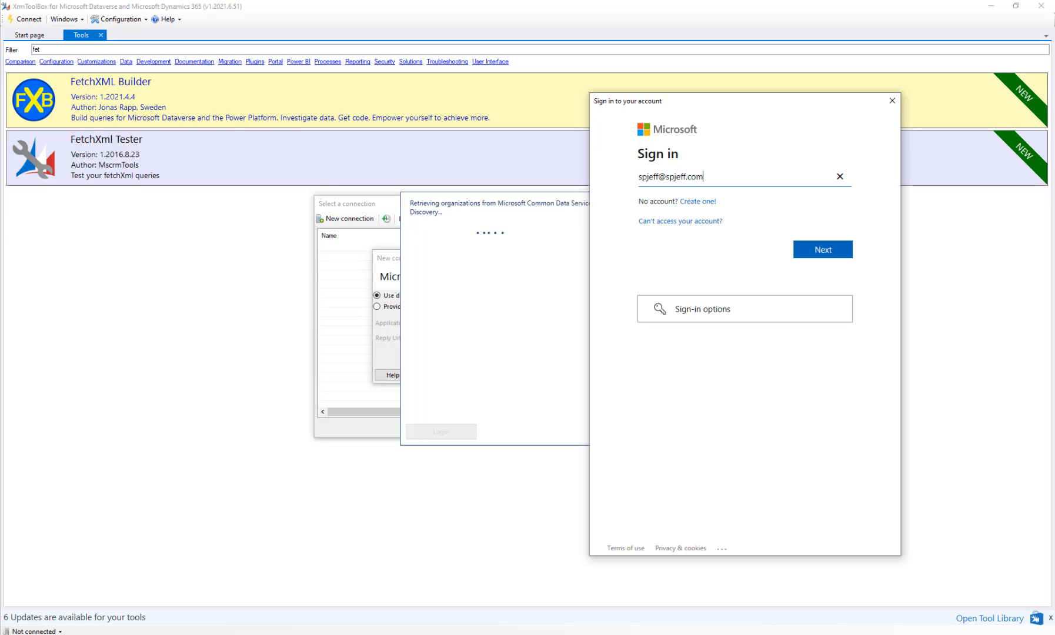
click(822, 249)
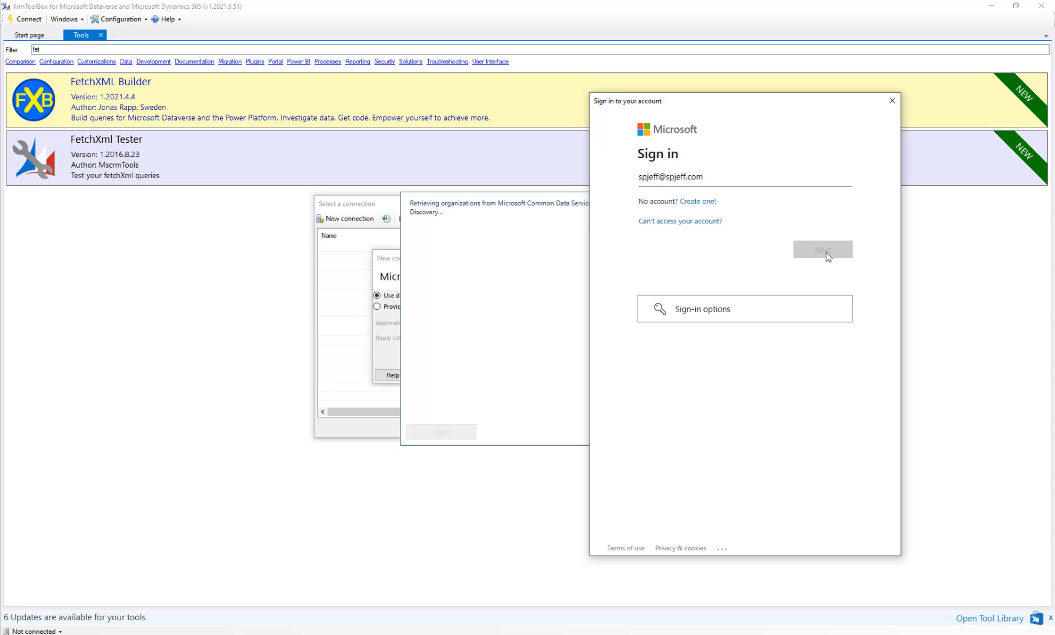
click(822, 250)
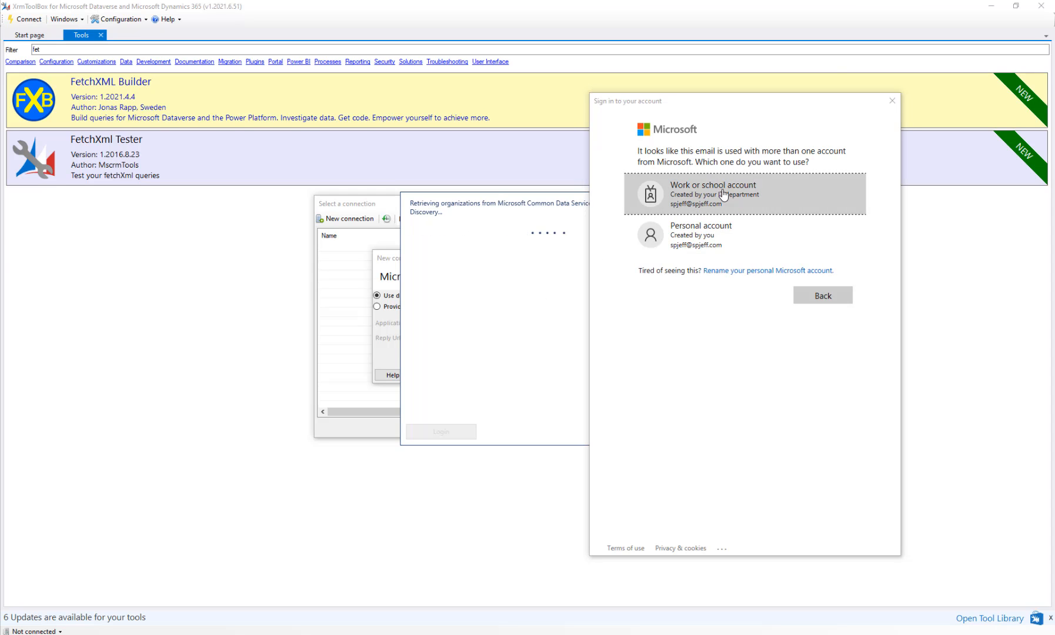
click(743, 195)
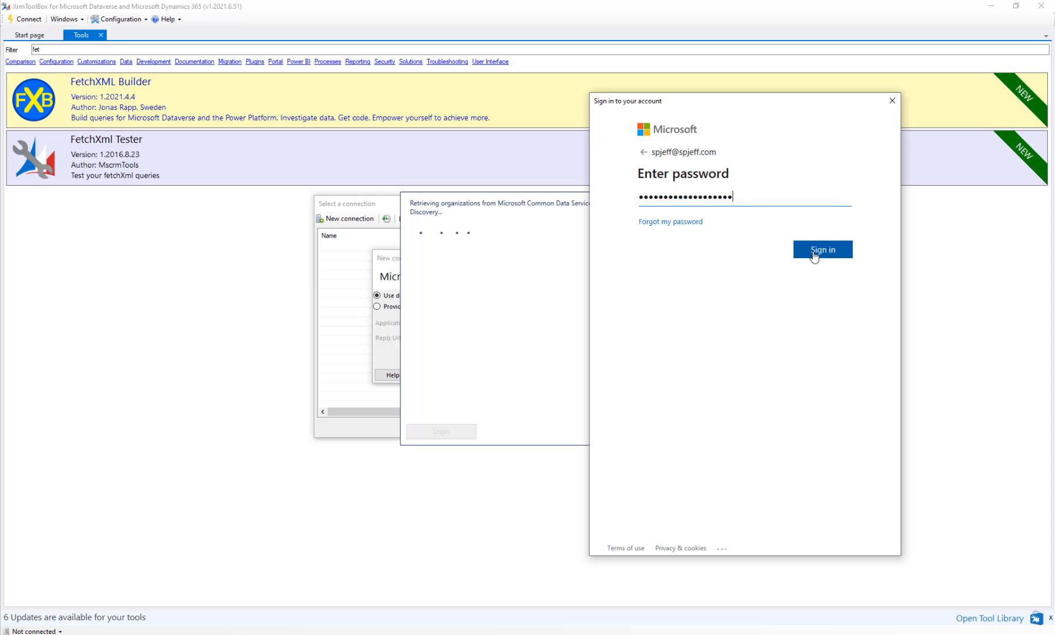
click(822, 250)
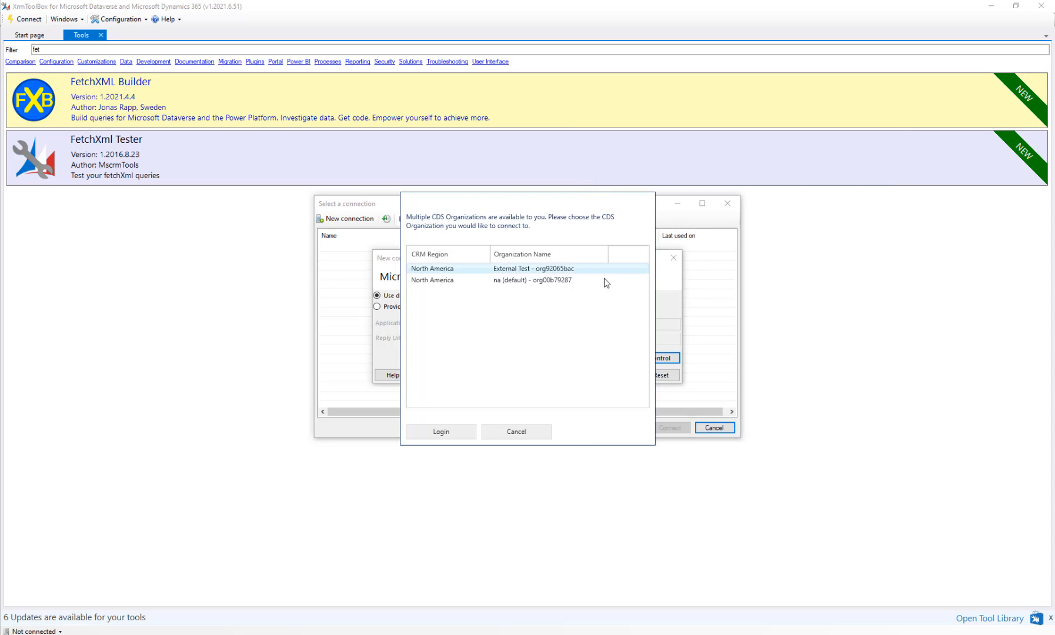
click(531, 280)
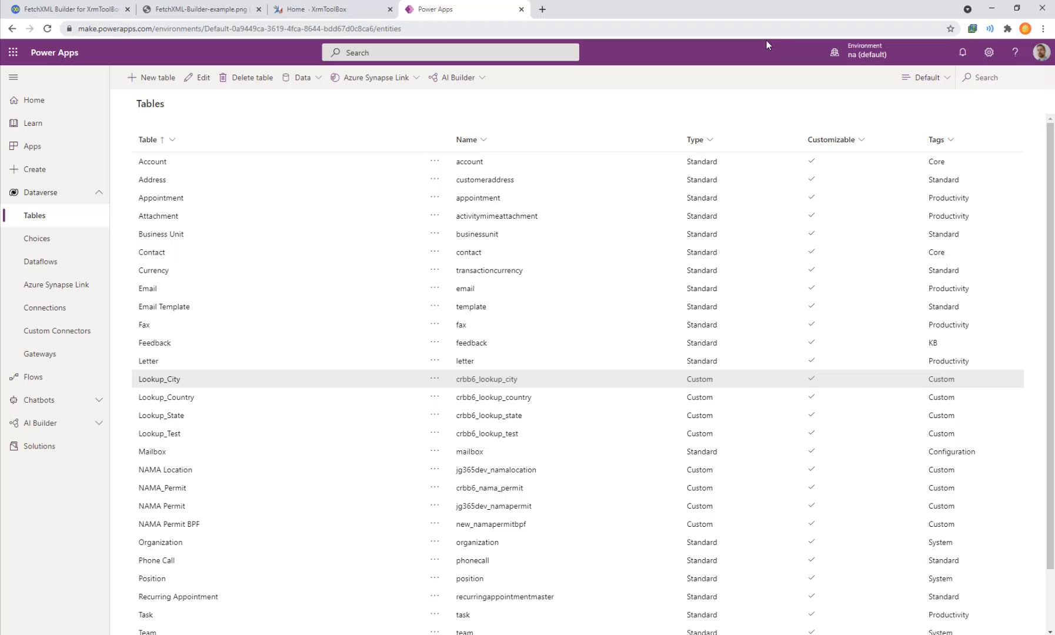
Check the current Power Apps environment, then log in to the na (default) organization
click(866, 52)
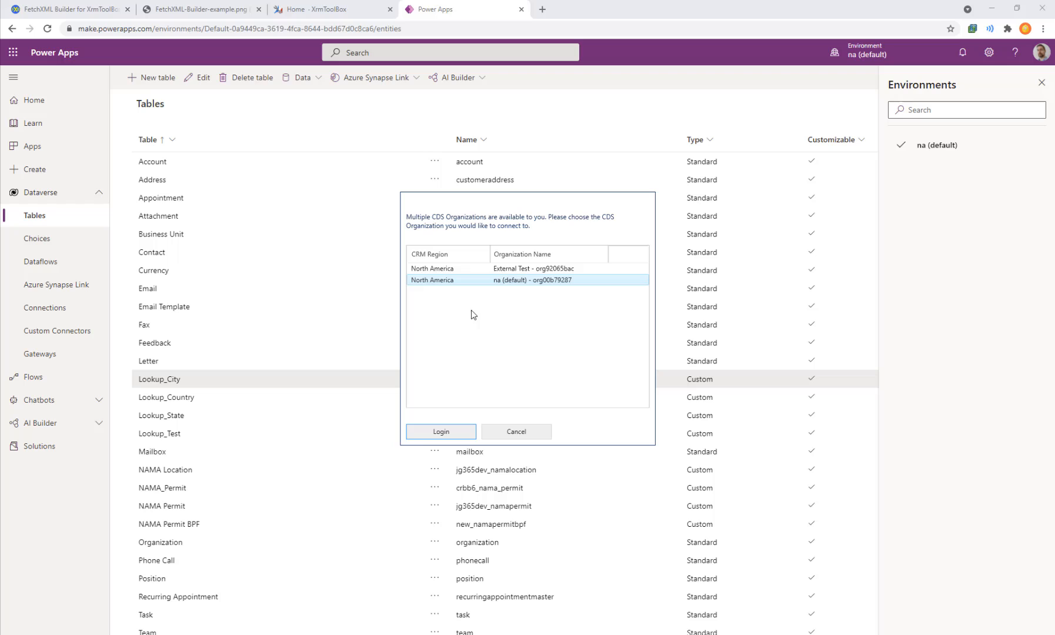
click(532, 280)
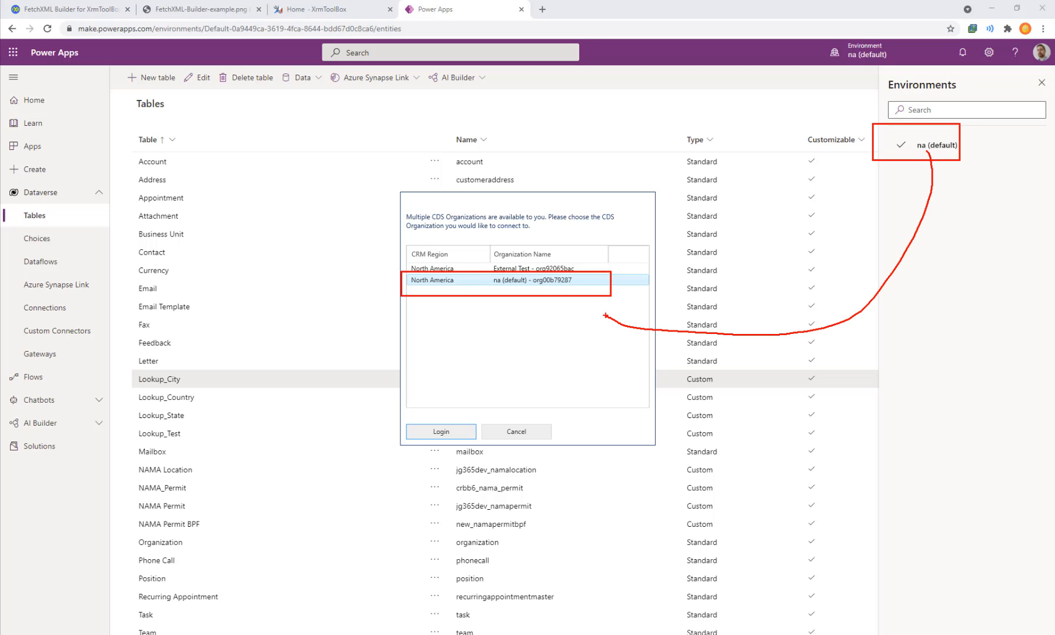
click(441, 431)
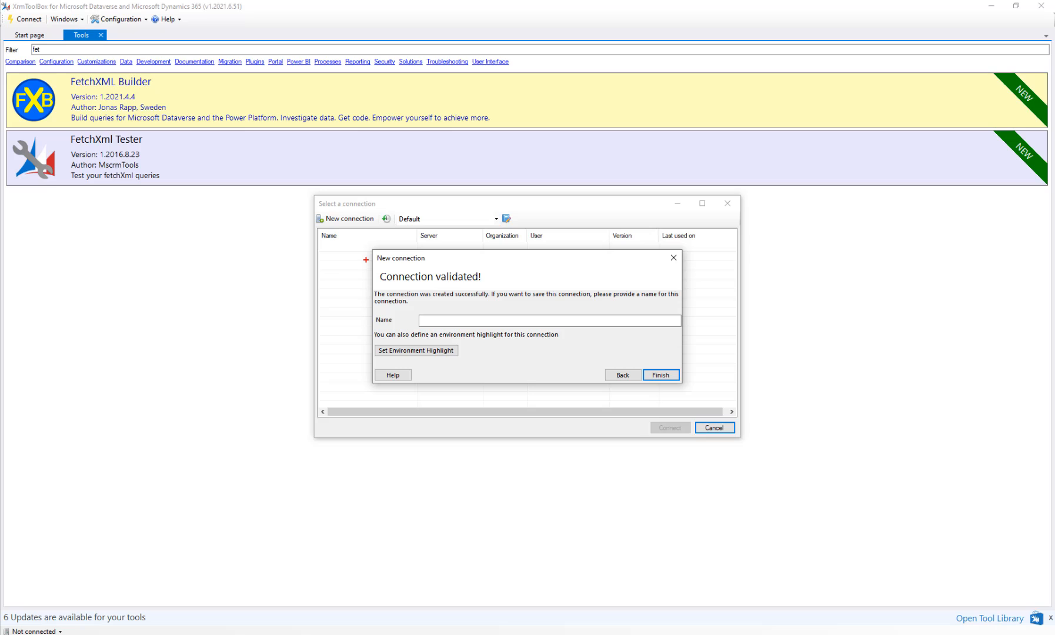
mouse_move(662, 375)
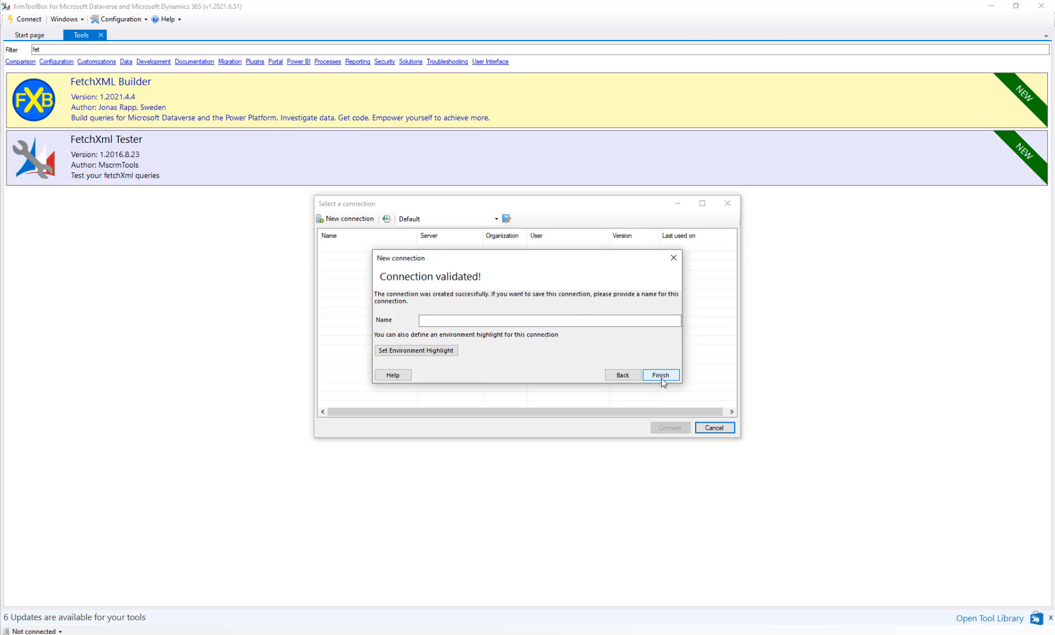
Finish the validated connection to open FetchXML Builder
click(660, 375)
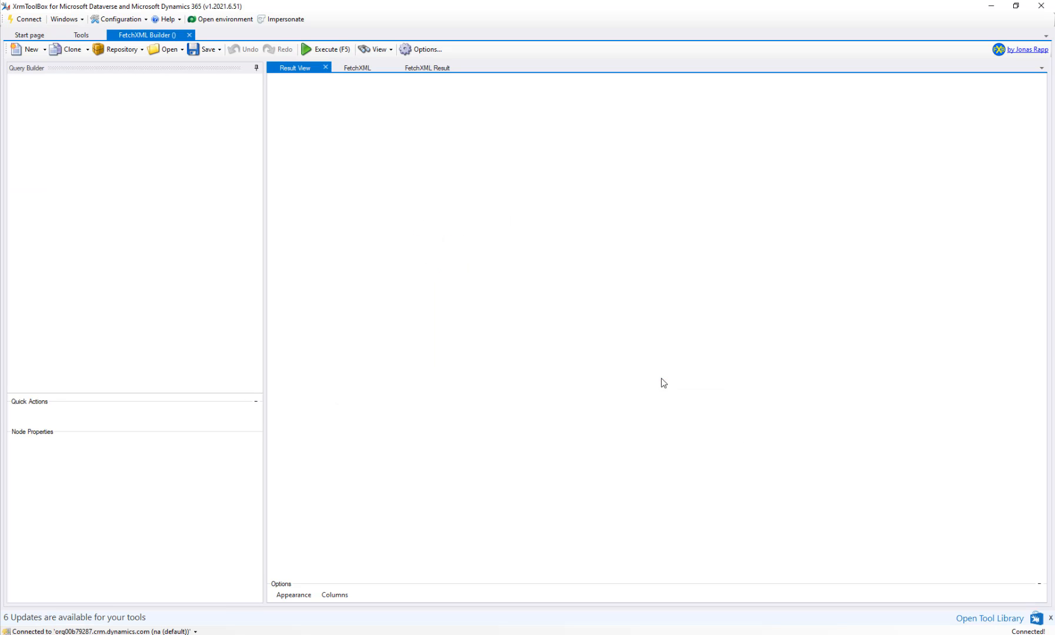
mouse_move(321, 185)
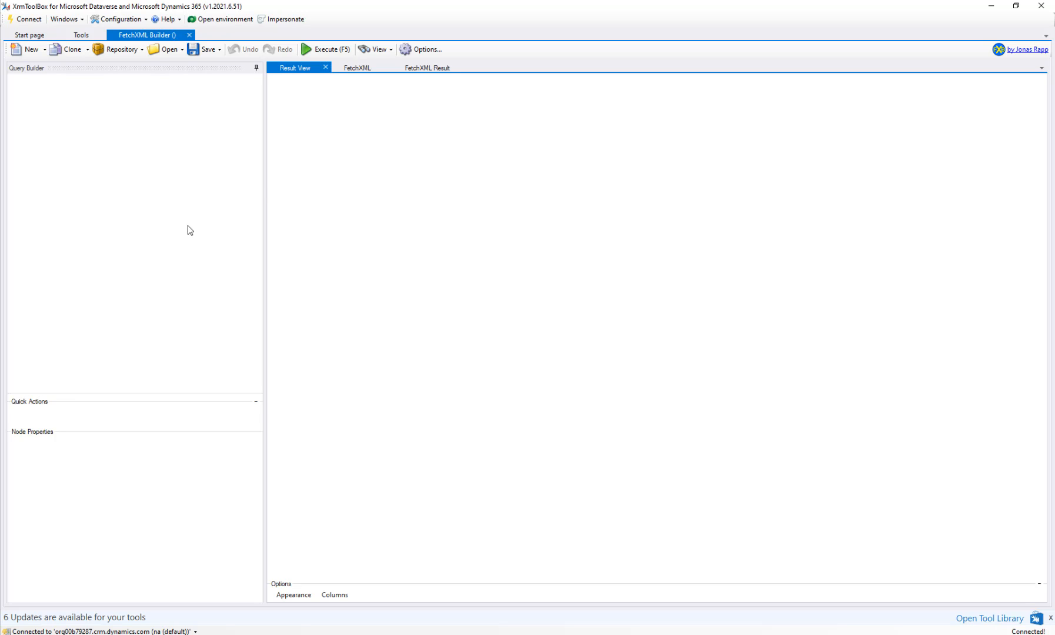
mouse_move(30, 49)
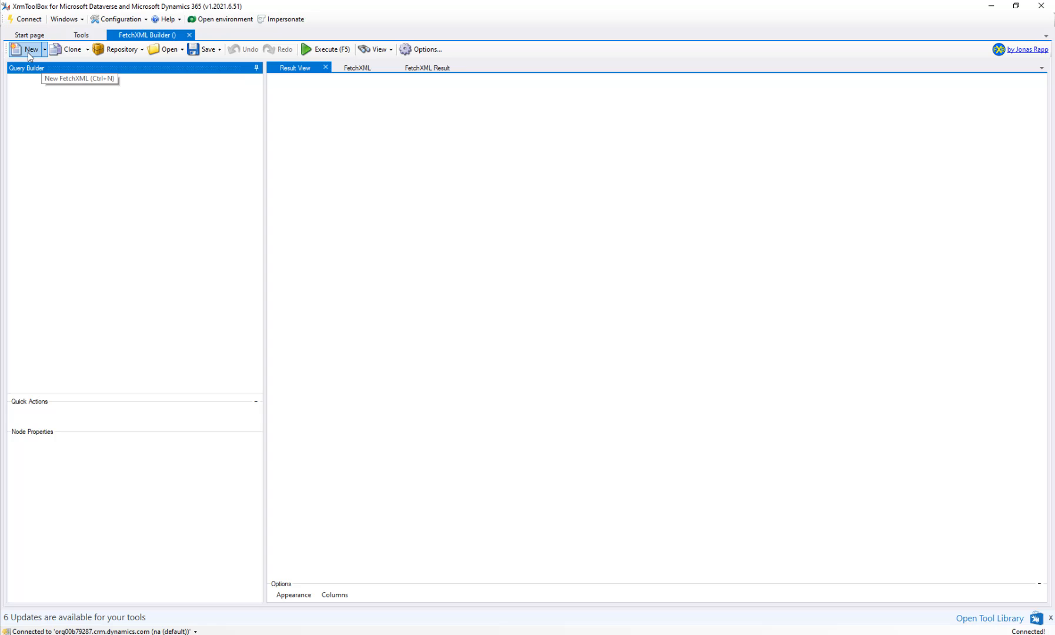
Create a query in a new tab, set its entity to contact, and execute it
click(45, 49)
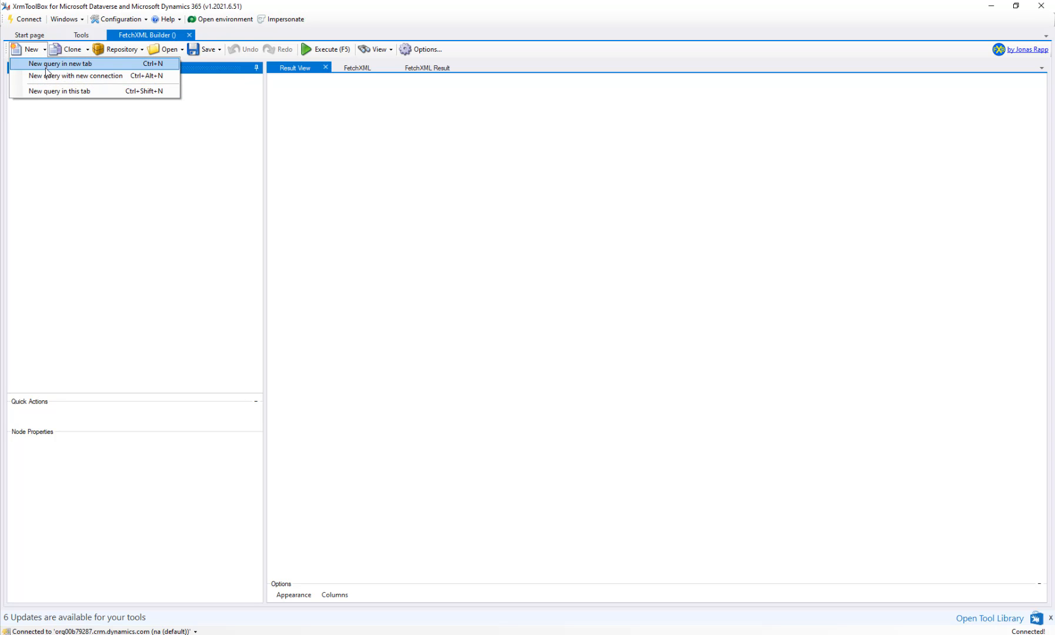
click(60, 64)
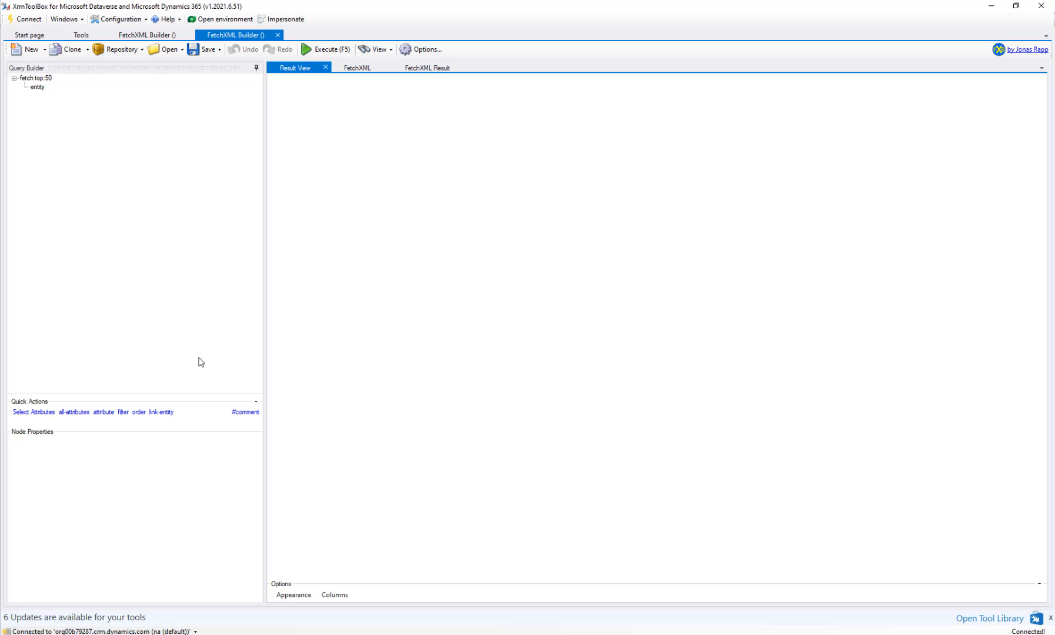
click(37, 87)
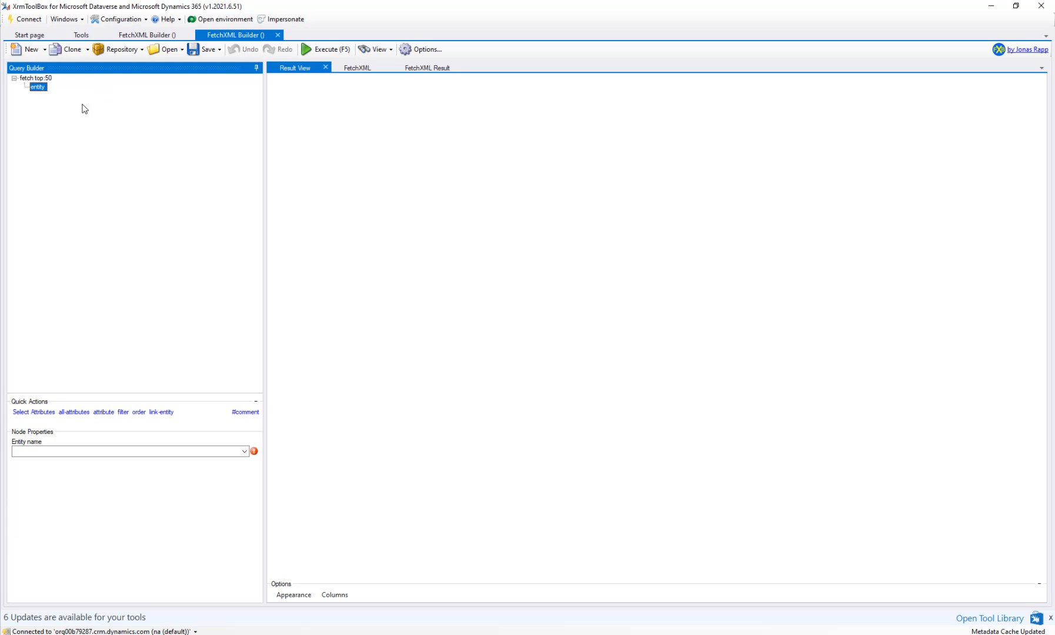
text(ree)
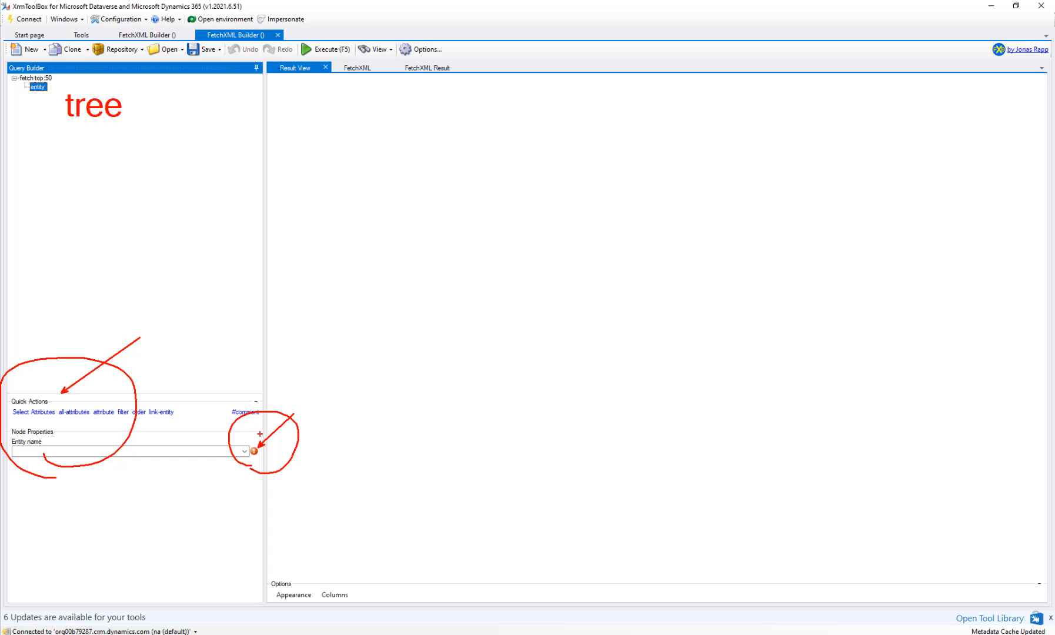
text(connection)
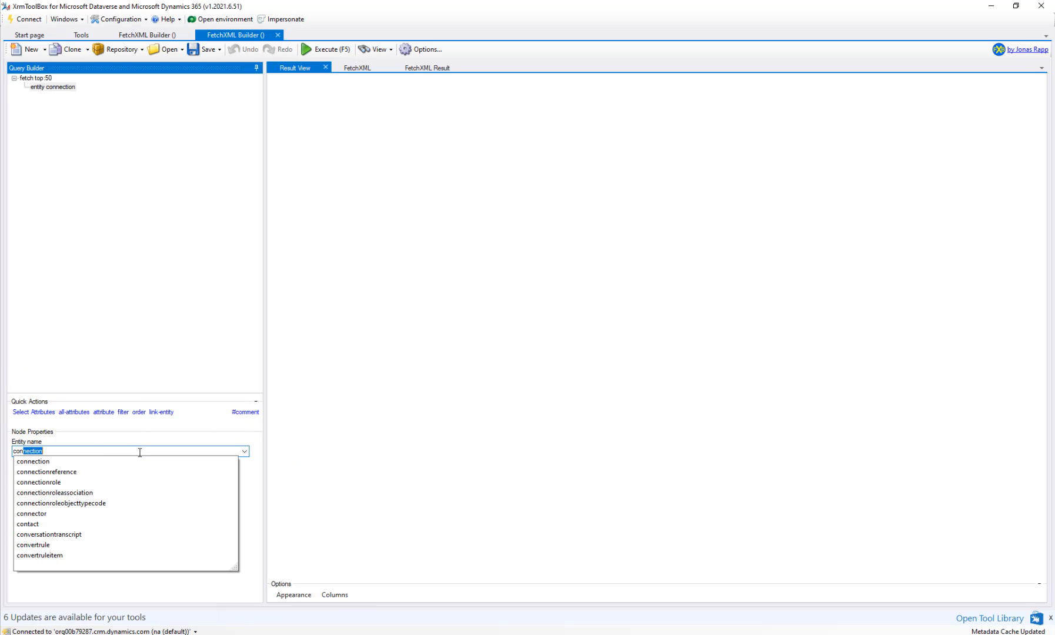
click(28, 524)
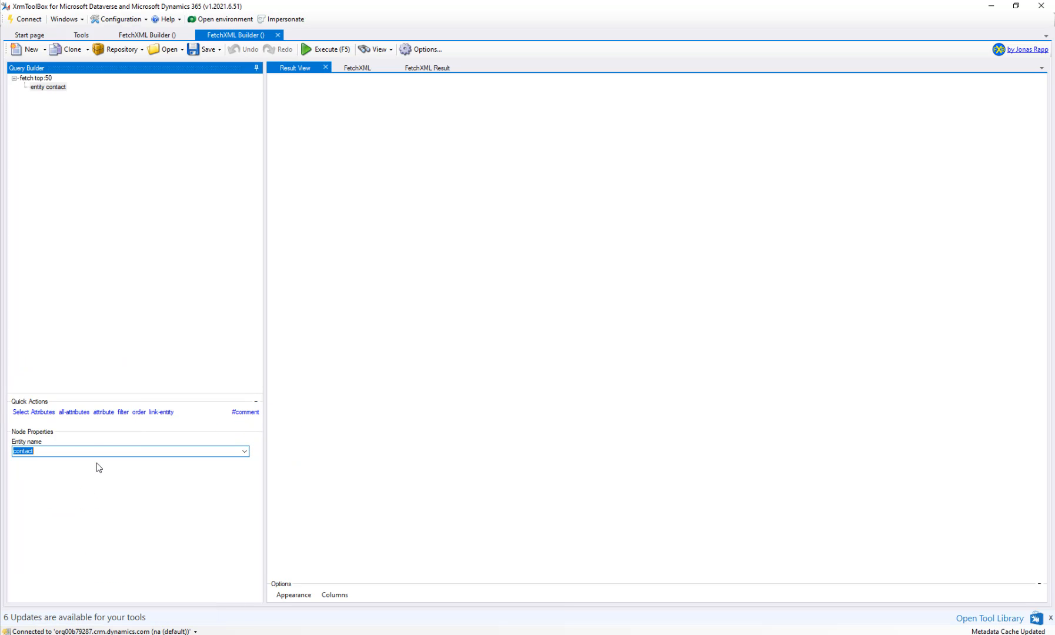
click(327, 49)
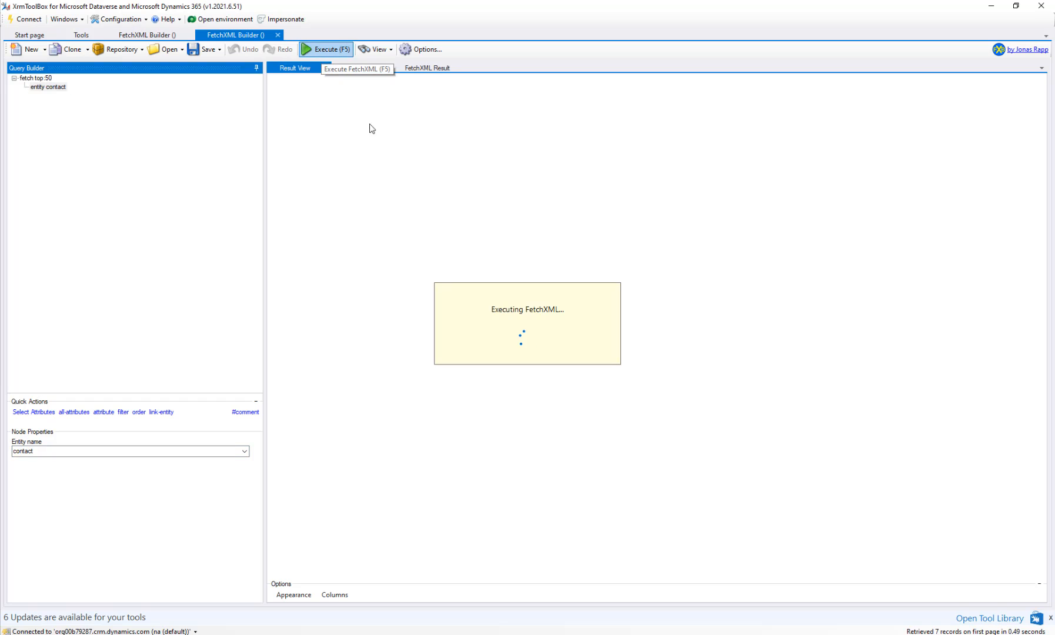
Switch to the Power Apps Tables list for the default environment
click(326, 50)
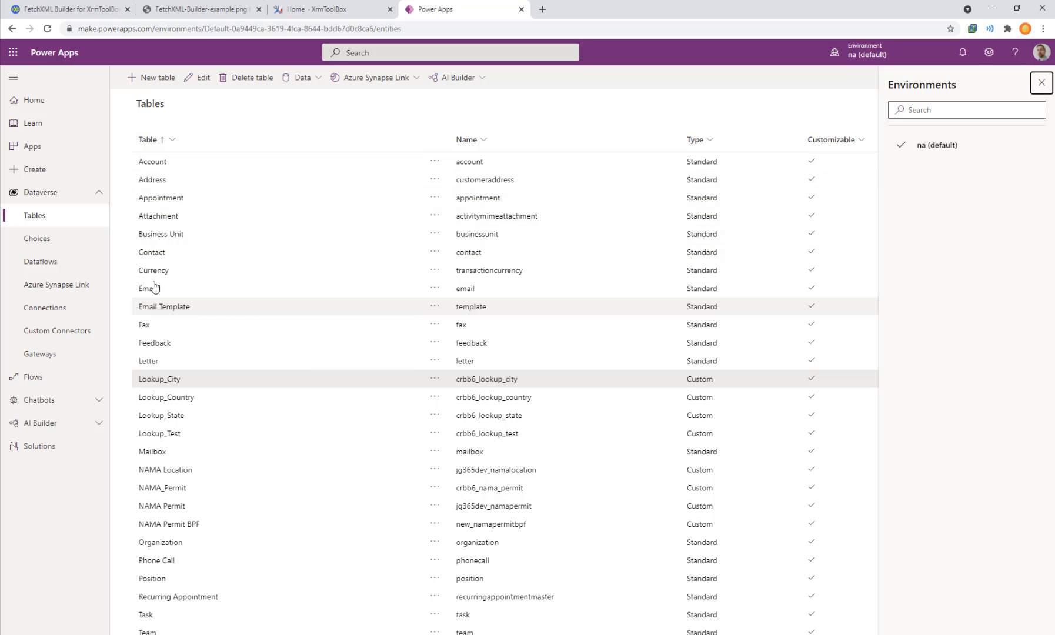
Review the Contact table's records in Power Apps, then return to the FetchXML results
click(151, 253)
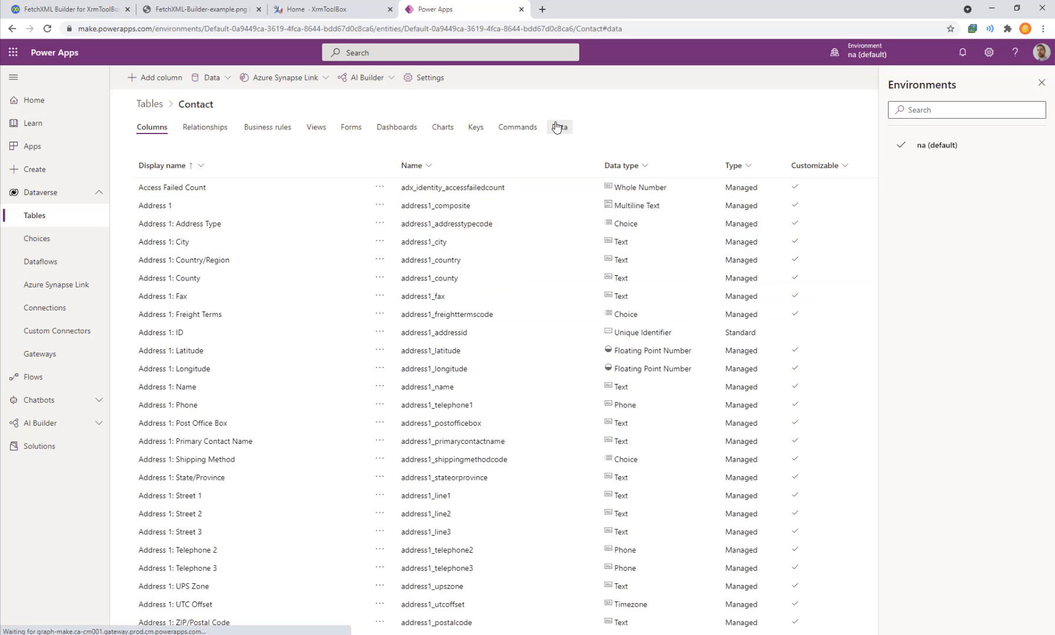
click(559, 127)
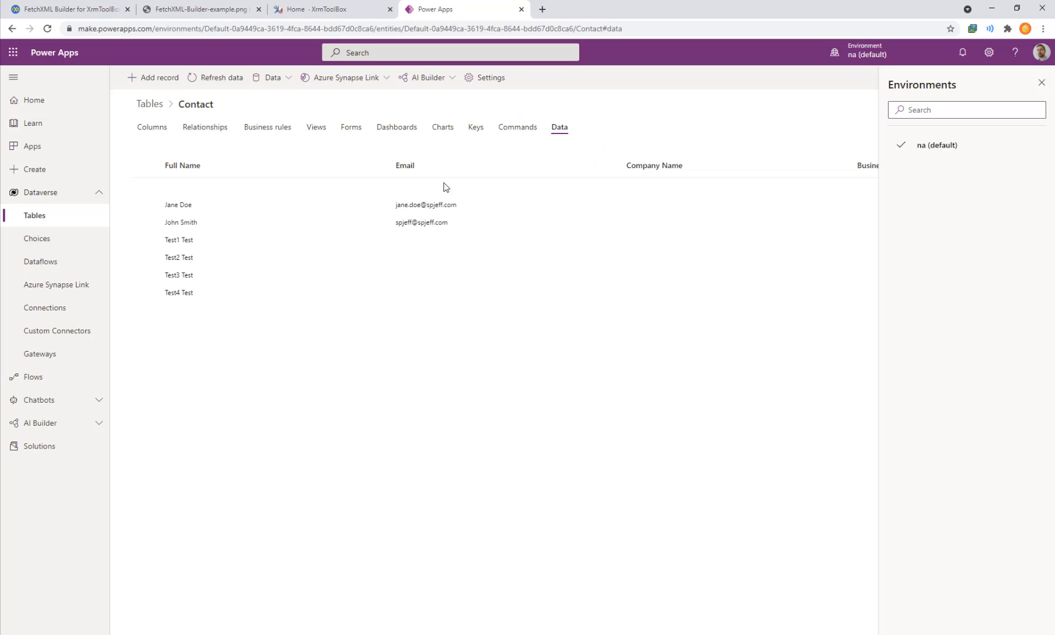
click(145, 187)
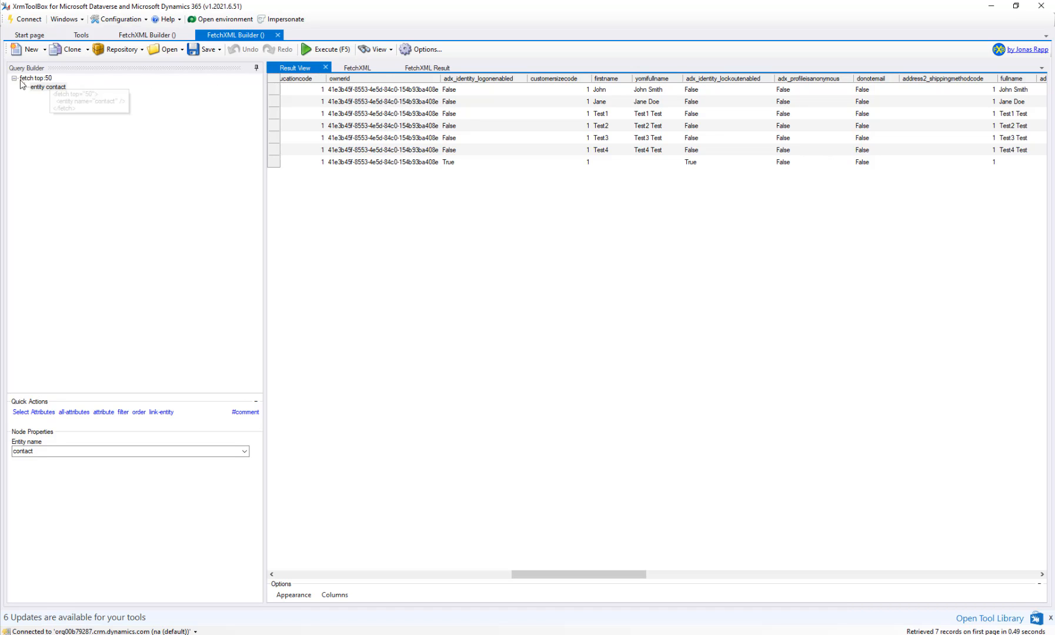
View the generated top-50 contact FetchXML, then select the contact entity node
click(358, 67)
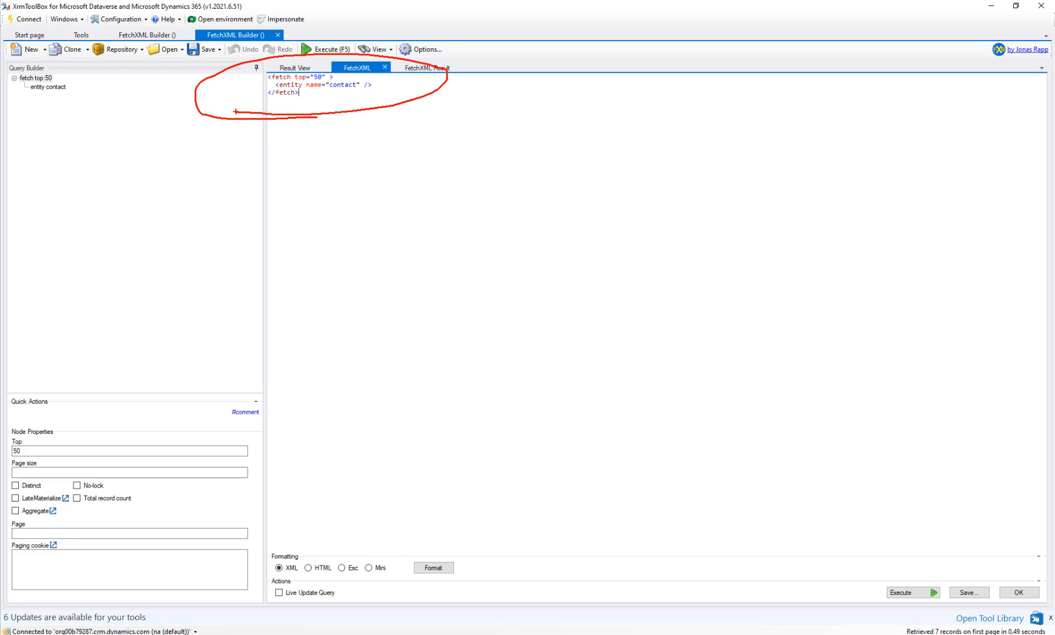
click(326, 50)
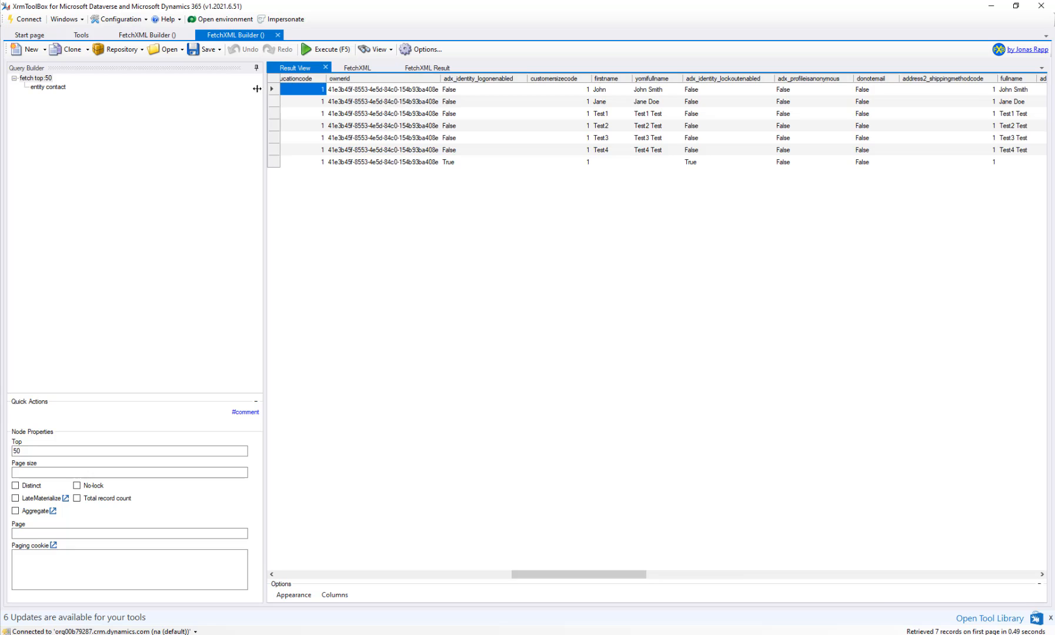
click(46, 88)
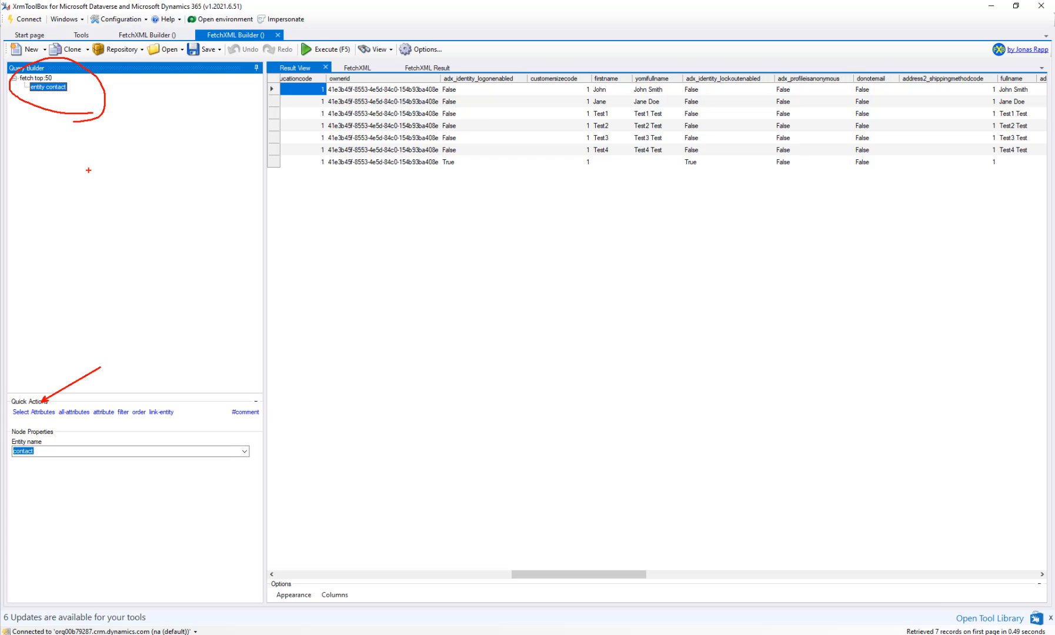
Add firstname, lastname and address1_stateorprovince attributes to contact and rerun the query
click(20, 412)
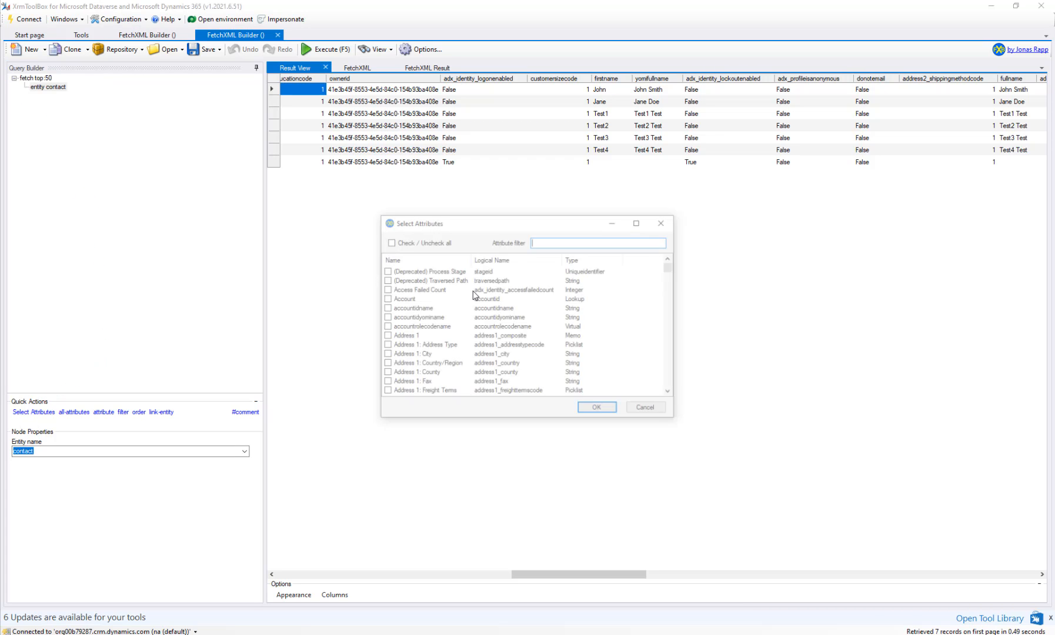
text(first)
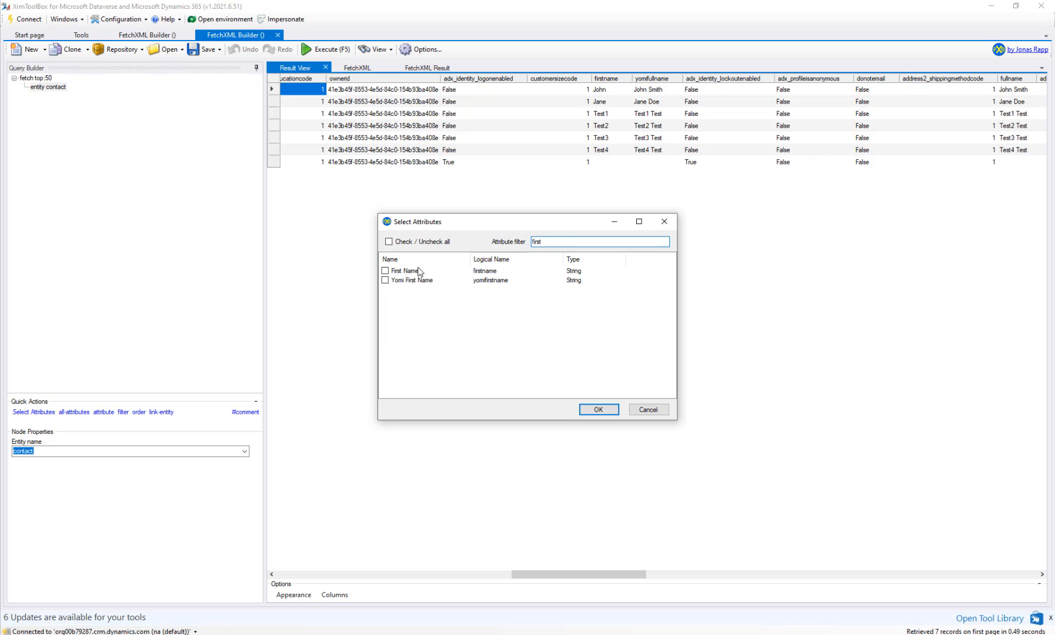
click(597, 410)
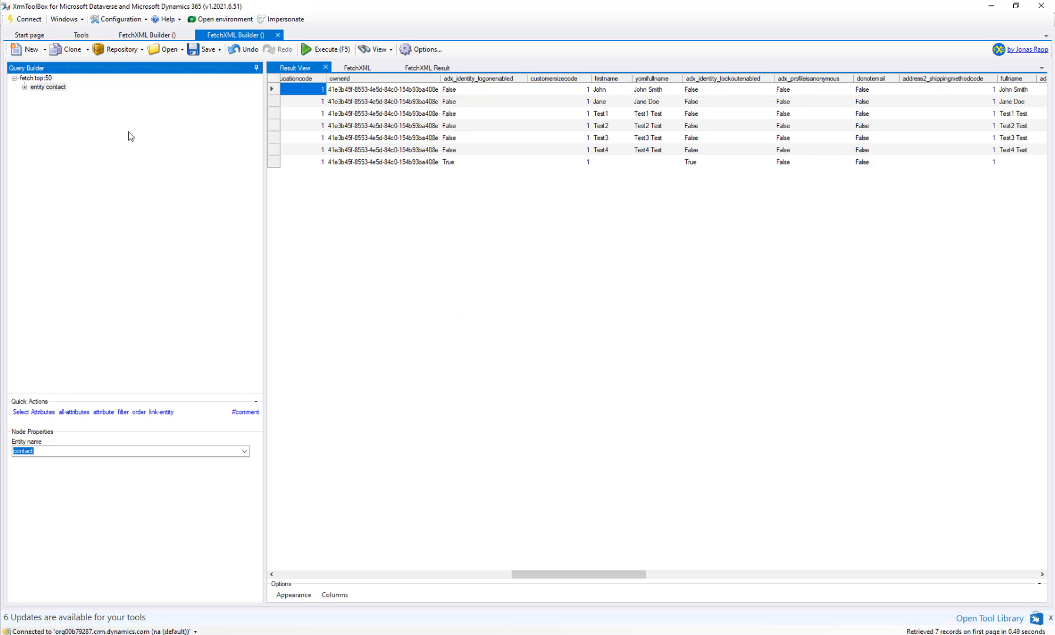
click(43, 412)
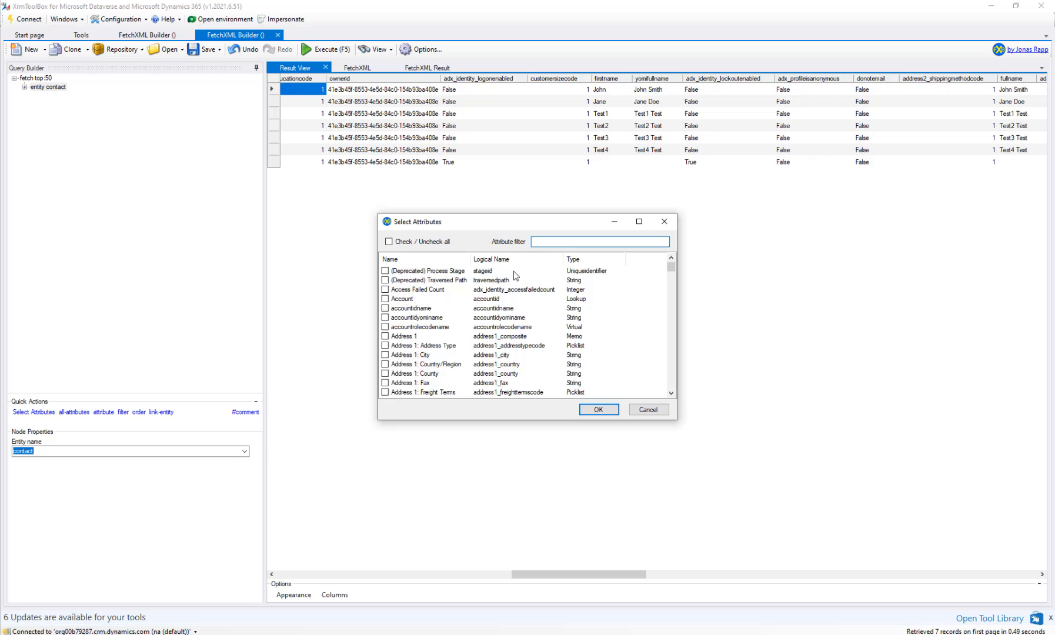
text(last)
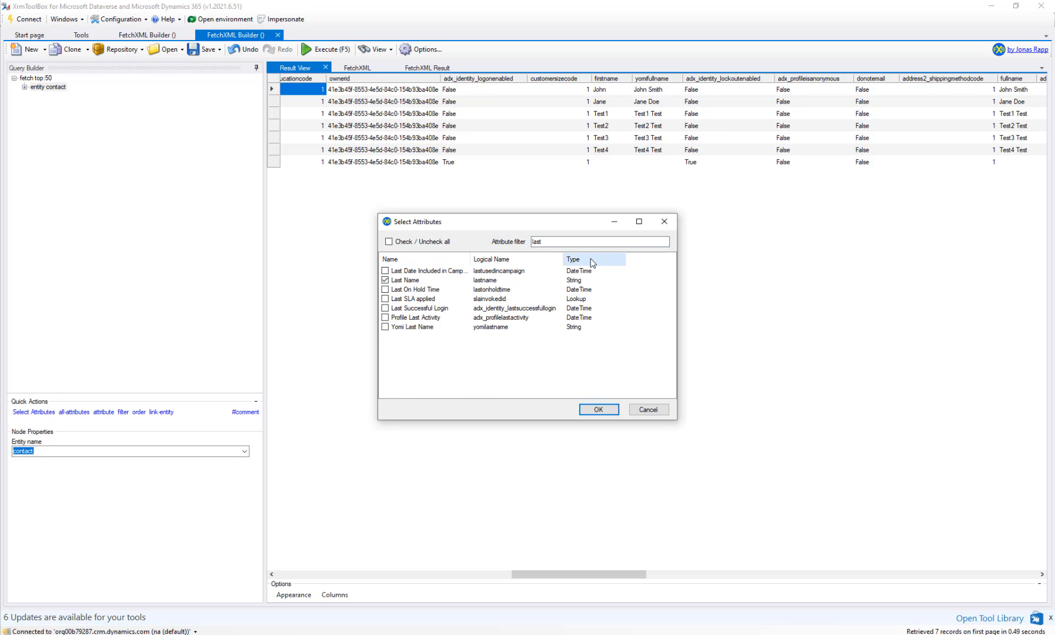
text(state)
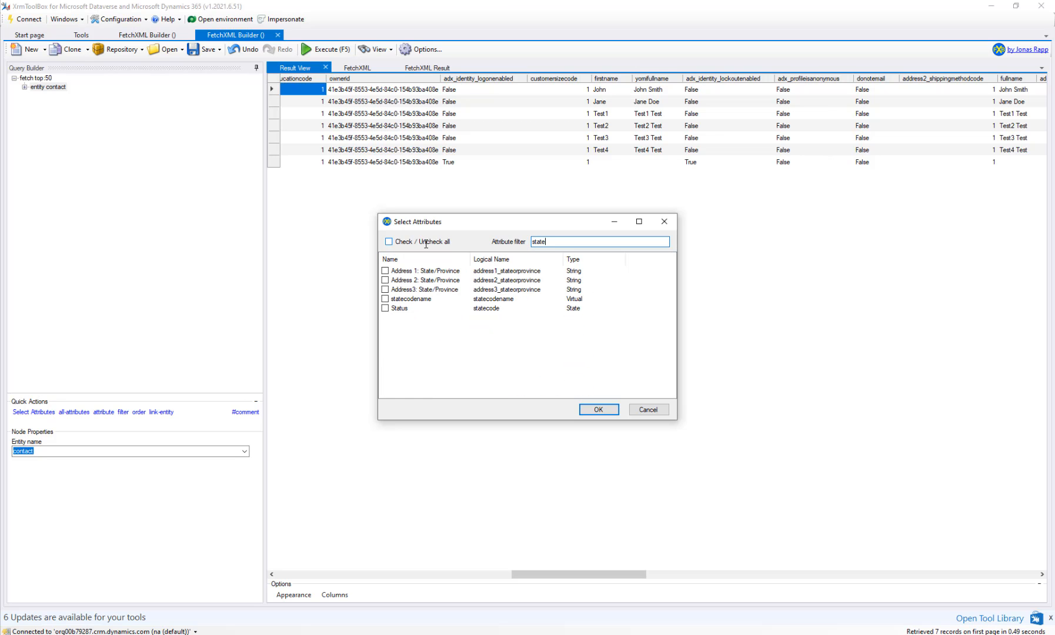
click(598, 409)
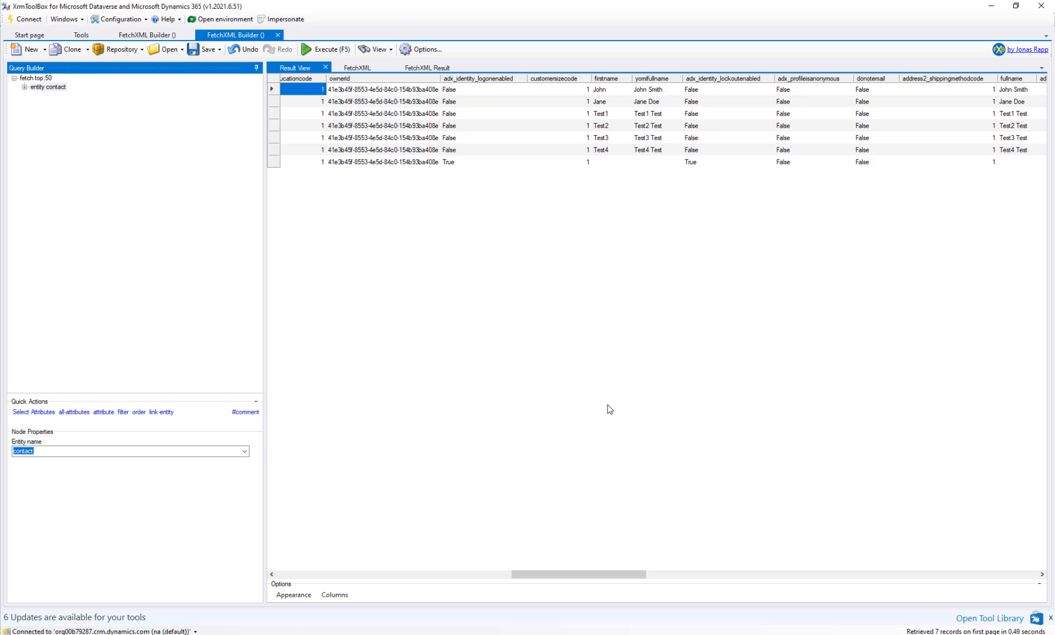
click(24, 86)
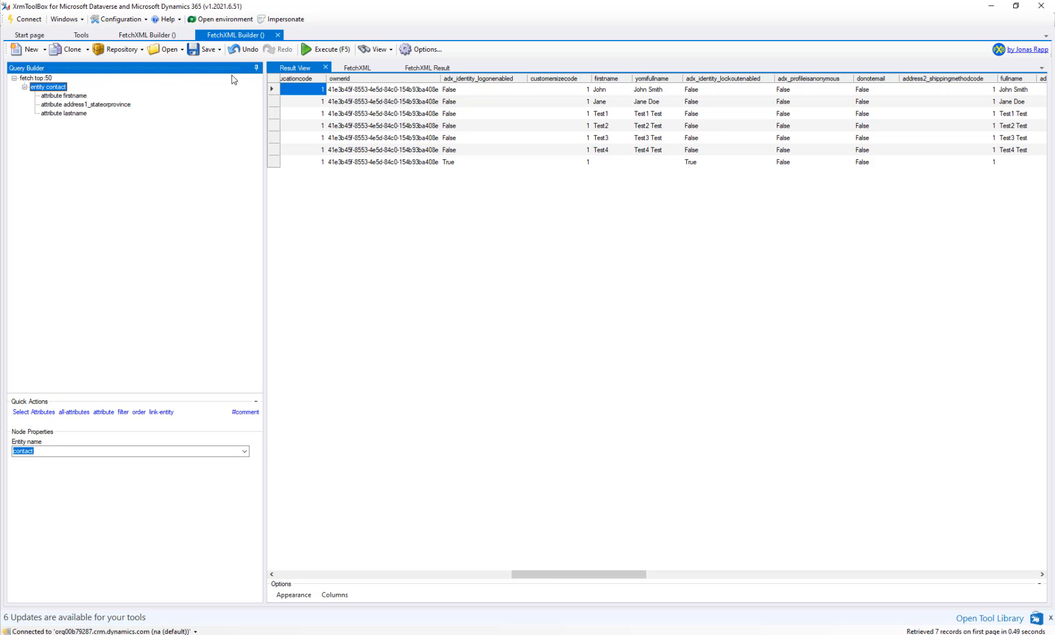
click(329, 50)
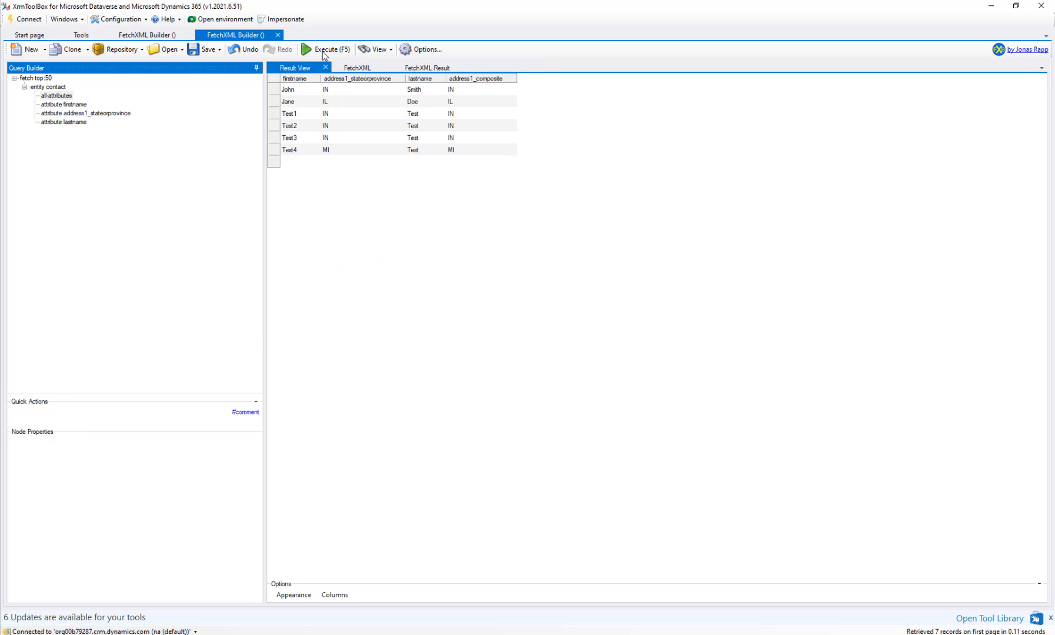
Delete the lastname attribute node and confirm the deletion
click(64, 104)
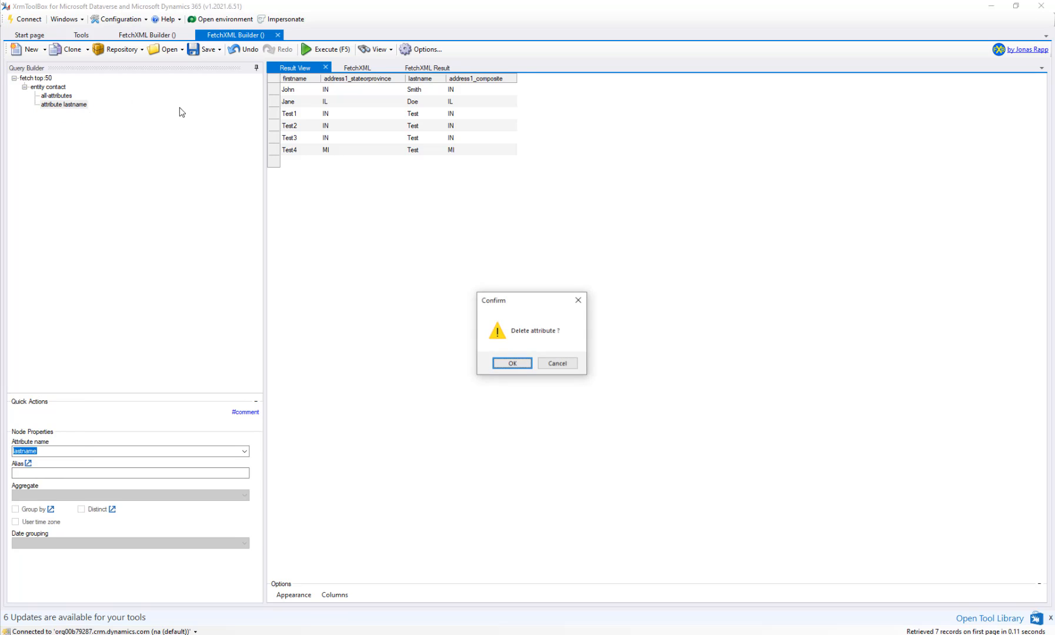
click(511, 364)
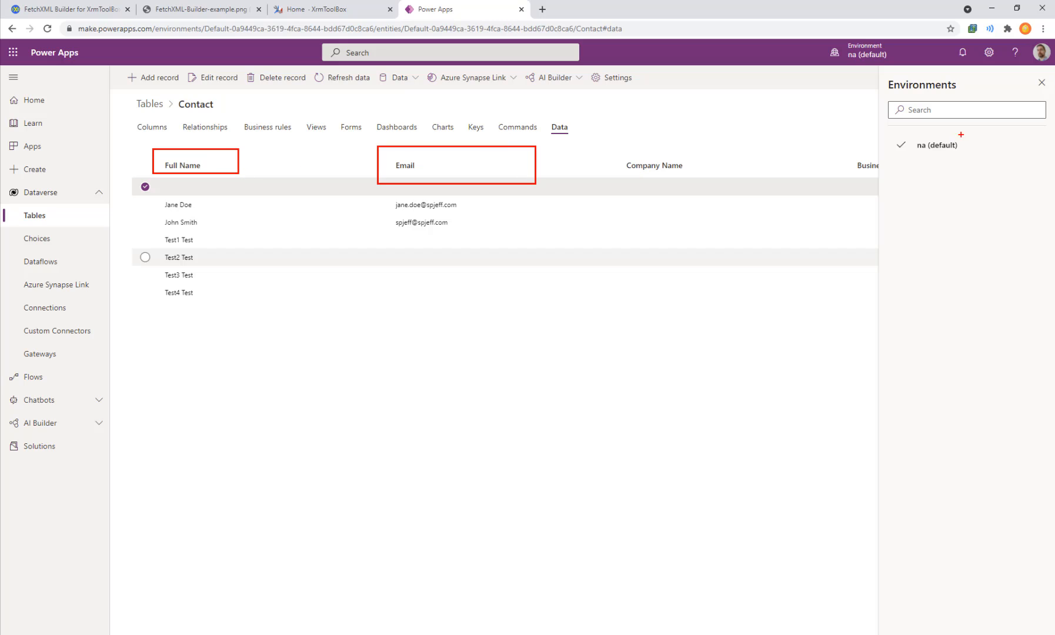
Close the Environments pane and review the Contact data's four columns
click(1042, 83)
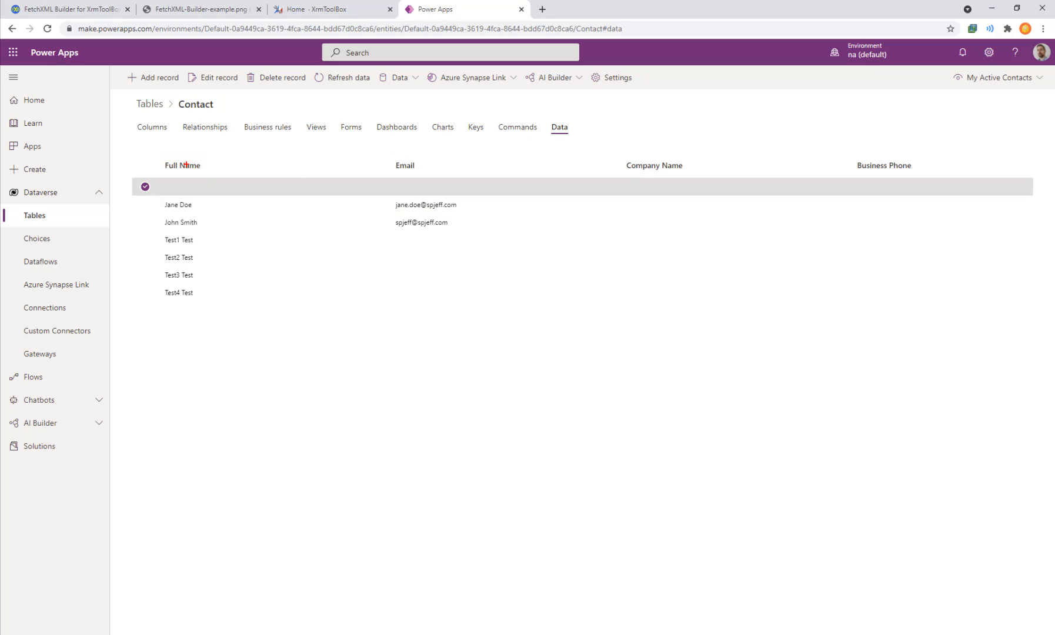
drag(143, 148, 889, 167)
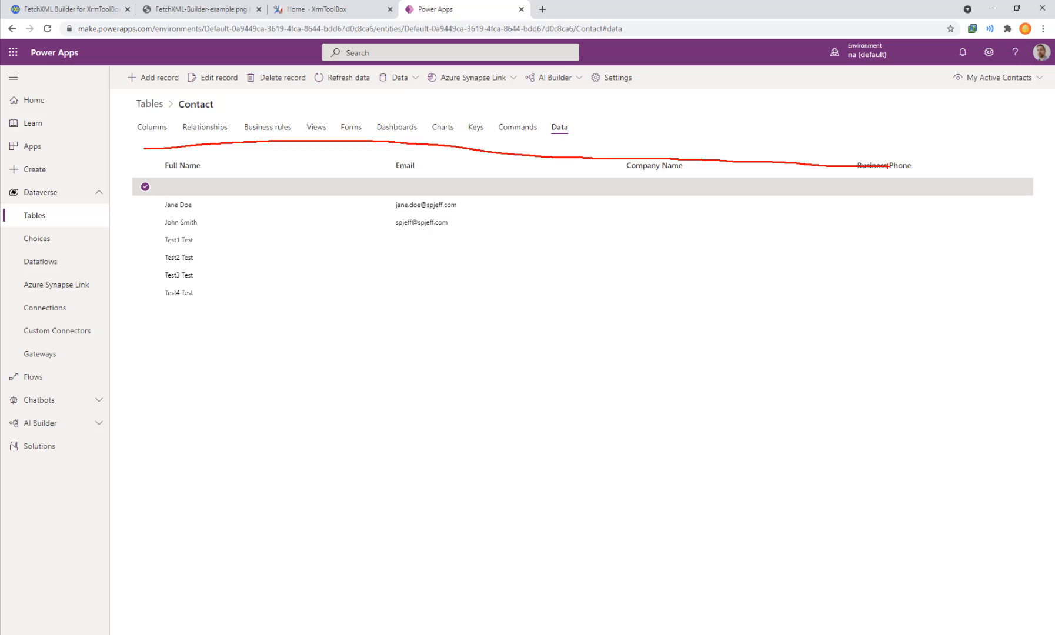
text(4 cols)
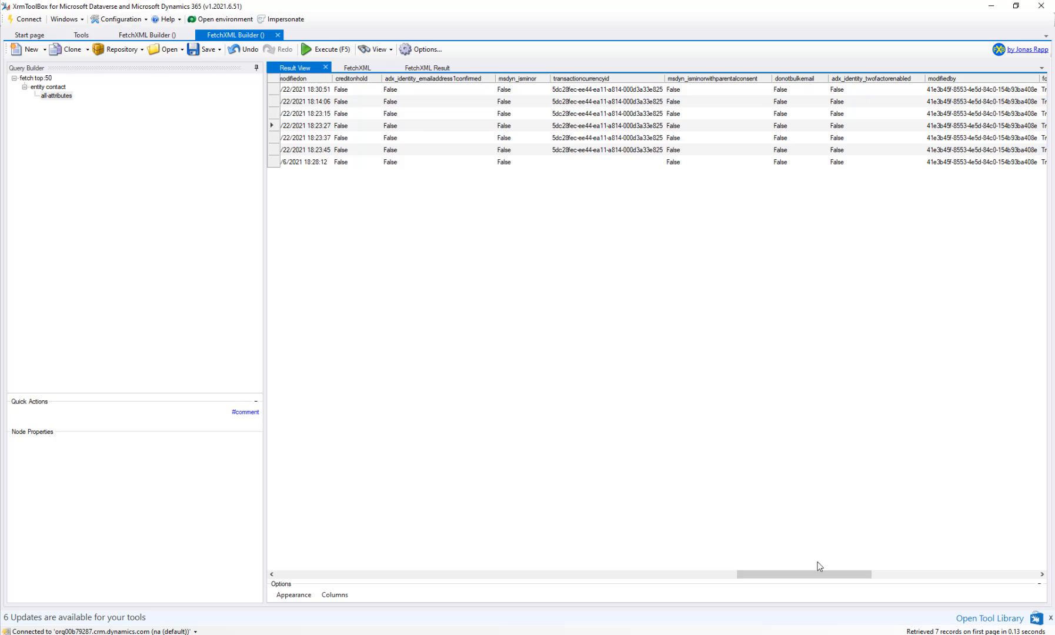
Scroll the results to the emailaddress1 column and reselect the contact entity node
drag(805, 574, 489, 574)
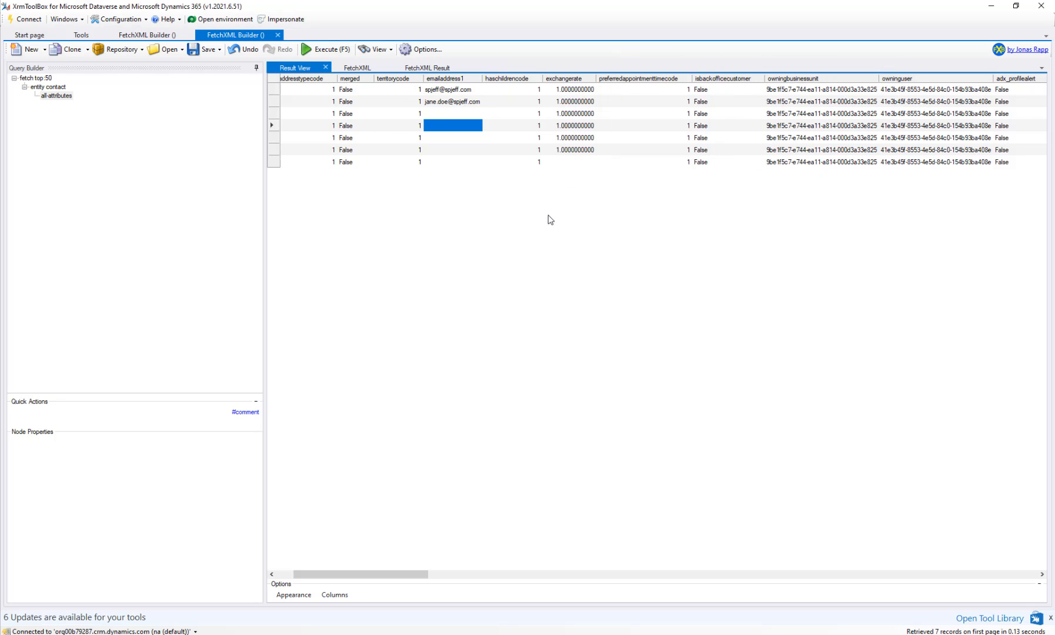
click(48, 87)
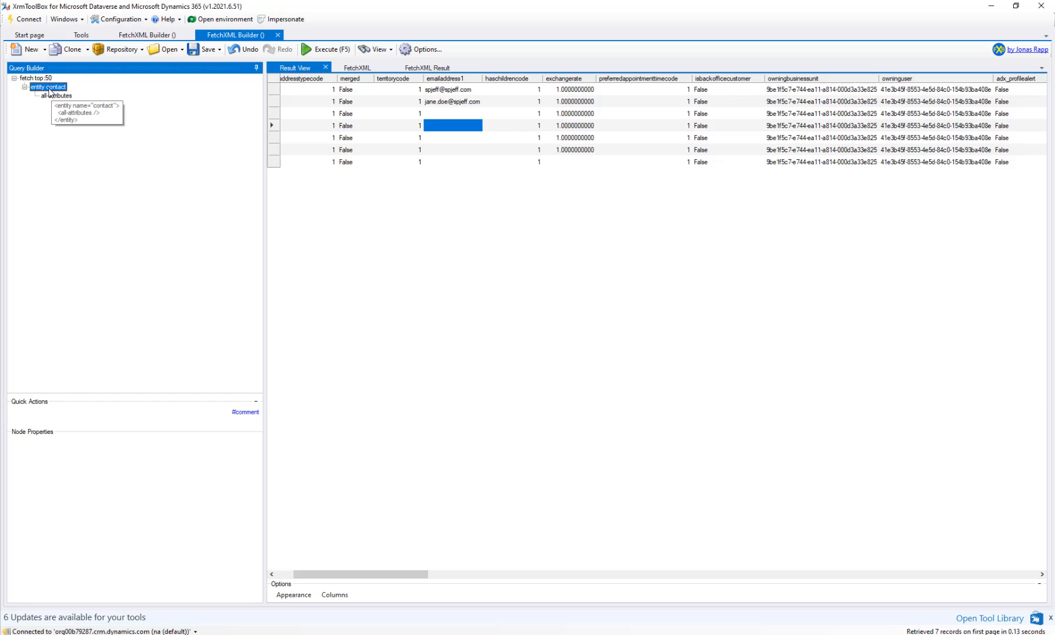
click(30, 412)
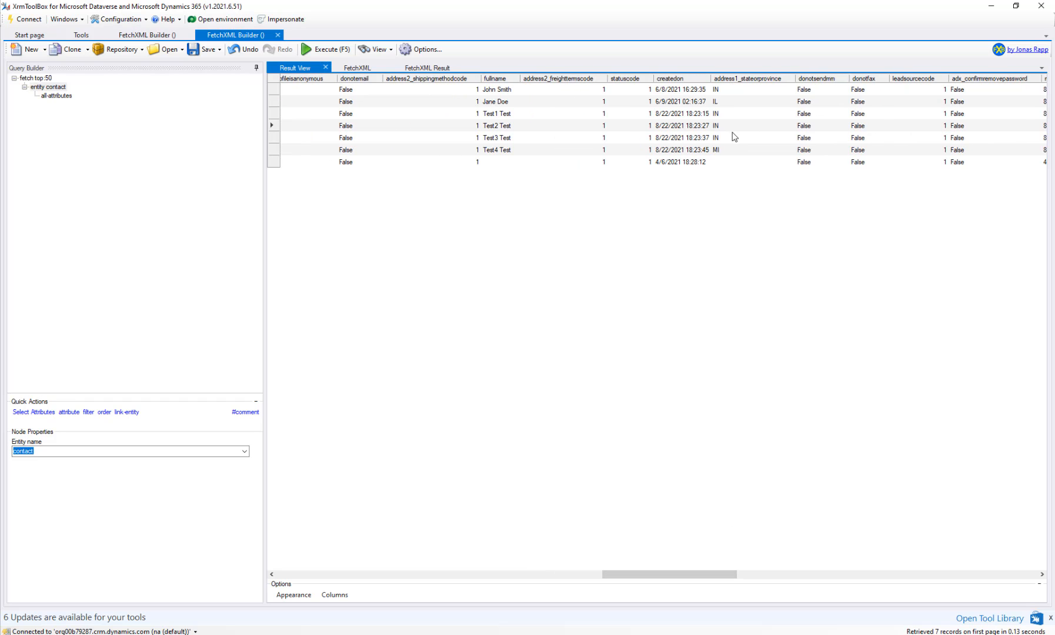
Highlight the address1_stateorprovince column, then show the fetch node's Aggregate option
click(749, 78)
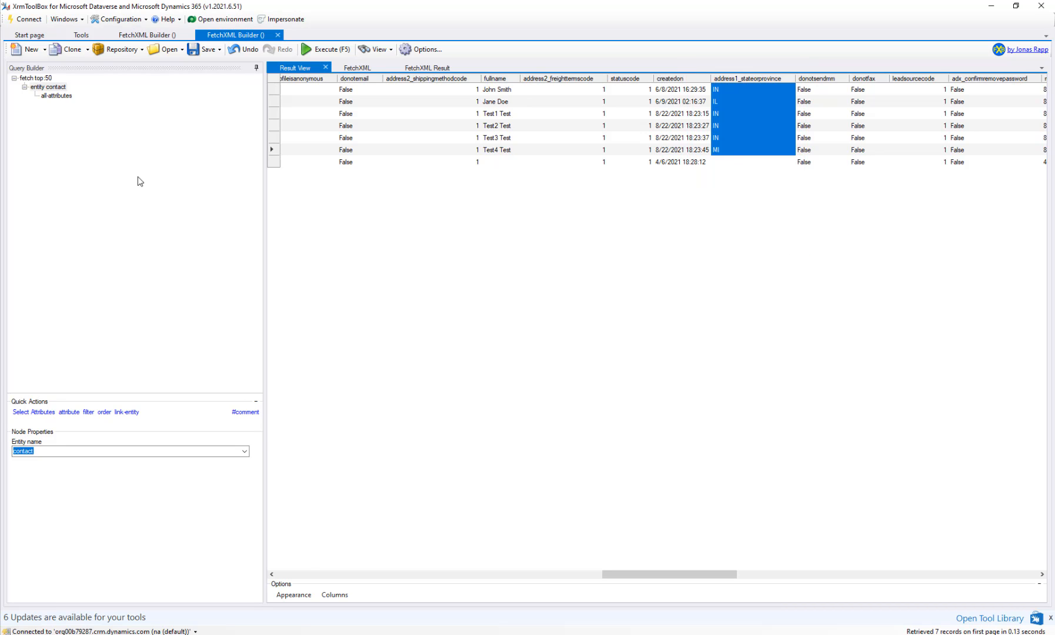
click(58, 95)
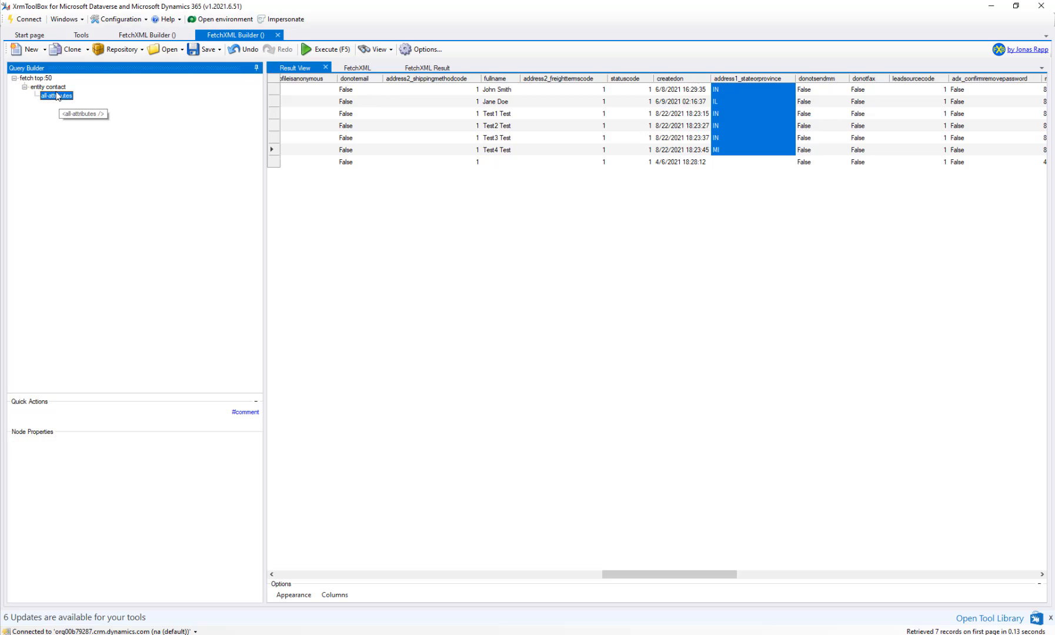
click(47, 87)
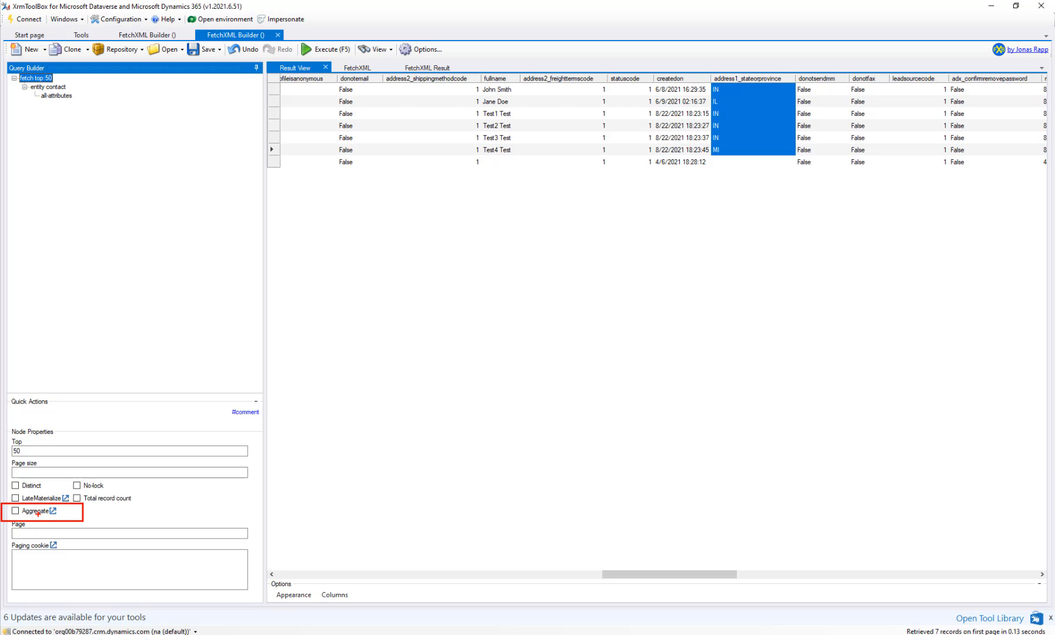
Add the address1_stateorprovince attribute and delete the all-attributes node
click(50, 511)
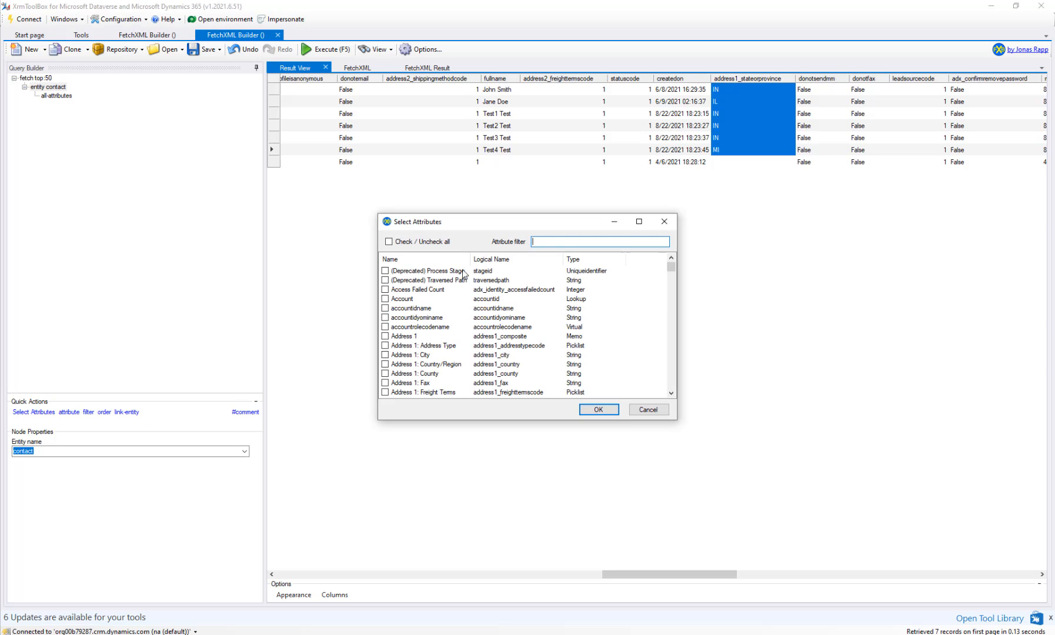
text(state)
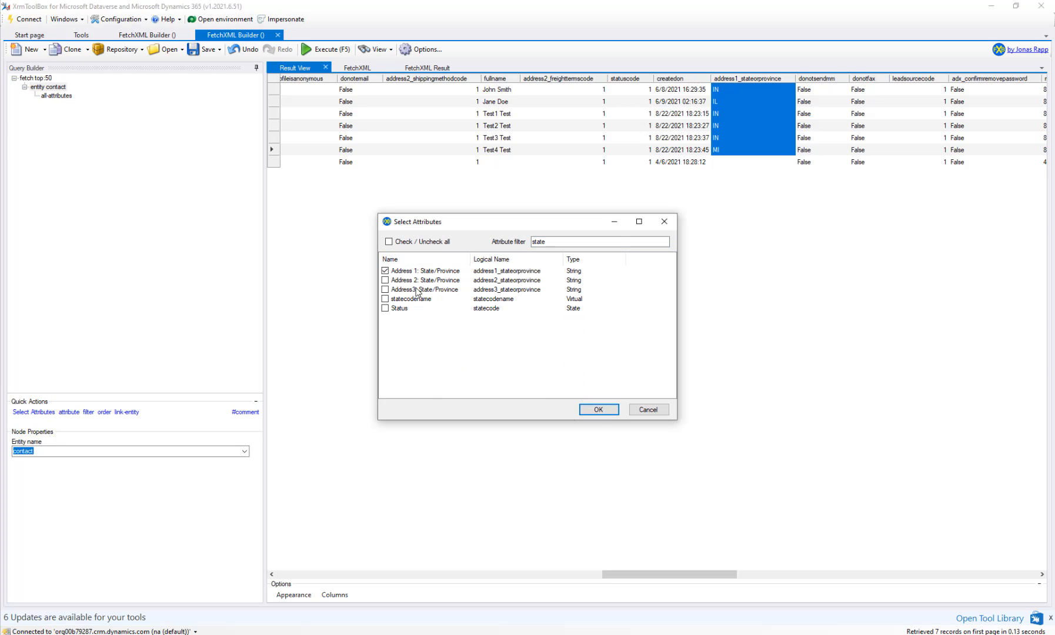
click(598, 409)
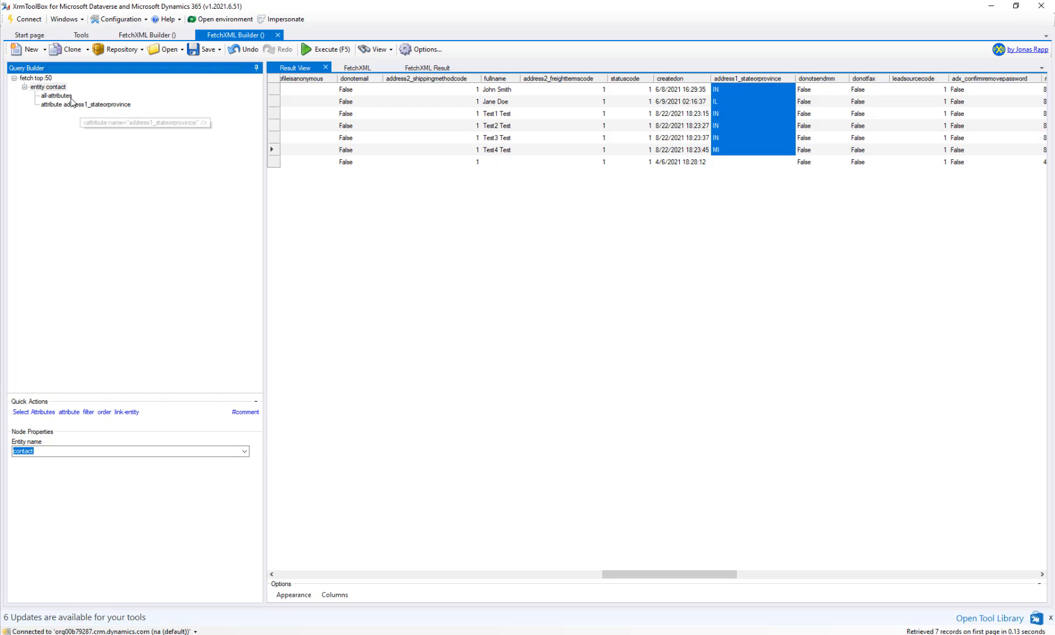
right_click(56, 95)
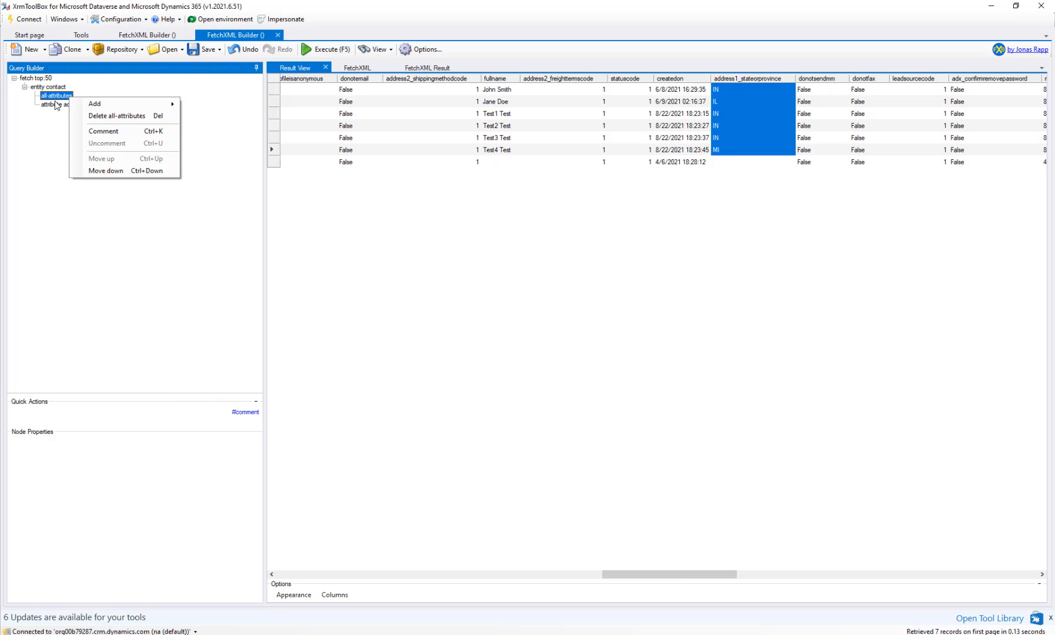
click(117, 116)
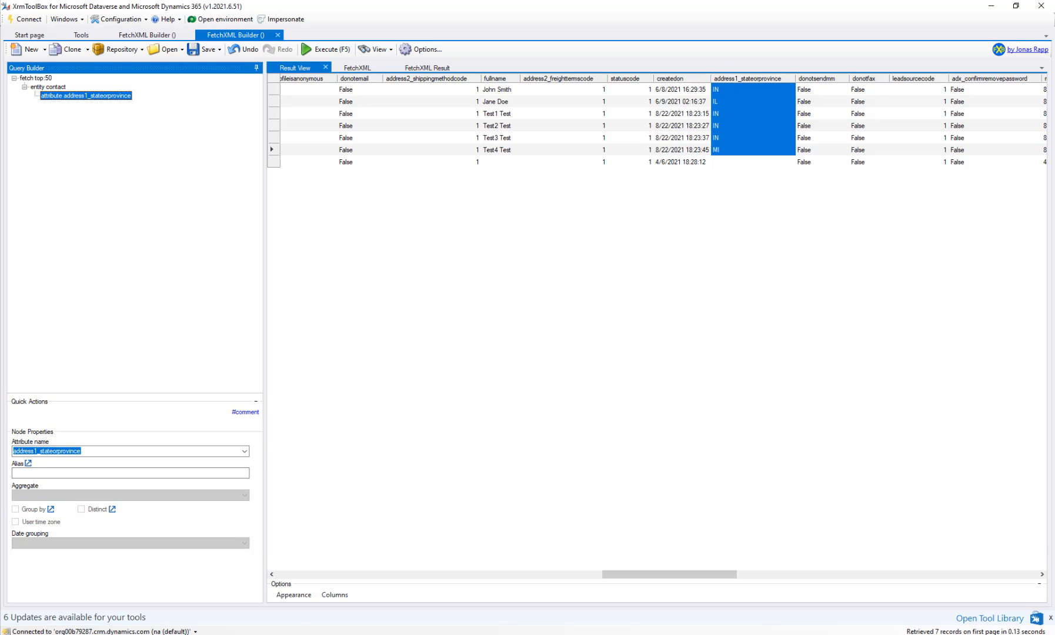
Turn on aggregation and set address1_stateorprovince to group by
click(48, 87)
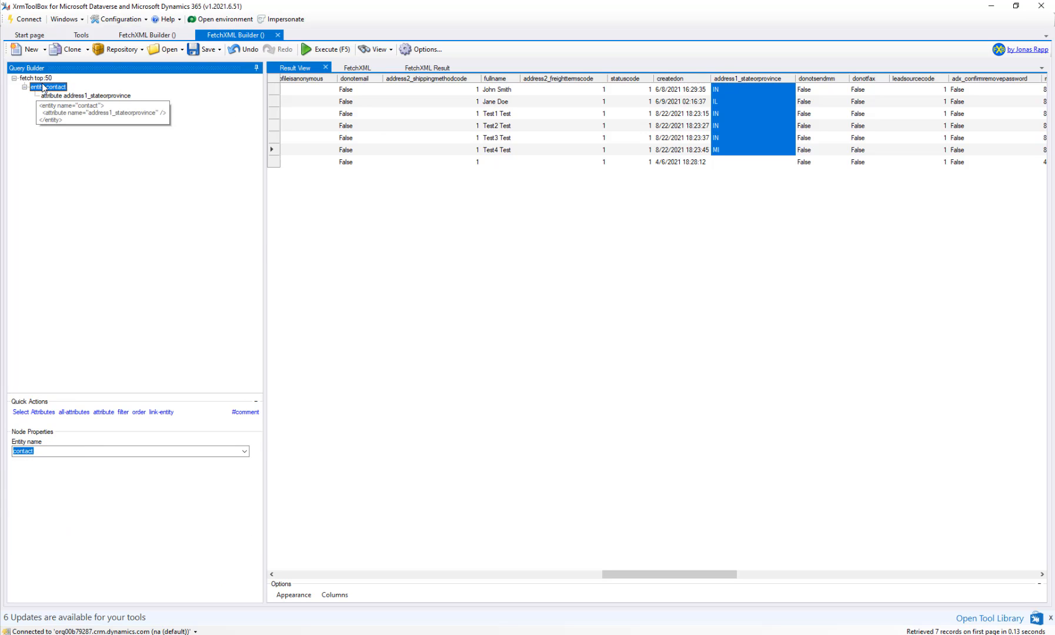
click(15, 510)
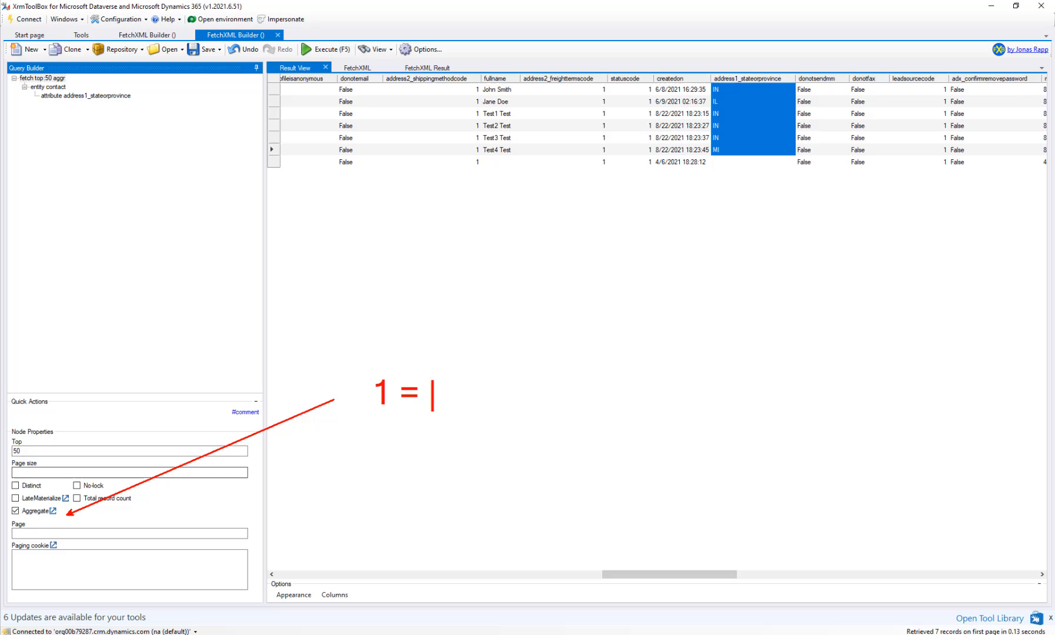
text(ag)
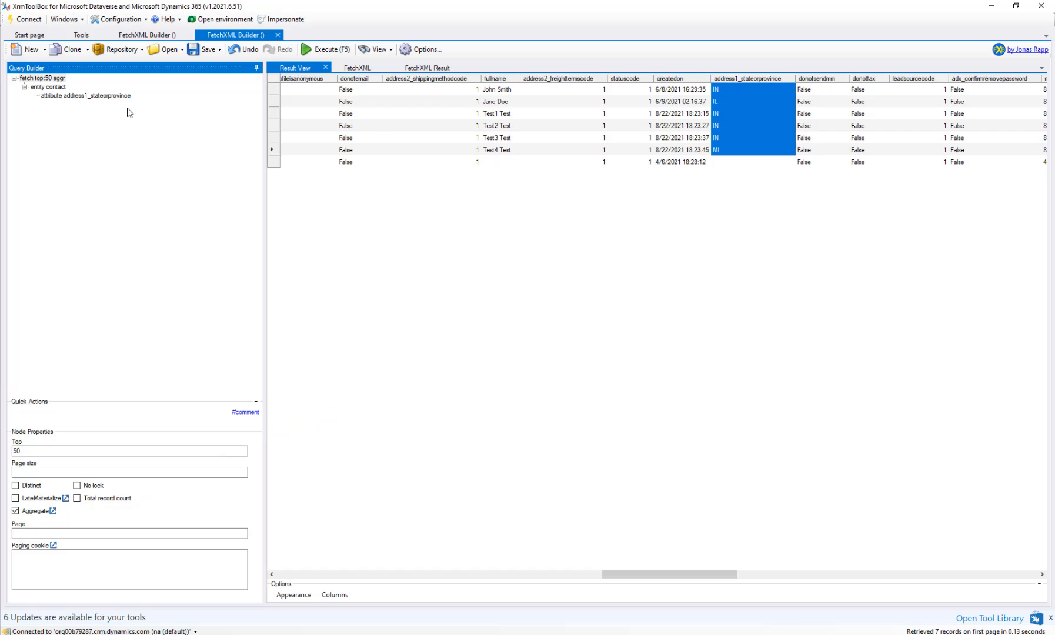
click(85, 95)
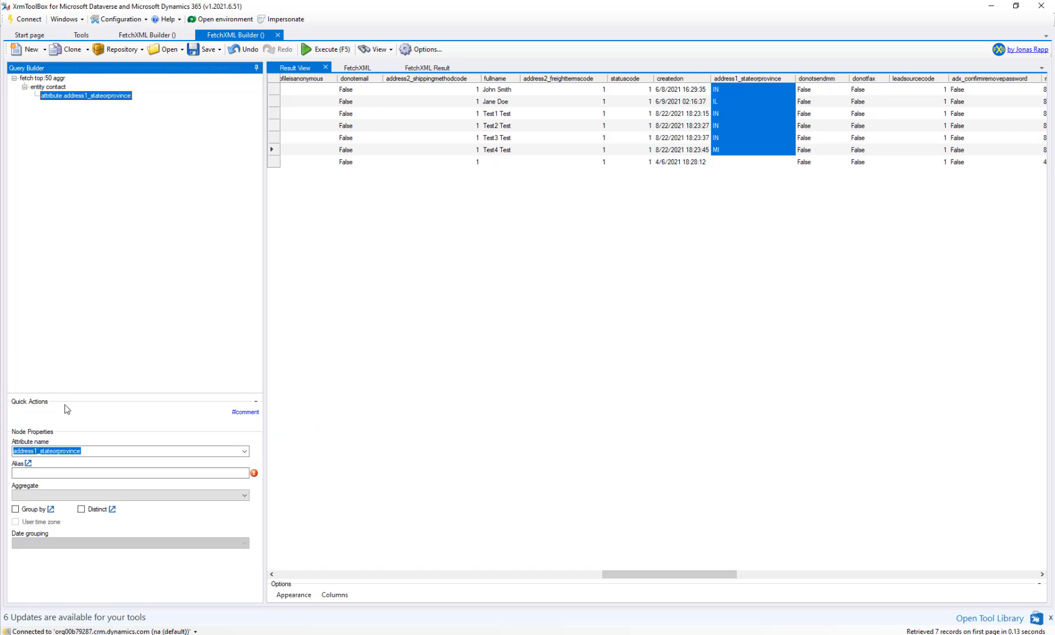
click(15, 510)
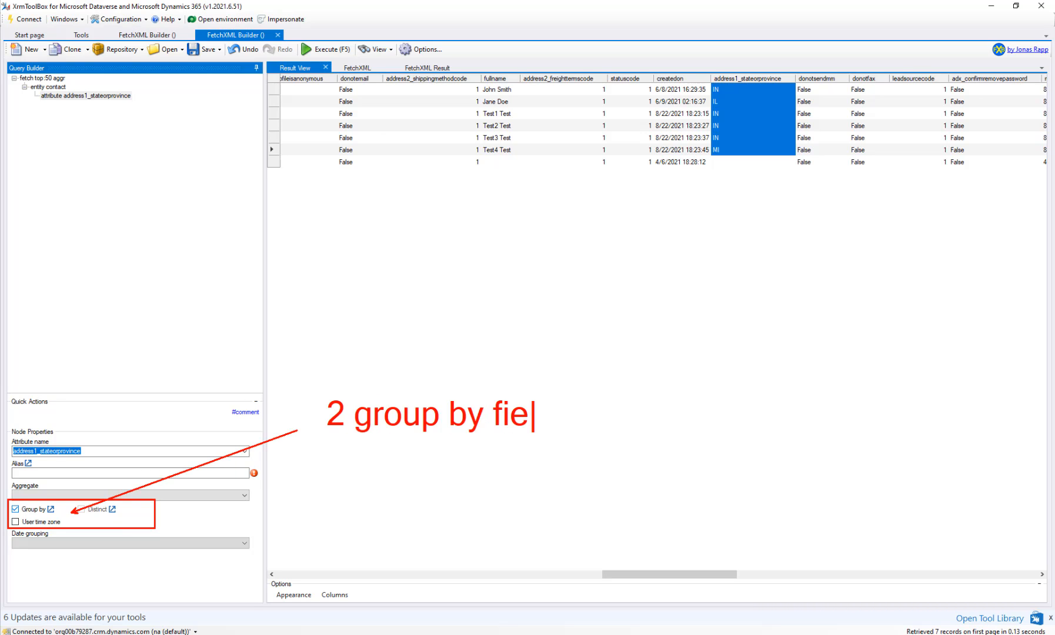
text(ld (STATE))
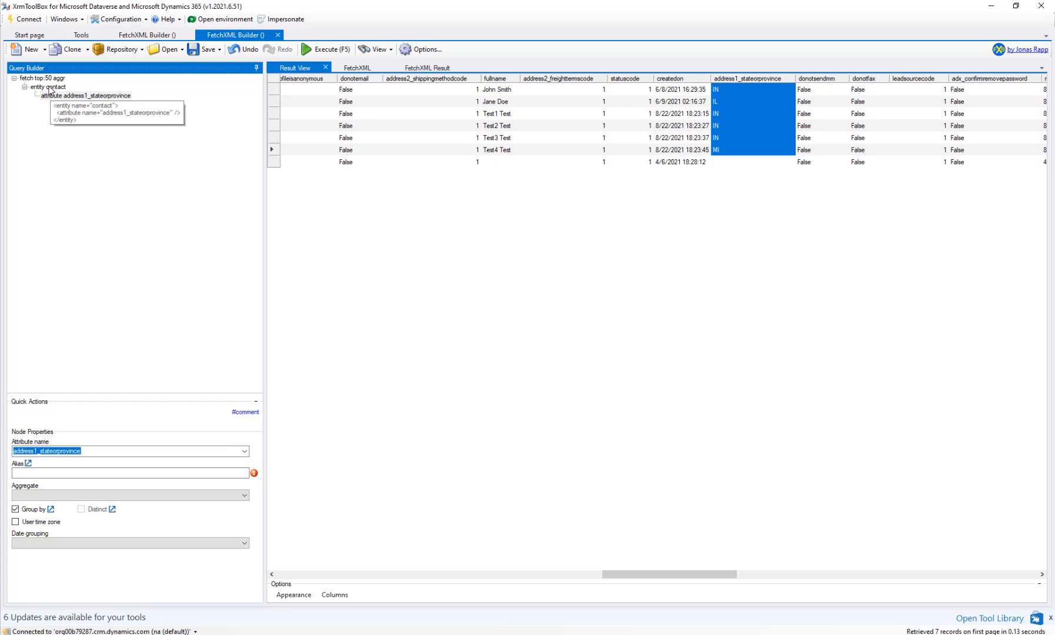
Add the contactid attribute to the contact entity and alias it contactcount
click(48, 87)
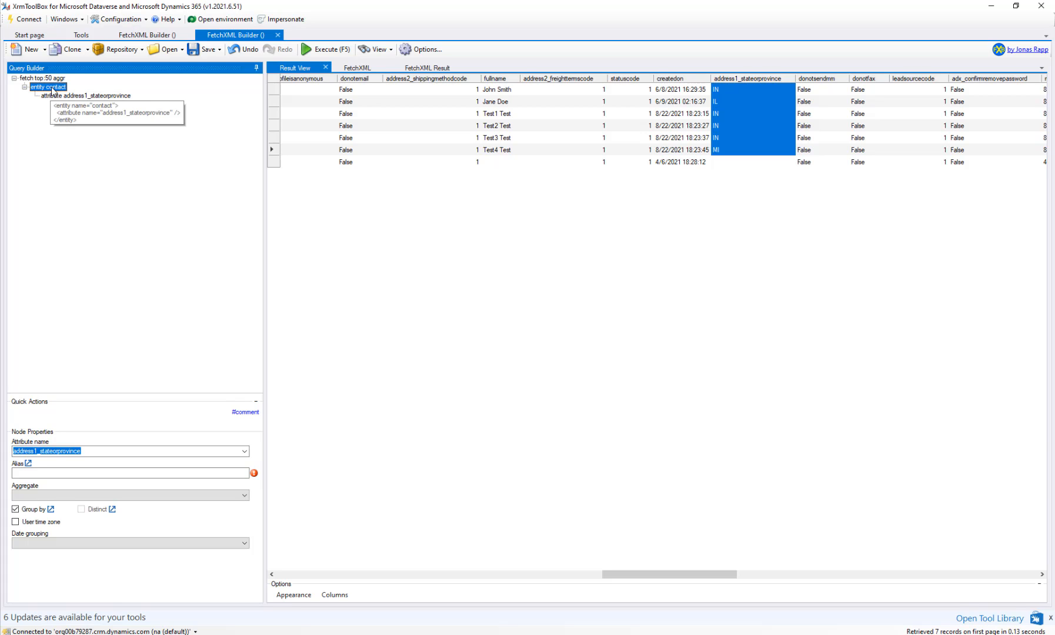
click(33, 412)
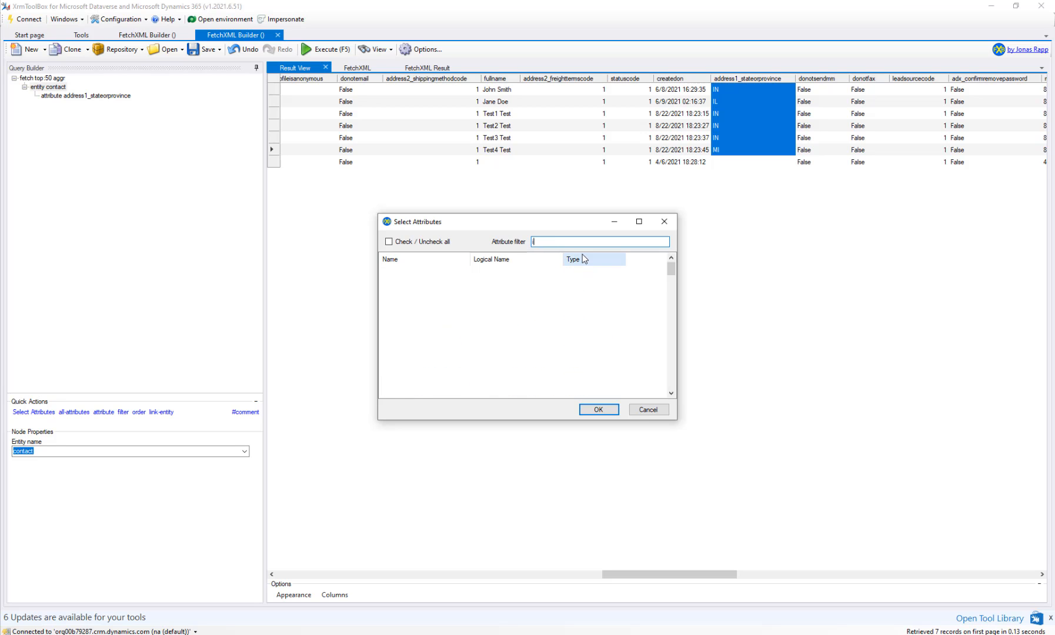
text(d)
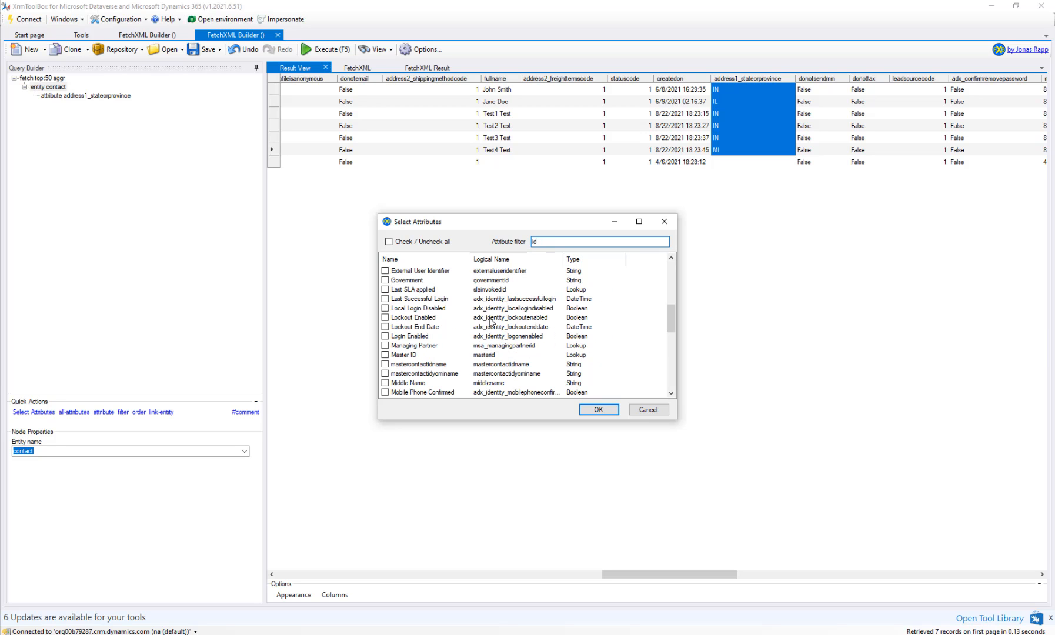
scroll(down, 3)
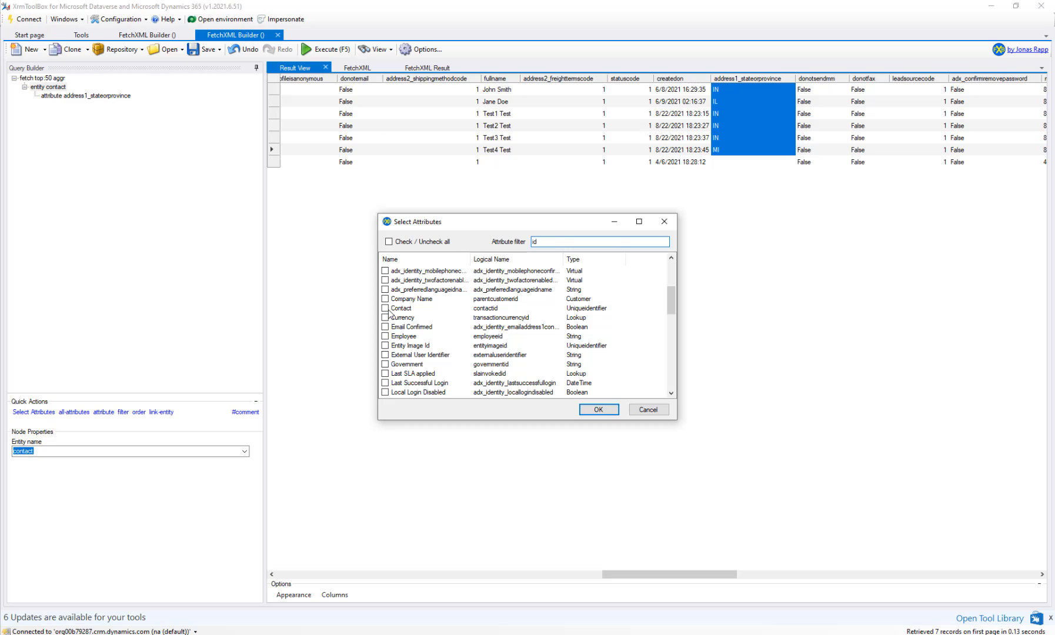
click(386, 308)
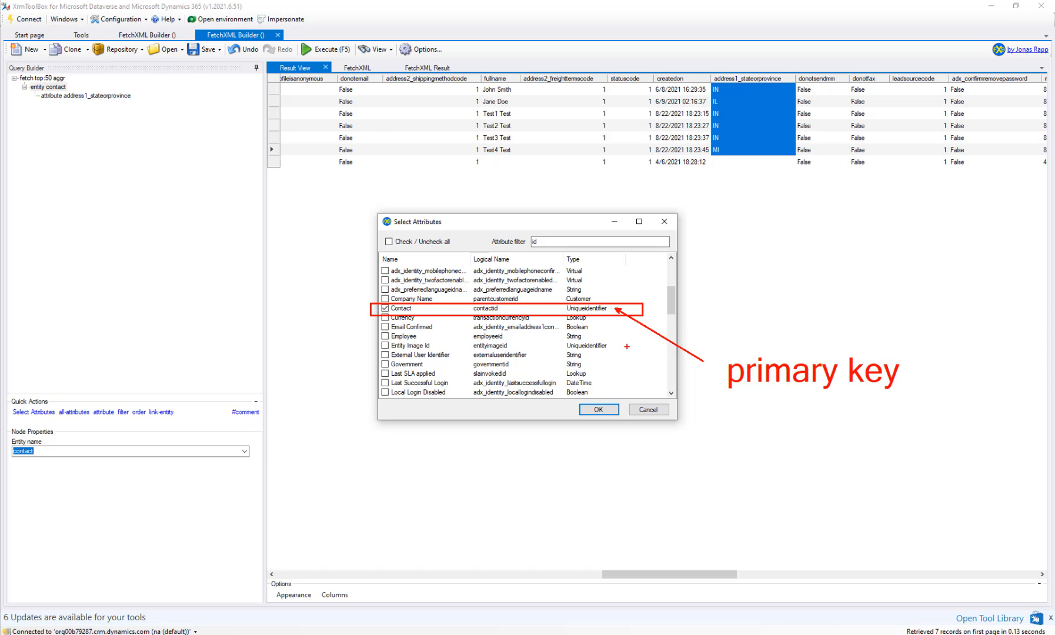
click(598, 410)
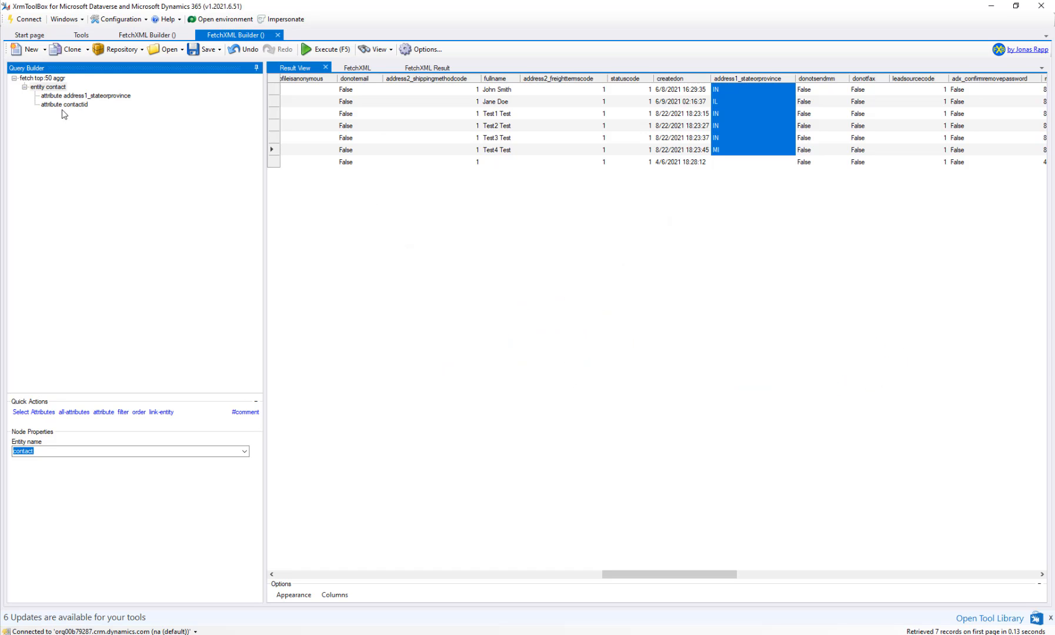
click(64, 104)
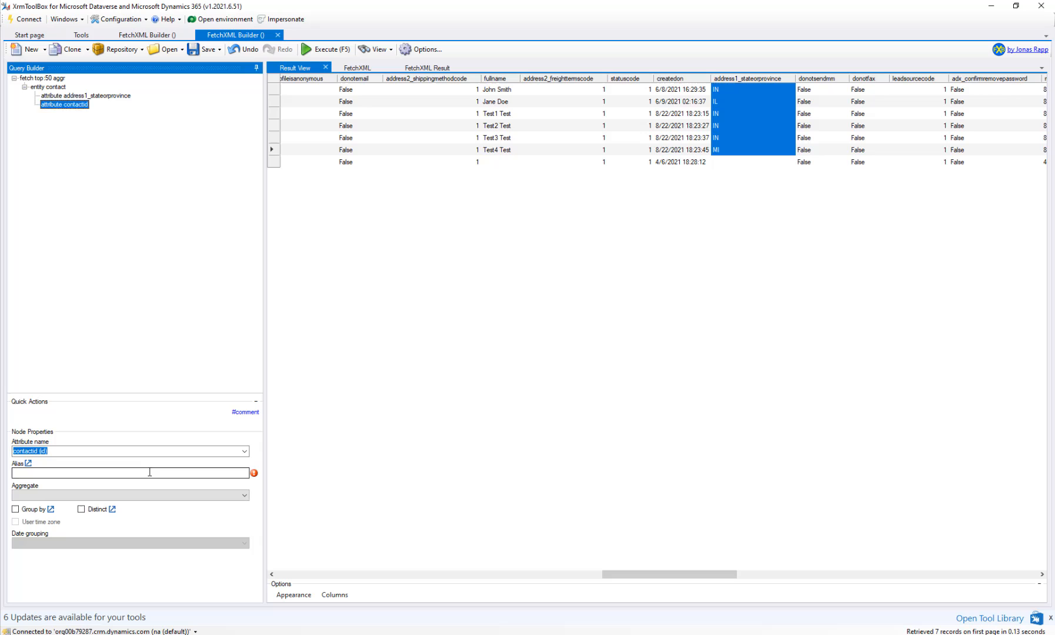
text(contactcount)
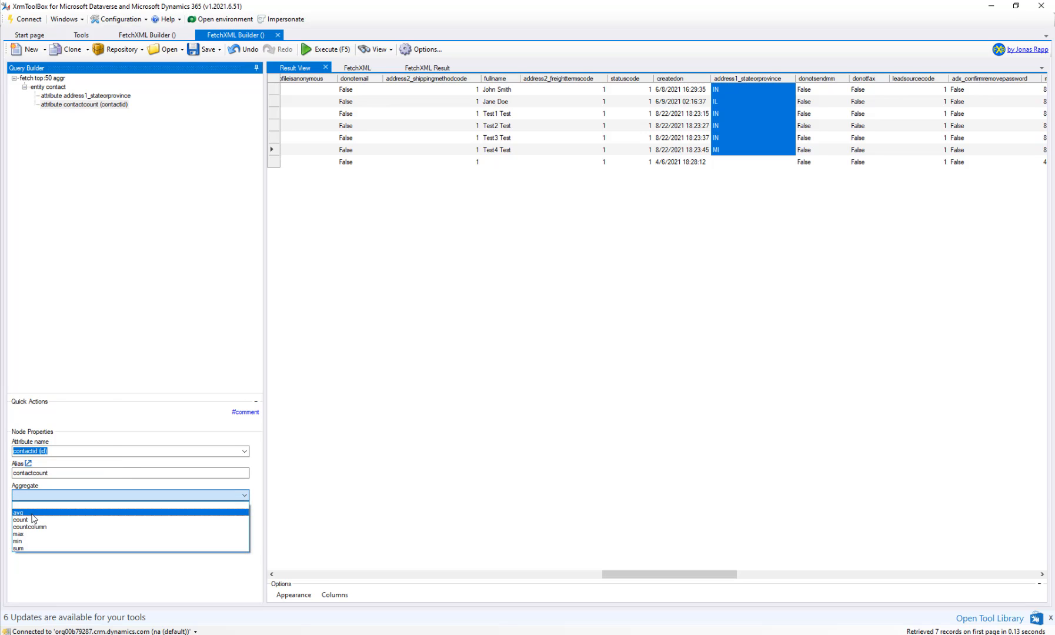
Set contactid's aggregate to count and dismiss the aggregate warning
click(20, 520)
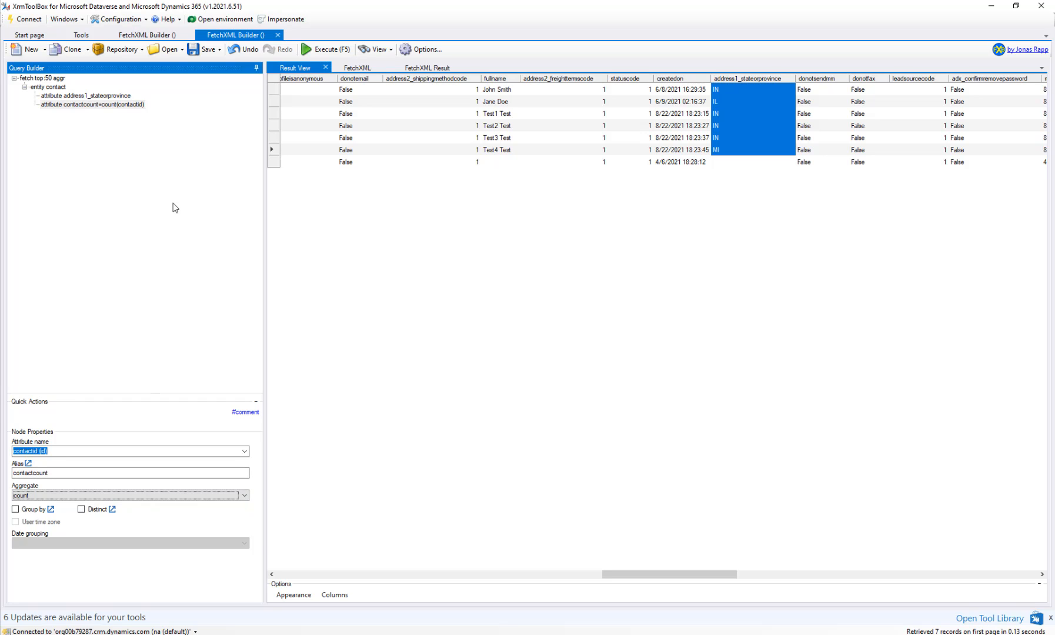
click(326, 49)
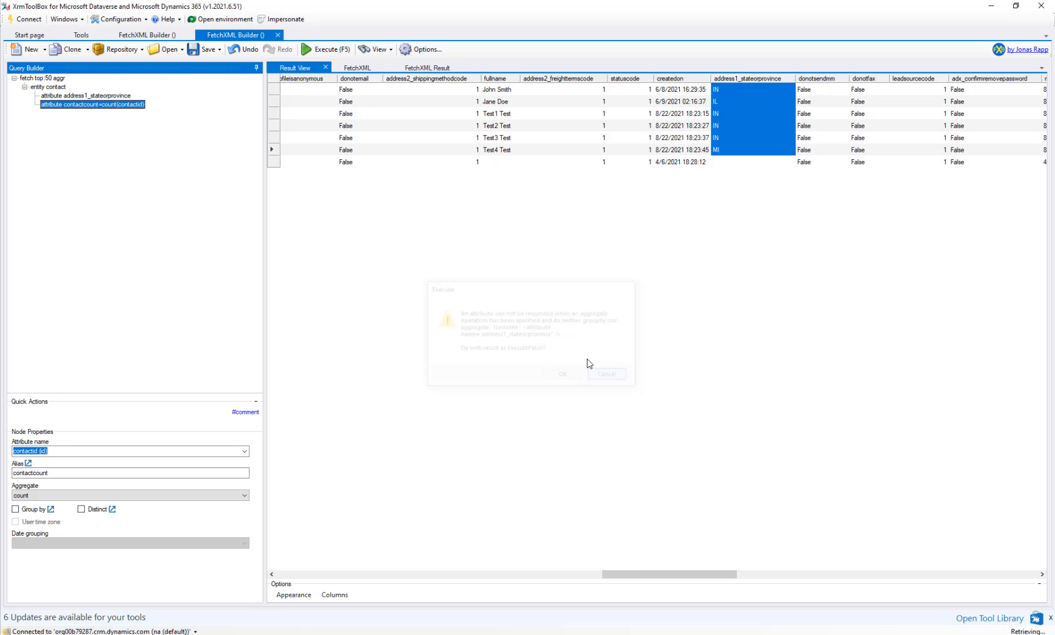
click(605, 374)
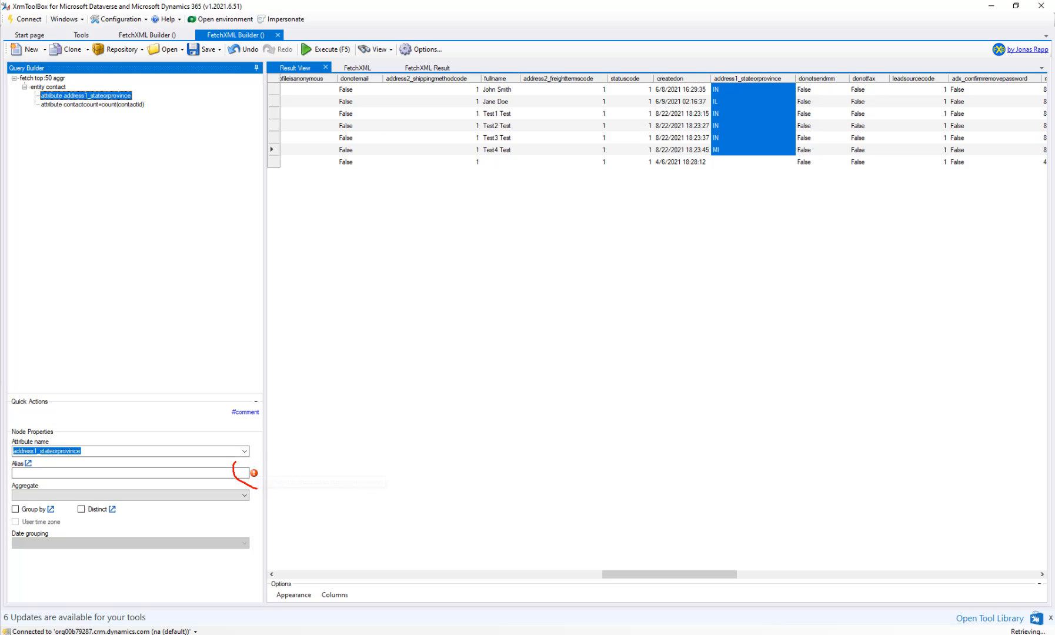
Alias the state attribute contactstate and rerun the query as ExecuteFetch
click(127, 473)
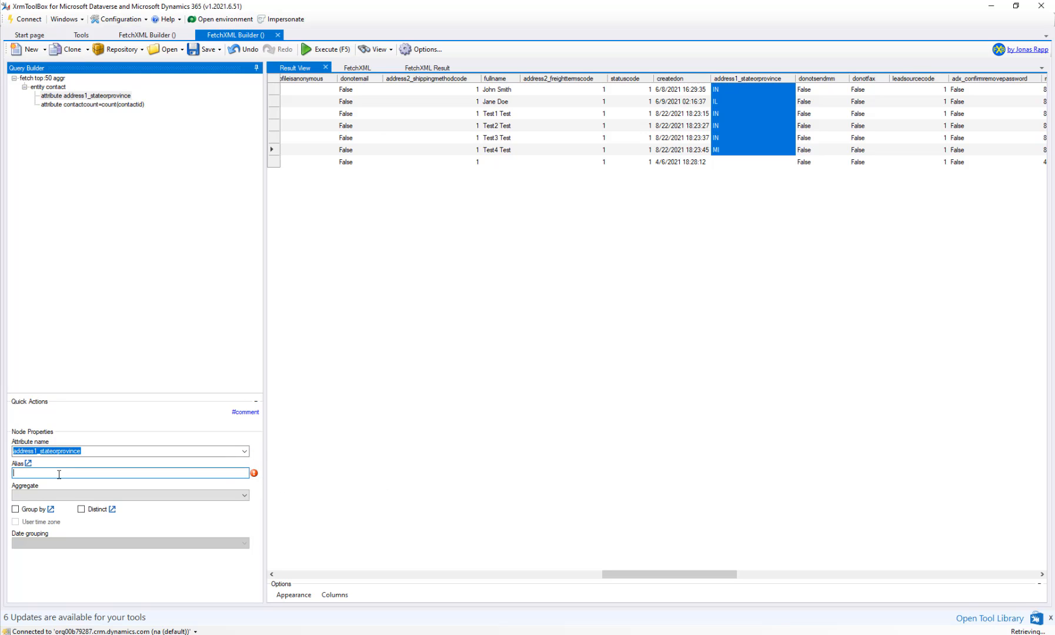
text(state)
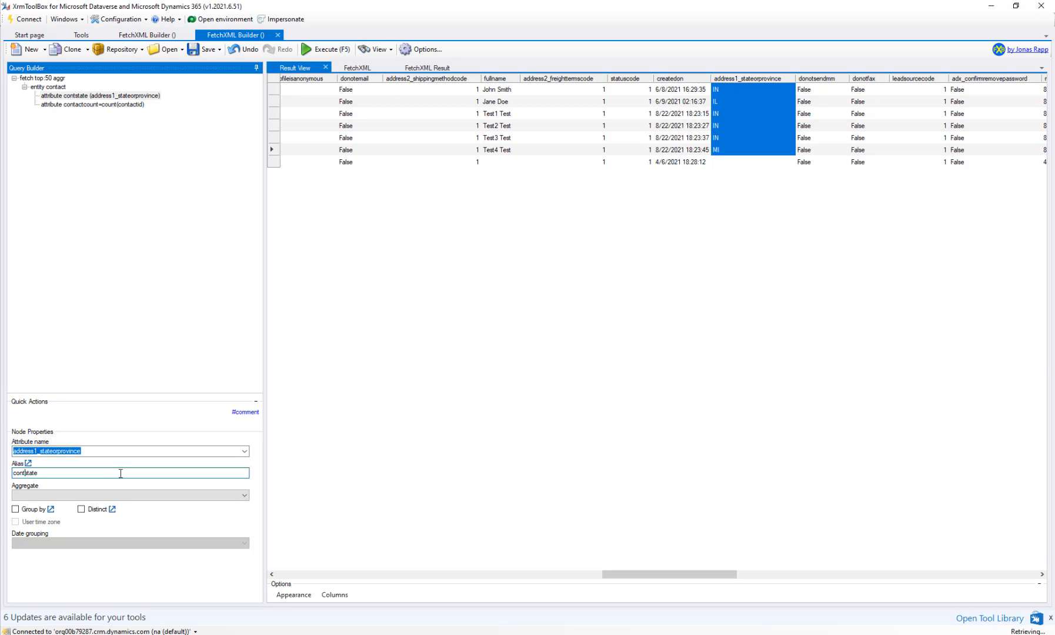
click(325, 49)
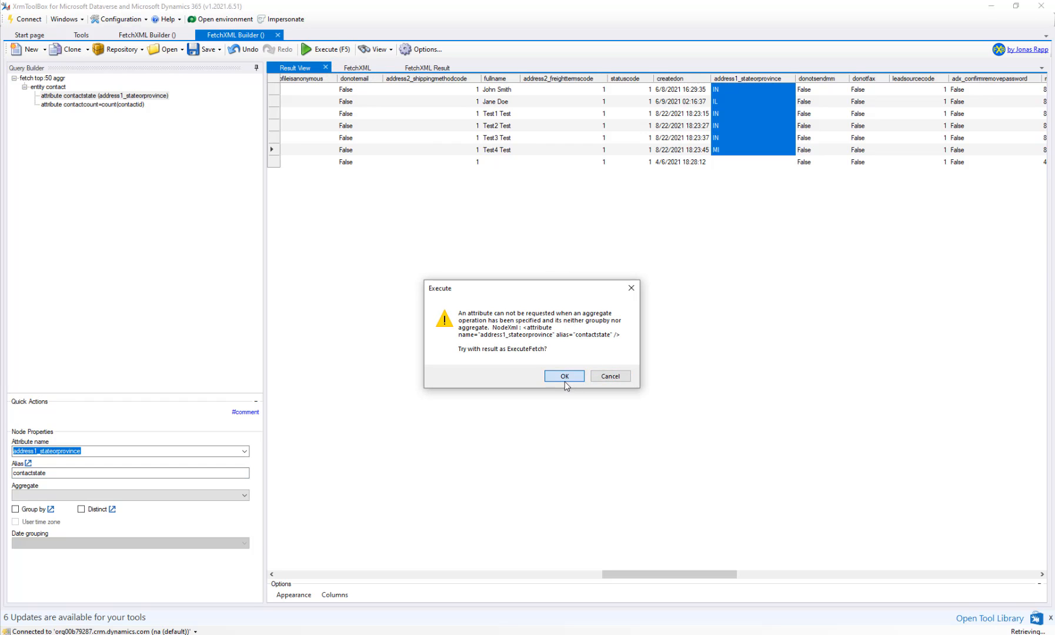
click(564, 376)
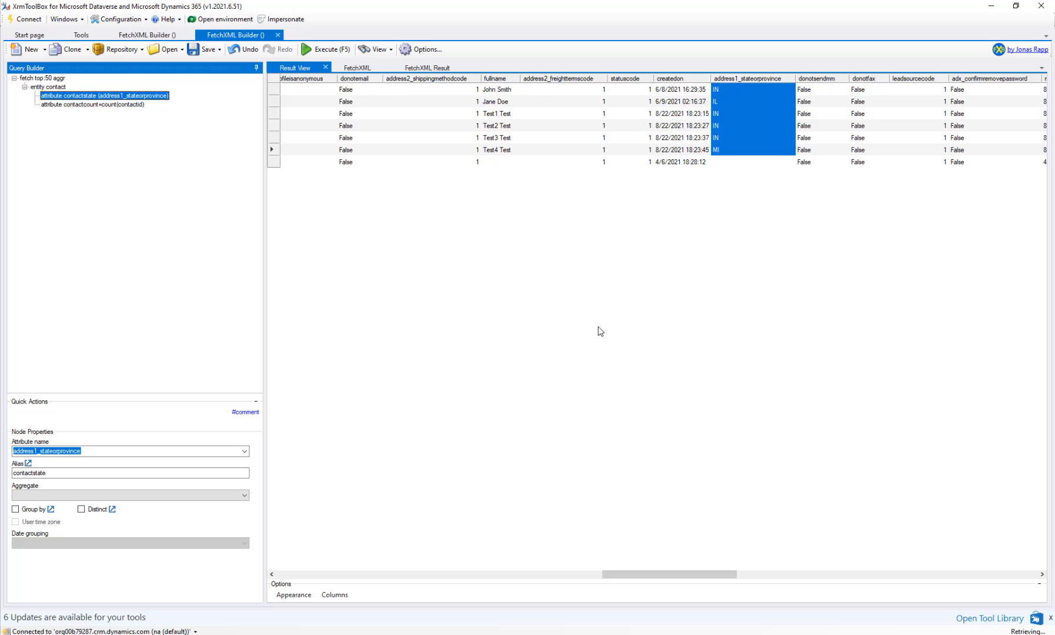
click(47, 87)
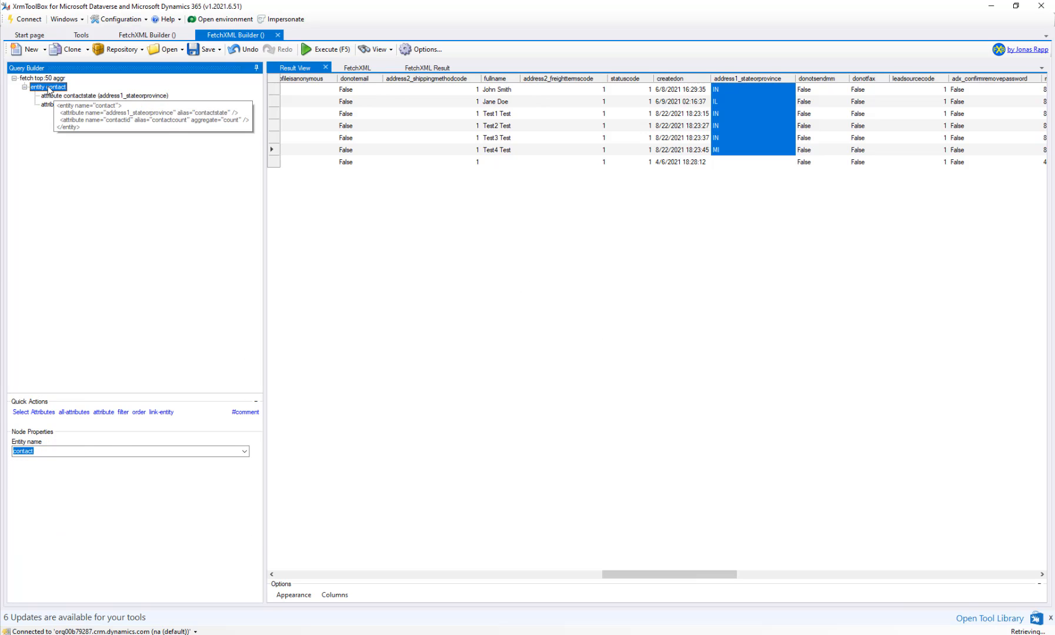
Run the grouped query (MI 1, IN 4, IL 1, blank 1) and view its FetchXML
click(325, 50)
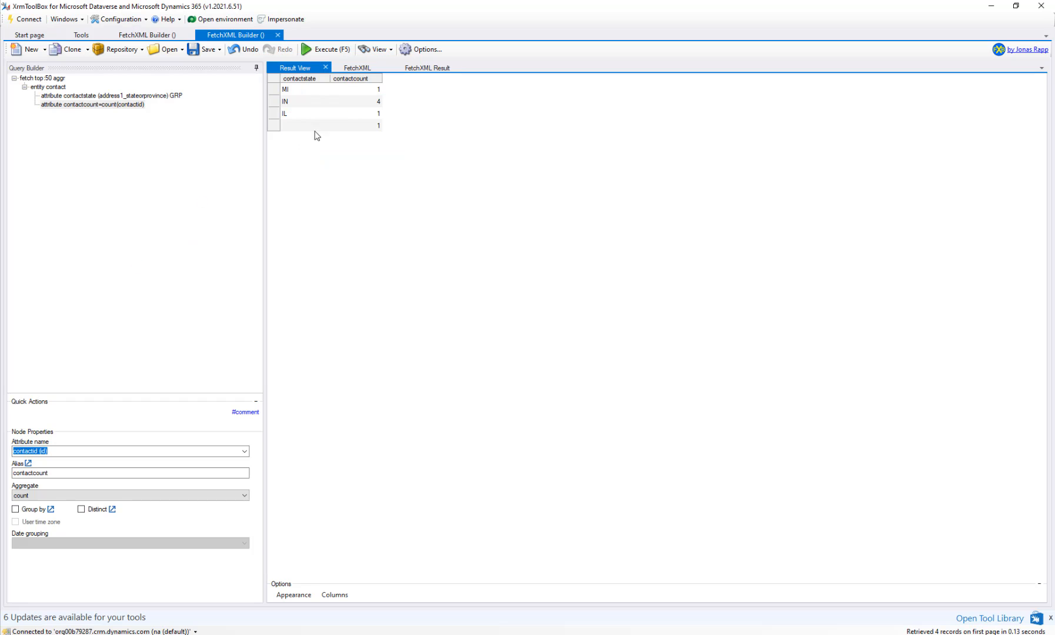
click(358, 67)
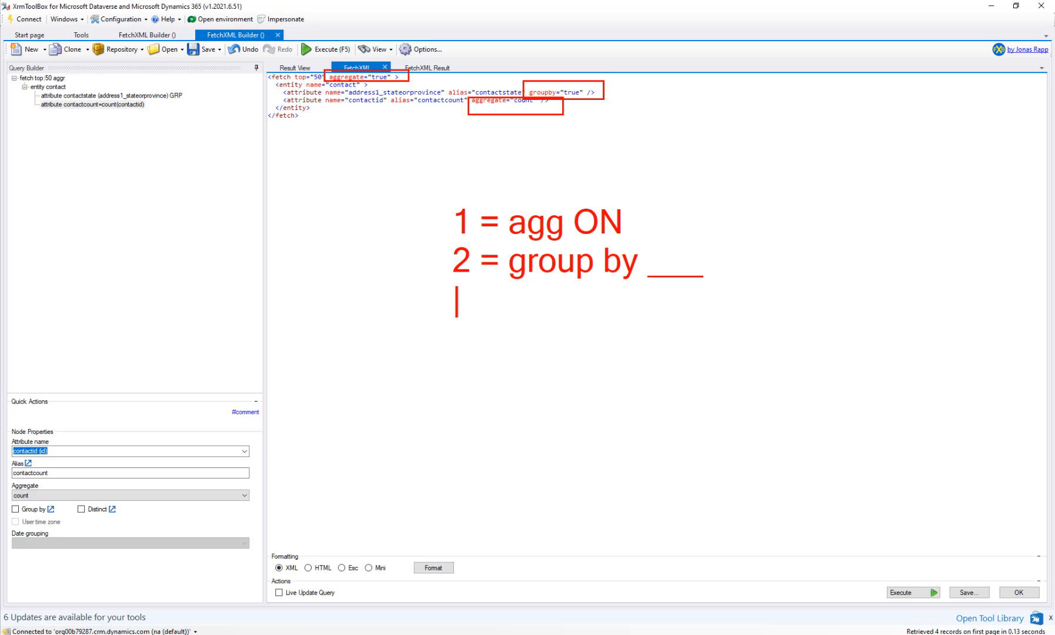
Type the note '3 = count', then show the per-state contact count results grid again
text(3 = count)
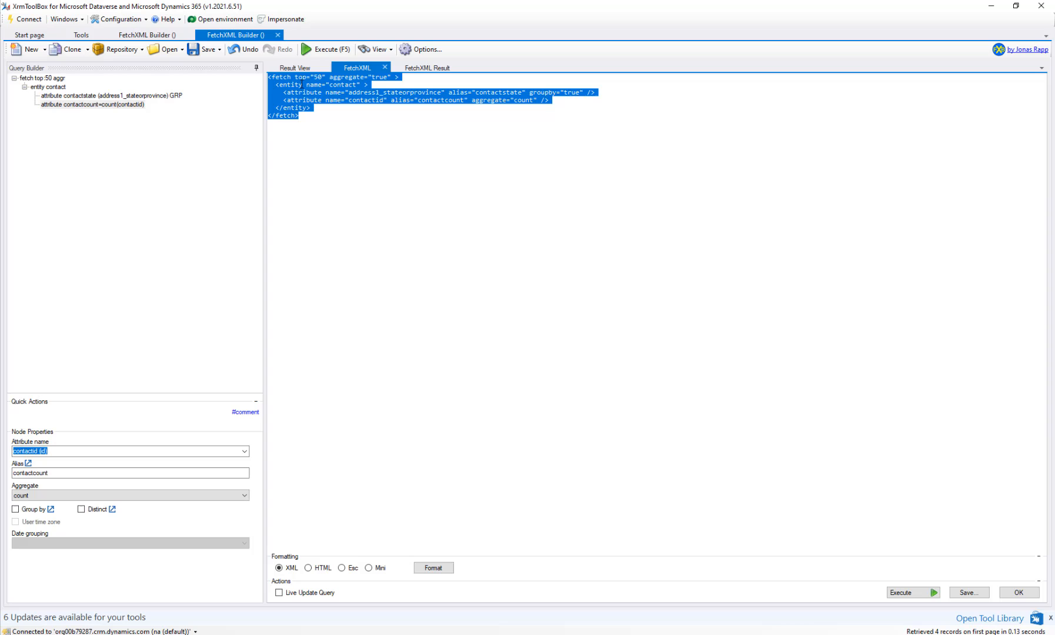
click(325, 49)
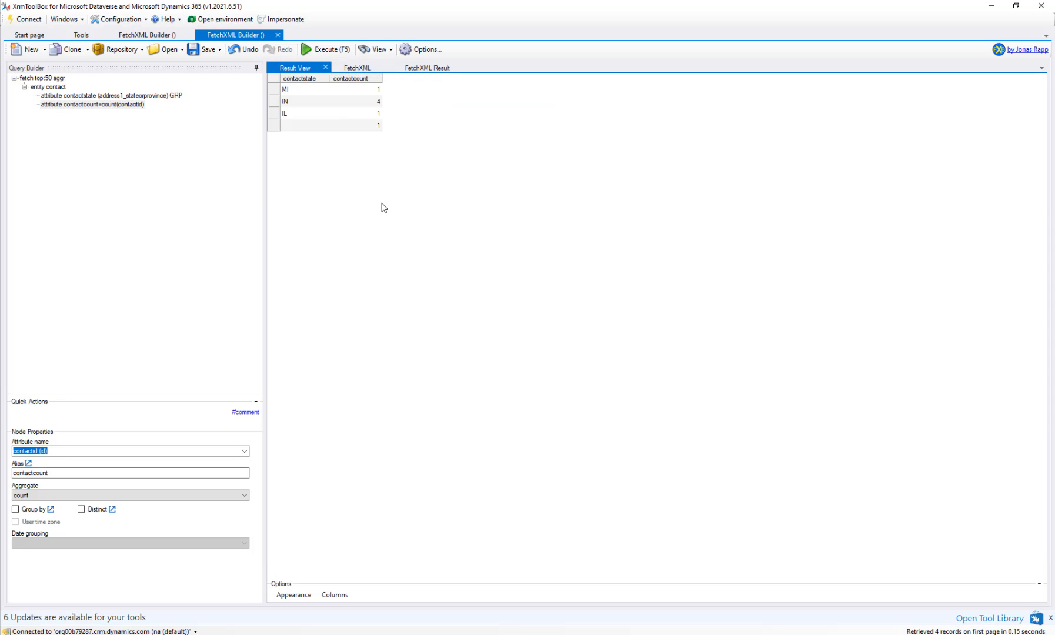